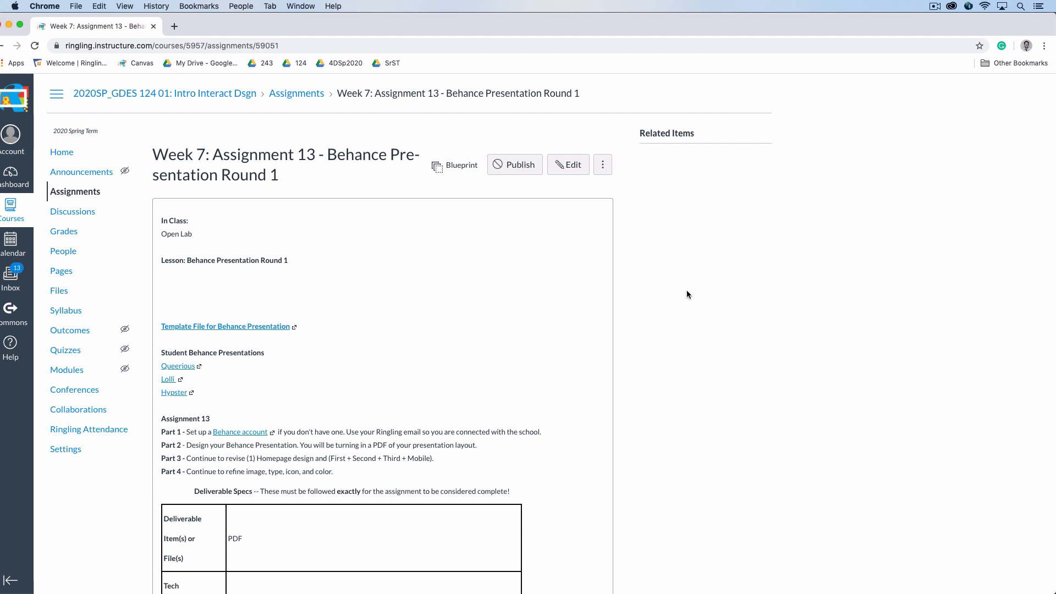
mouse_move(629, 286)
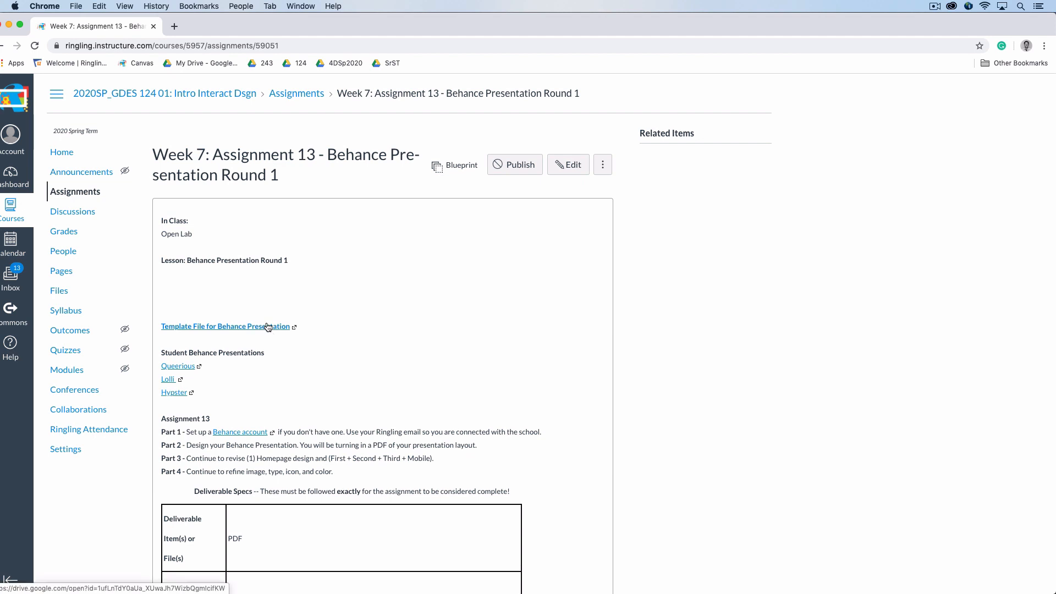
mouse_move(495, 280)
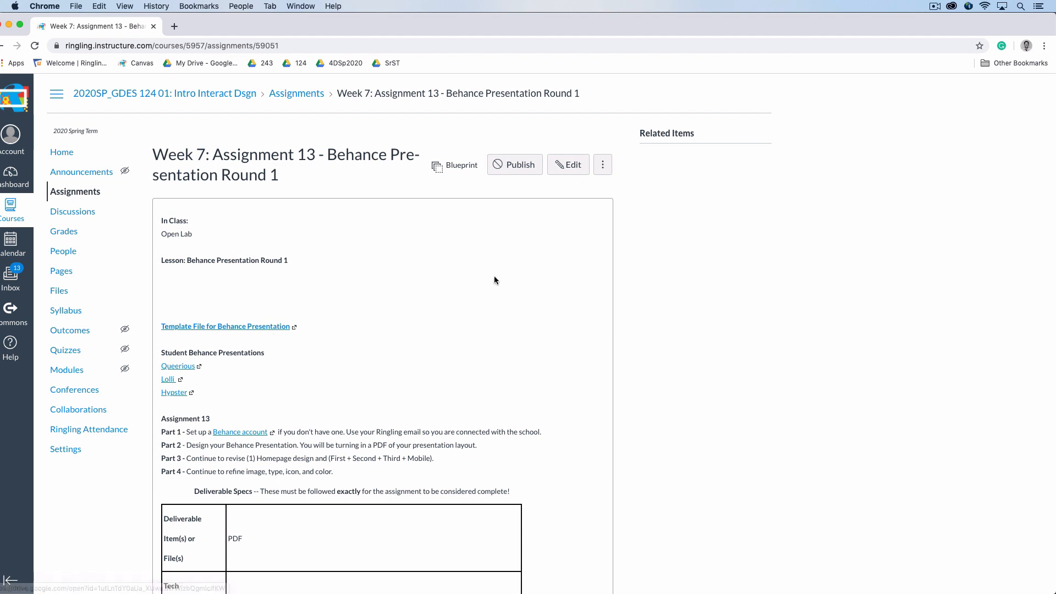
Switch to Finder and expand the BehanceAssets folder to show the mockup PSDs, mobile PDF and template.ai.
key("cmd+tab")
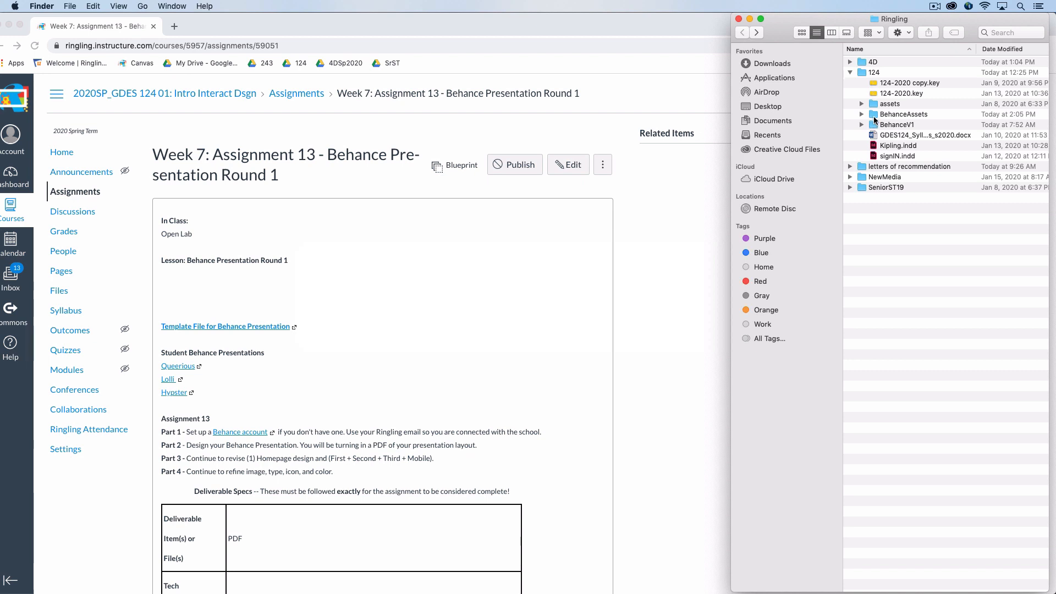
left_click(902, 113)
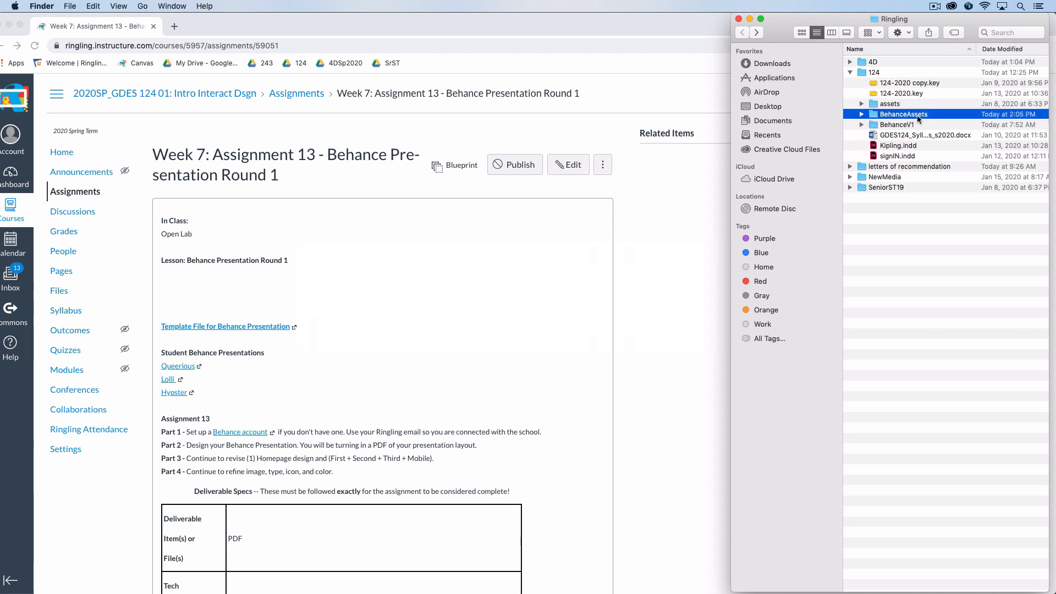
left_click(862, 113)
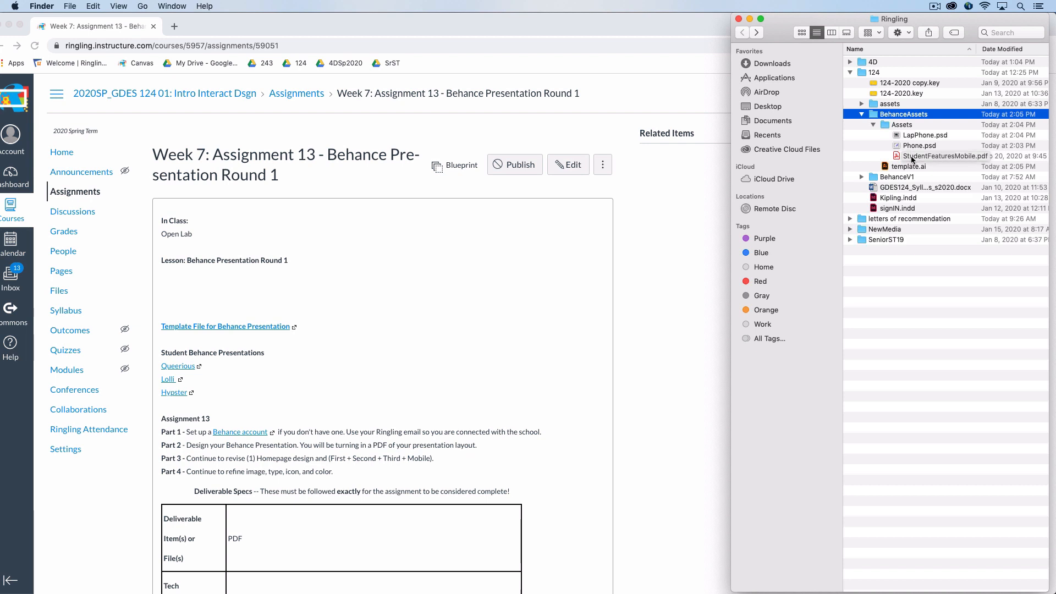
left_click(943, 155)
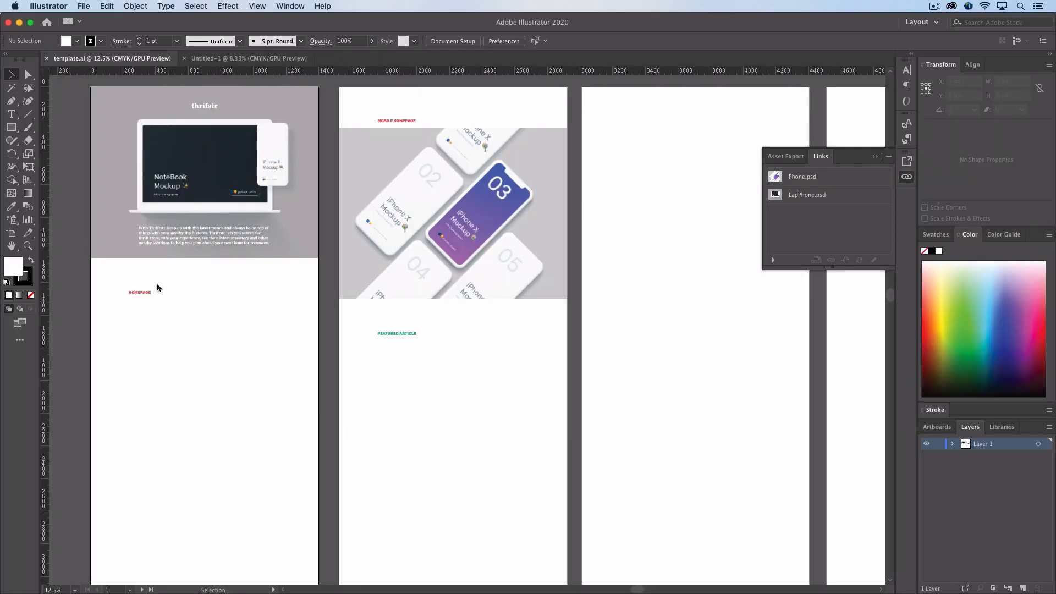
Review the template.ai artboards and the Untitled-1 page designs, then switch to LapPhone.psd in Photoshop.
left_click(242, 182)
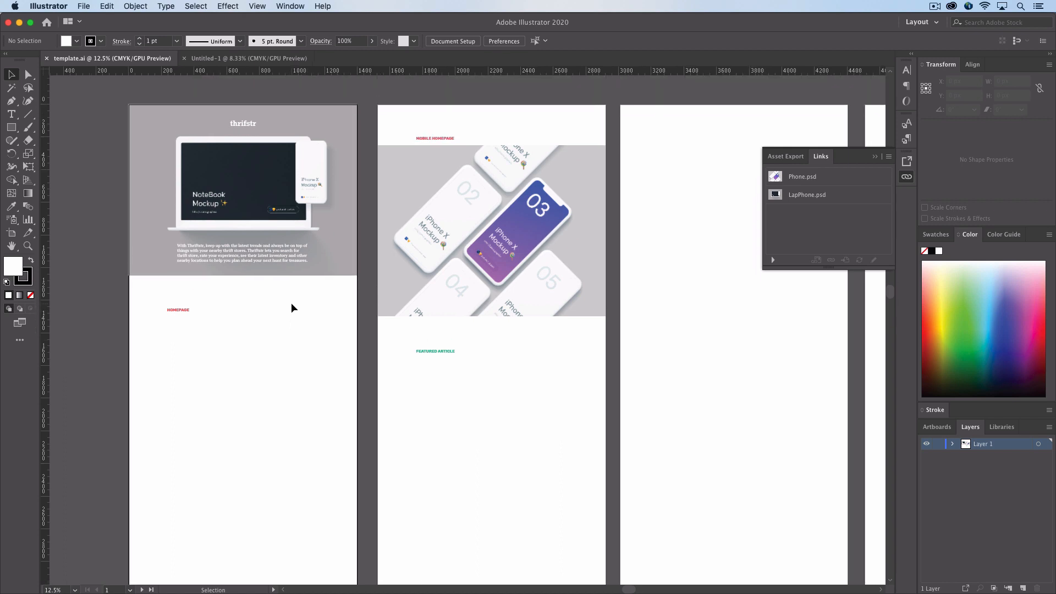
scroll("down", 3)
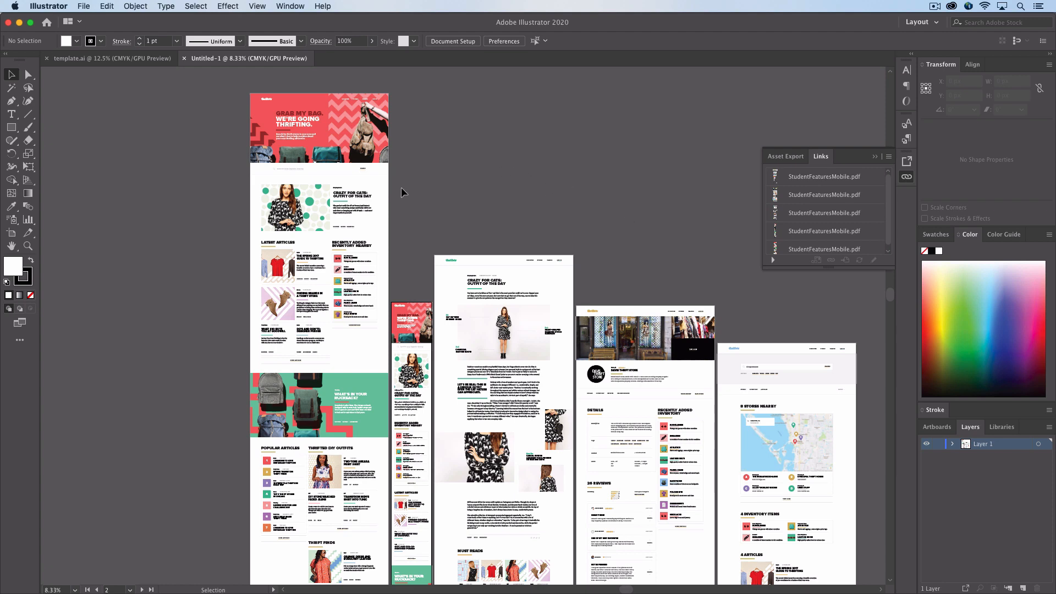
mouse_move(658, 235)
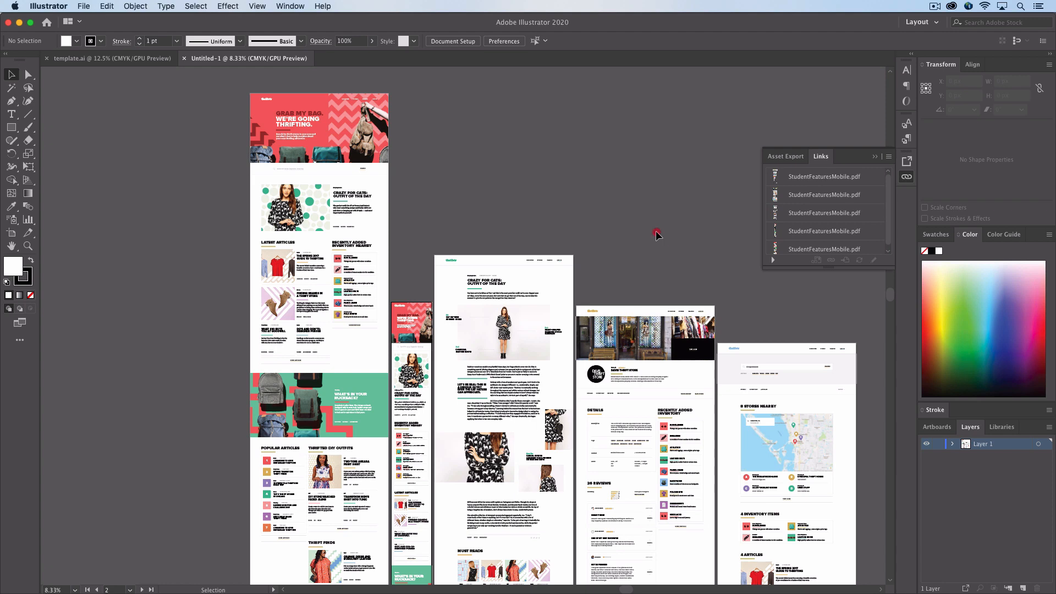
key("cmd+tab")
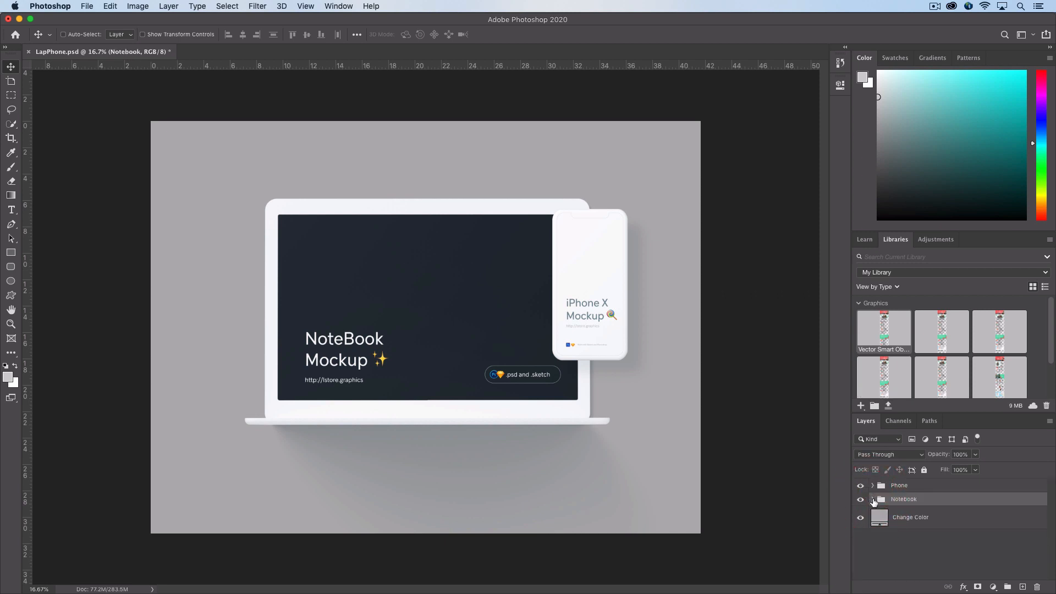
Expand the Notebook group and open its Change This smart object as a separate document.
left_click(872, 500)
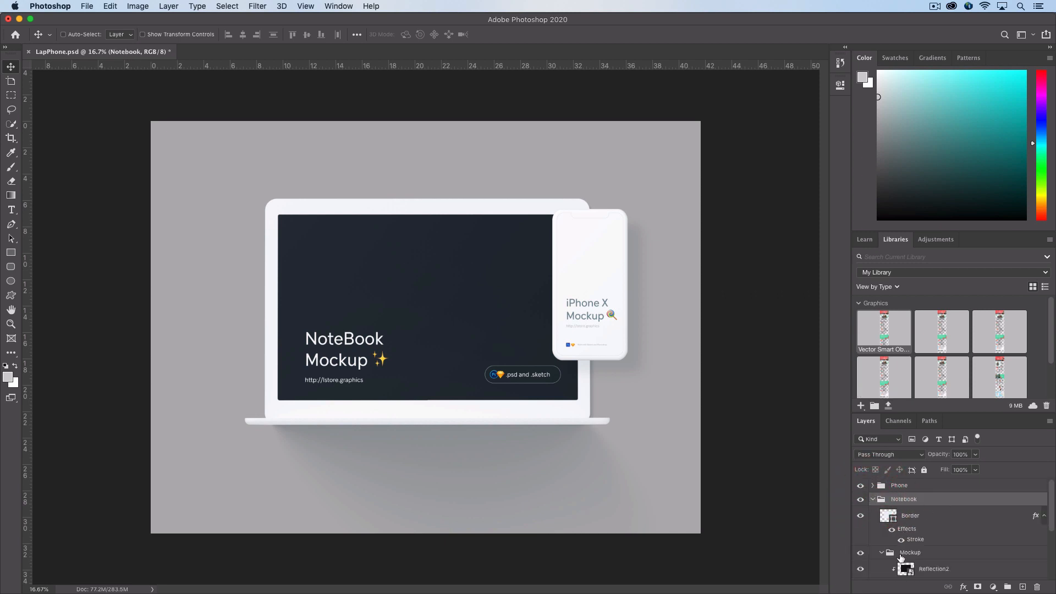
scroll("down", 3)
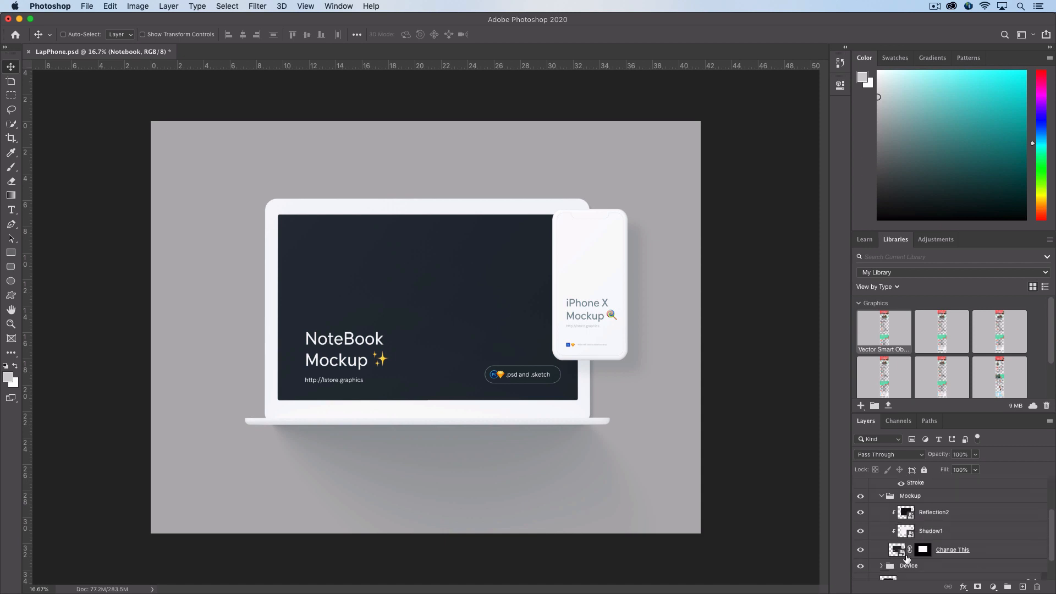
mouse_move(956, 553)
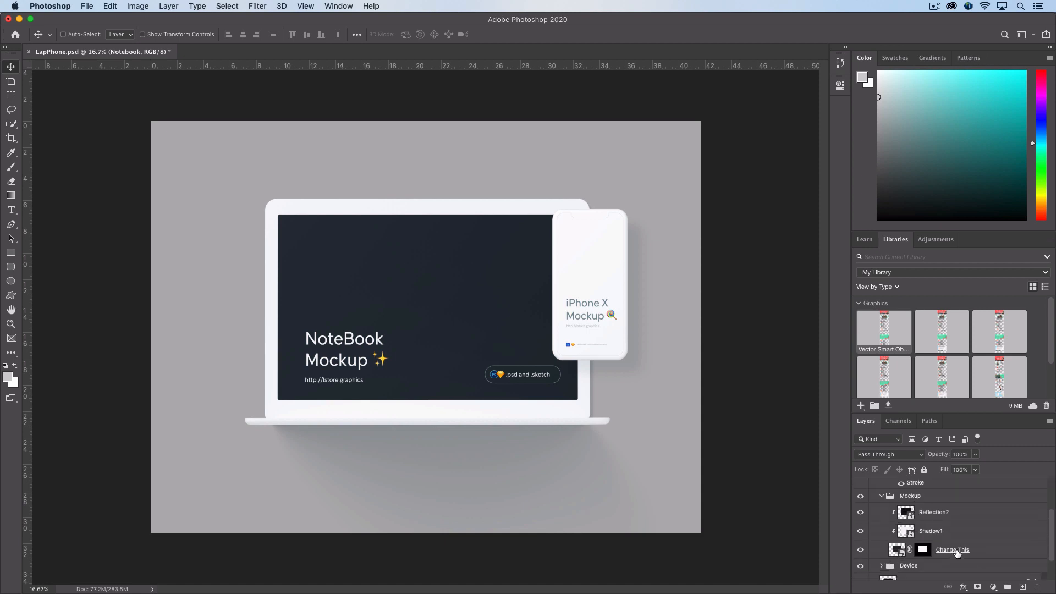
left_click(953, 549)
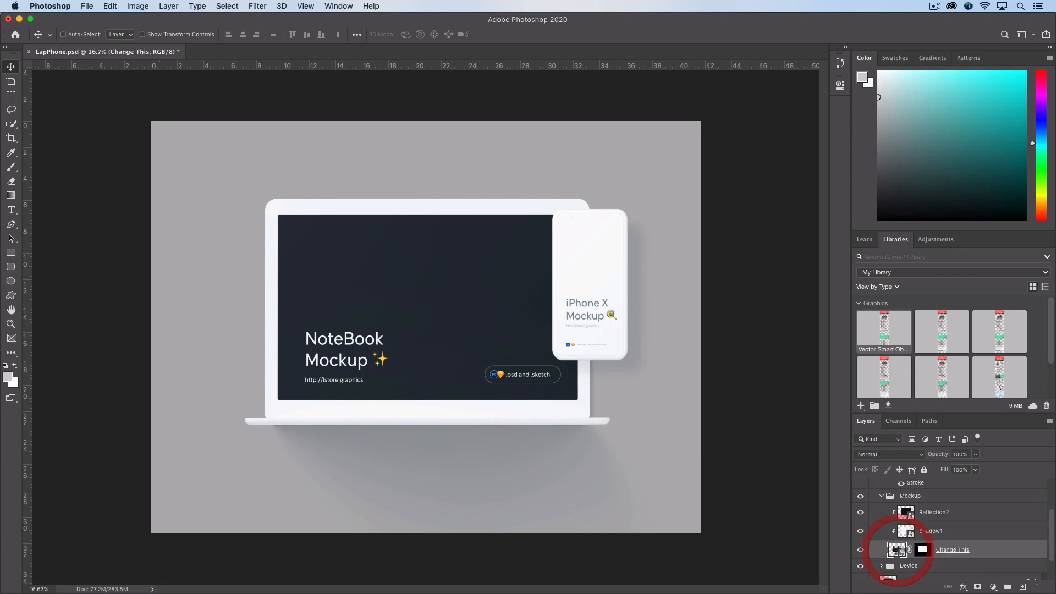
double_click(899, 549)
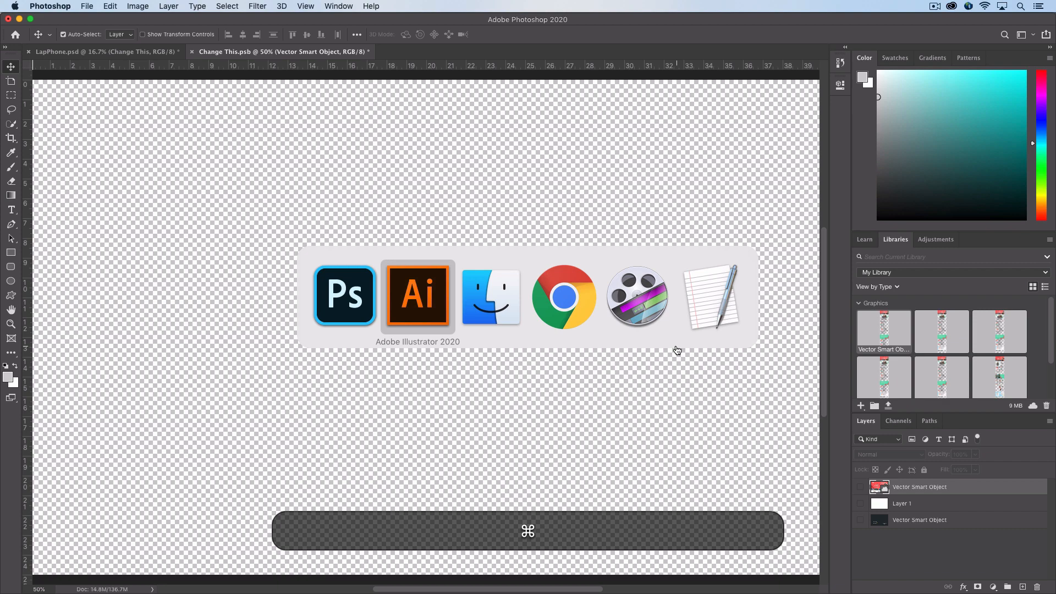
Copy the tall homepage design from Illustrator and return to the smart object in Photoshop.
left_click(417, 295)
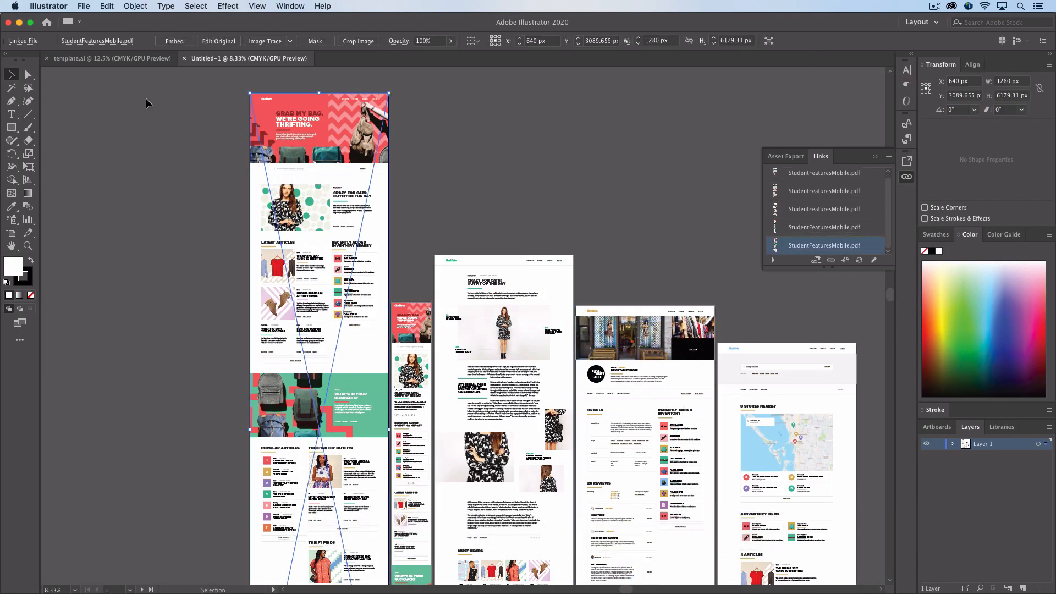
key("cmd+tab")
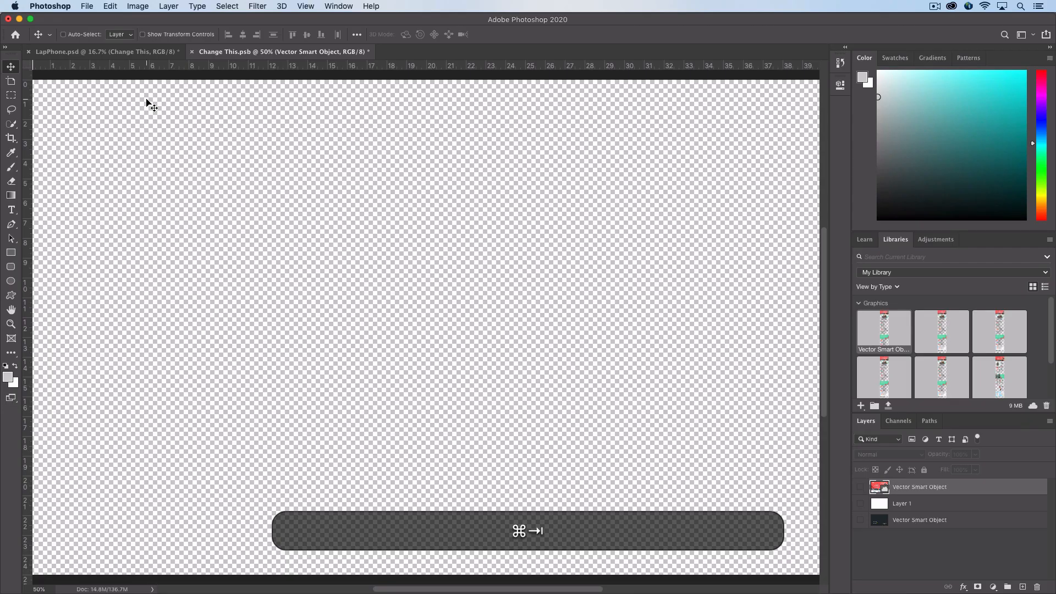
Paste the thrifstr homepage as a Smart Object into the laptop screen, position it and save the .psb.
key("cmd+v")
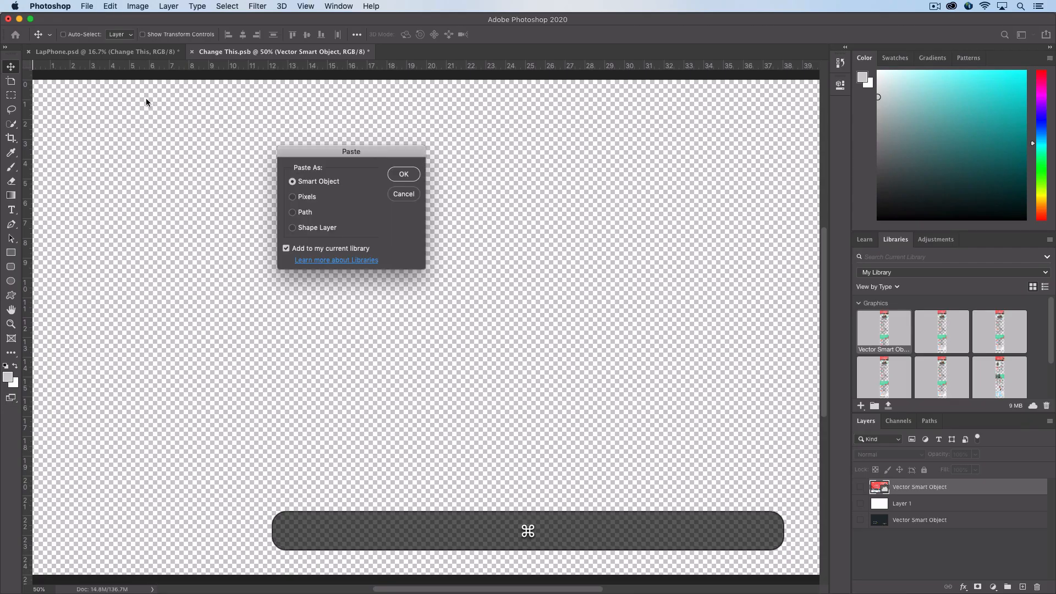
left_click(403, 174)
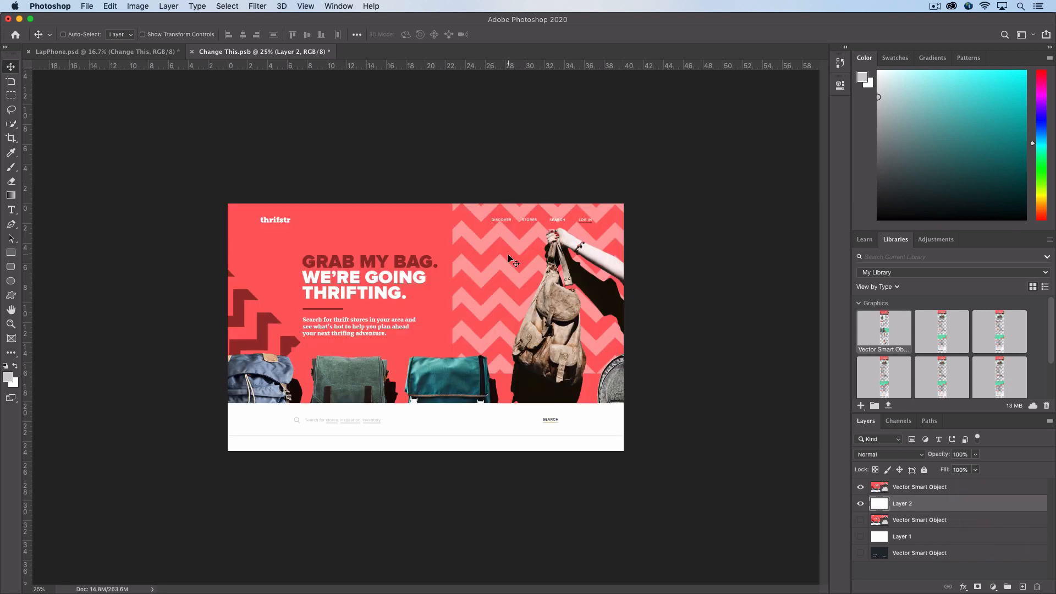
key("cmd+s")
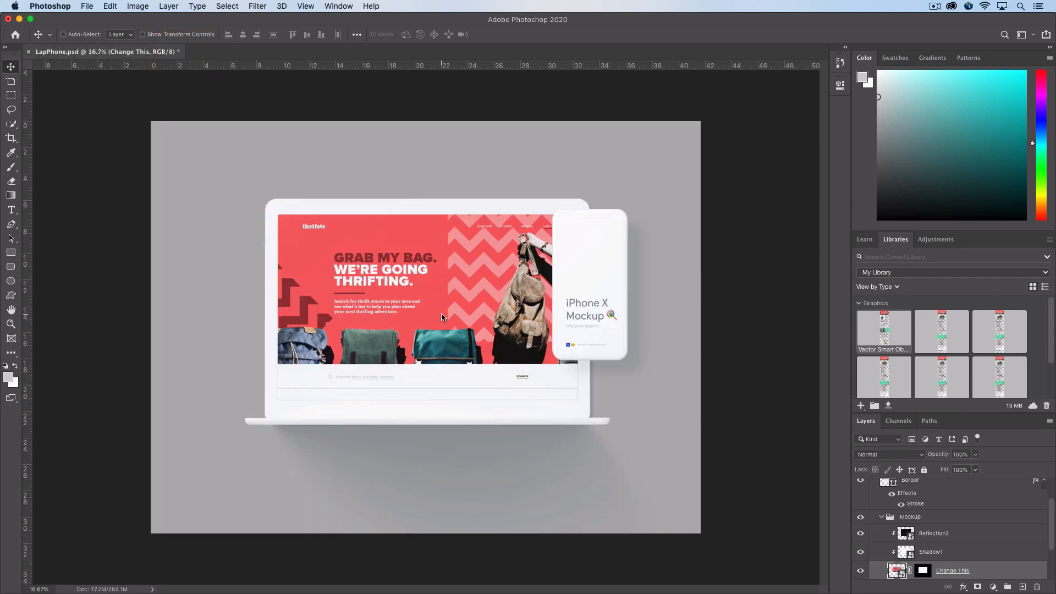
mouse_move(574, 473)
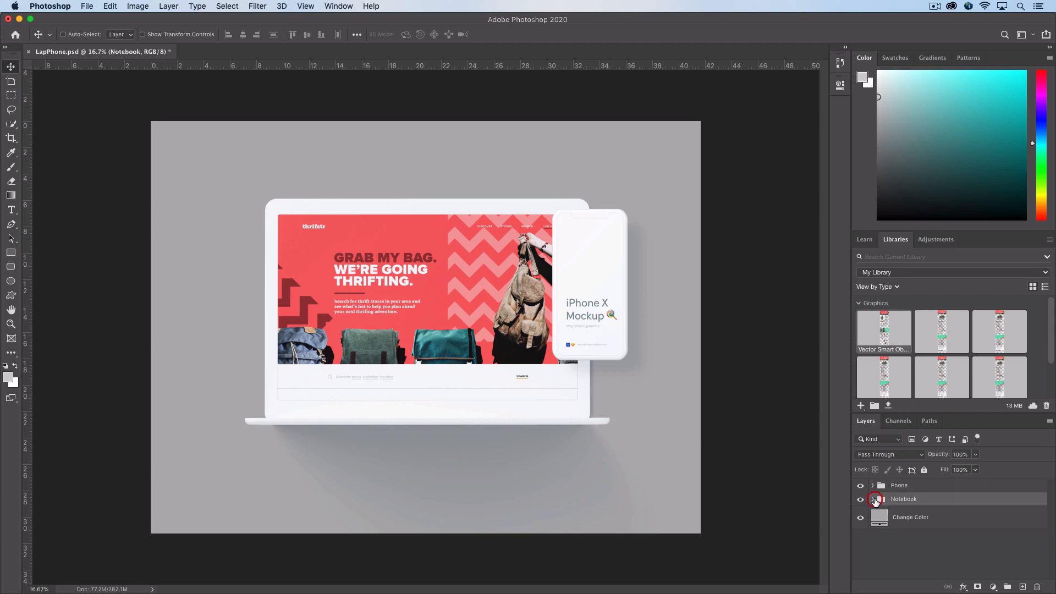
Paste the thrifstr mobile homepage as a Smart Object into the phone screen and save it.
left_click(872, 485)
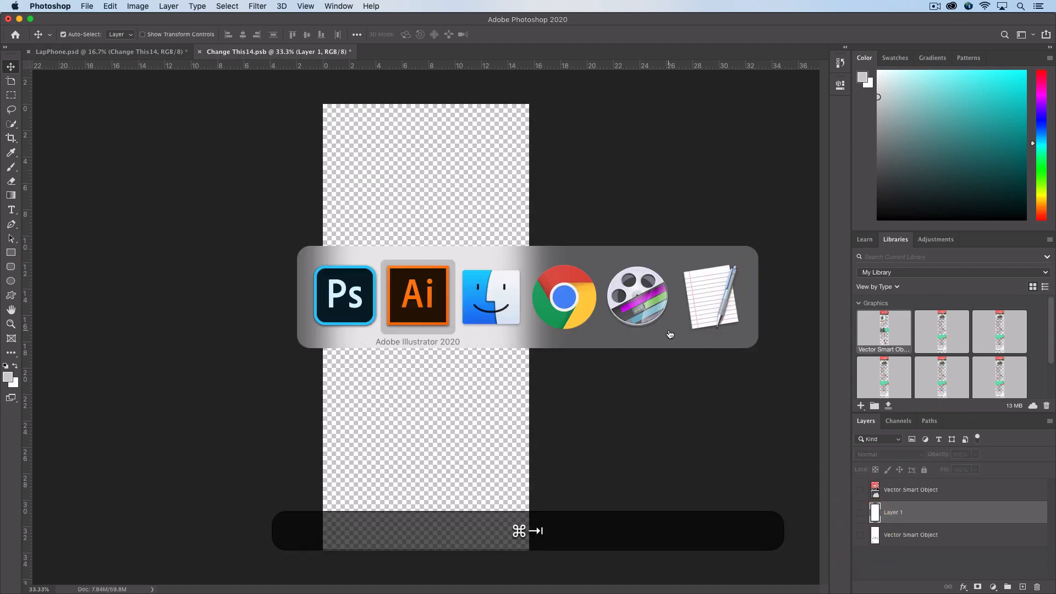
left_click(417, 294)
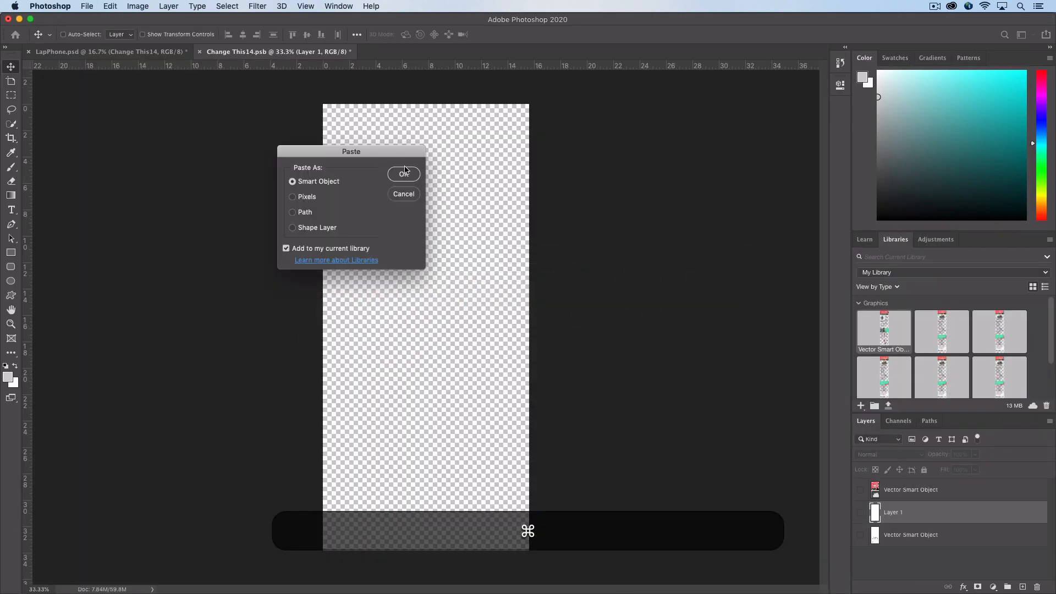
left_click(403, 174)
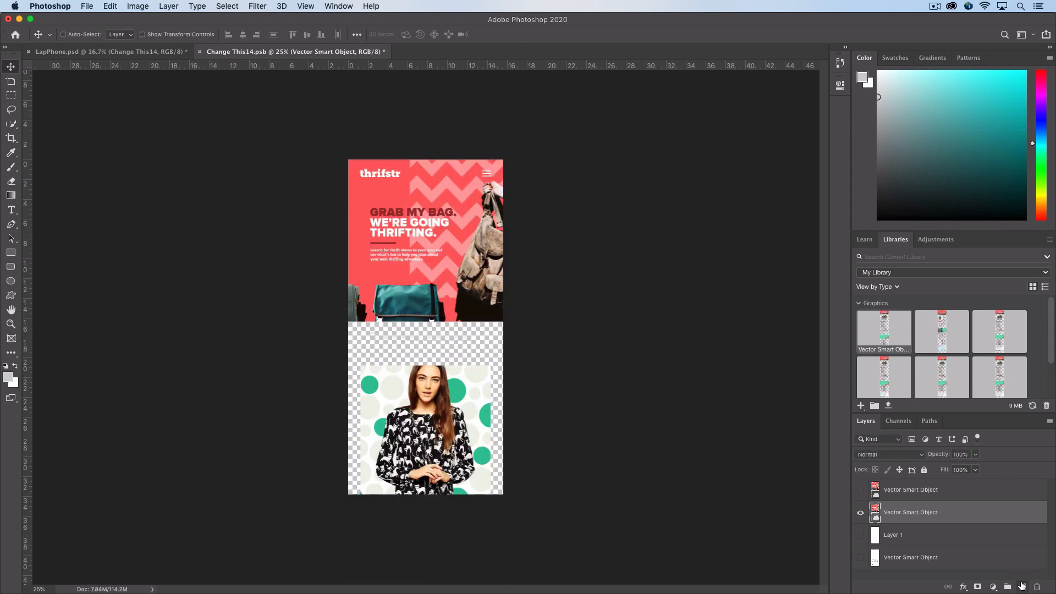
left_click(892, 535)
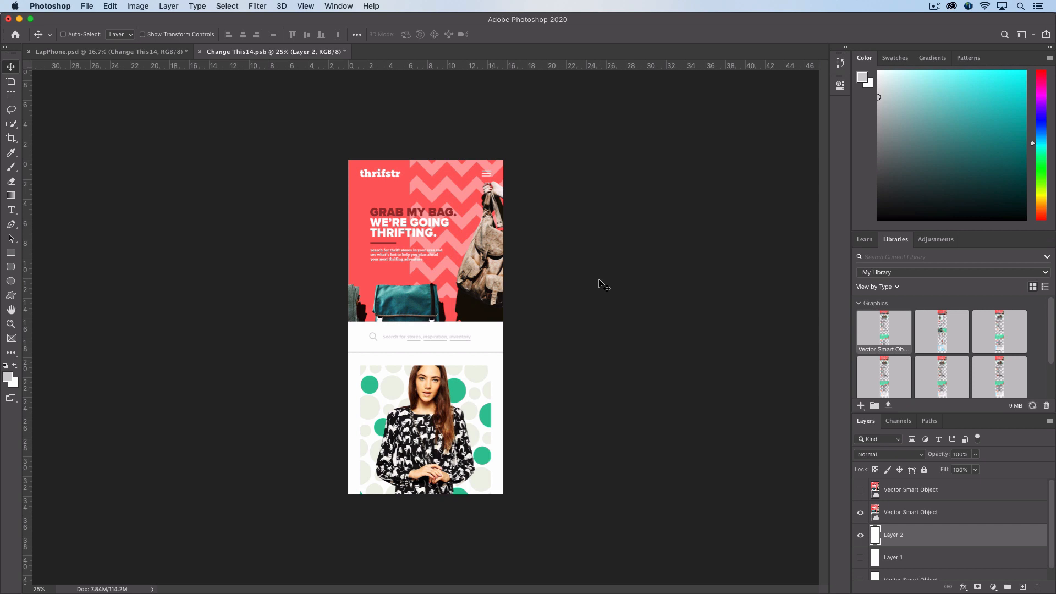
key("cmd+s")
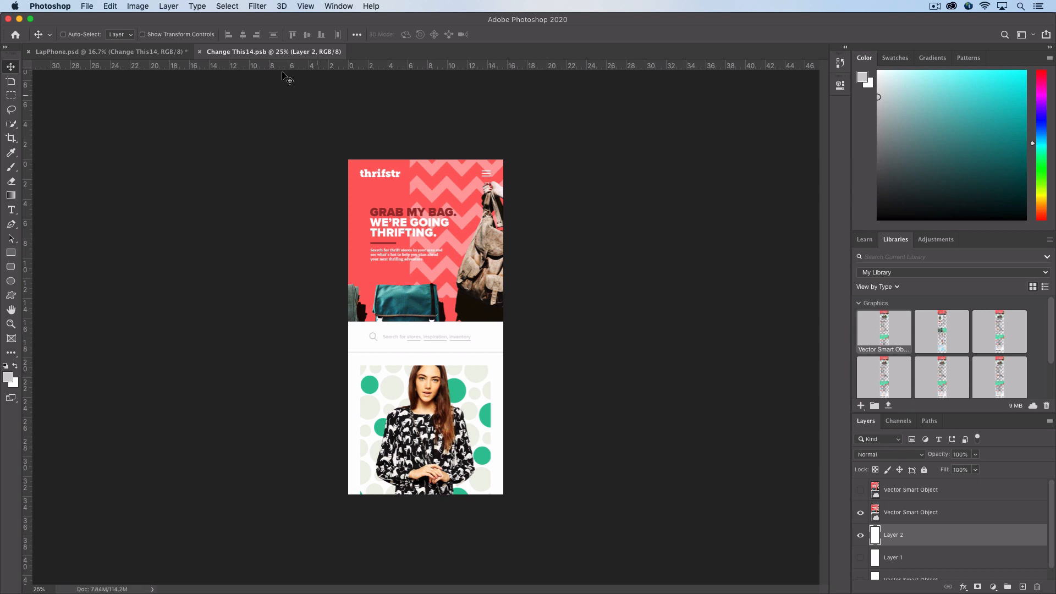
Return to the LapPhone.psd mockup document and save the updated file.
left_click(107, 52)
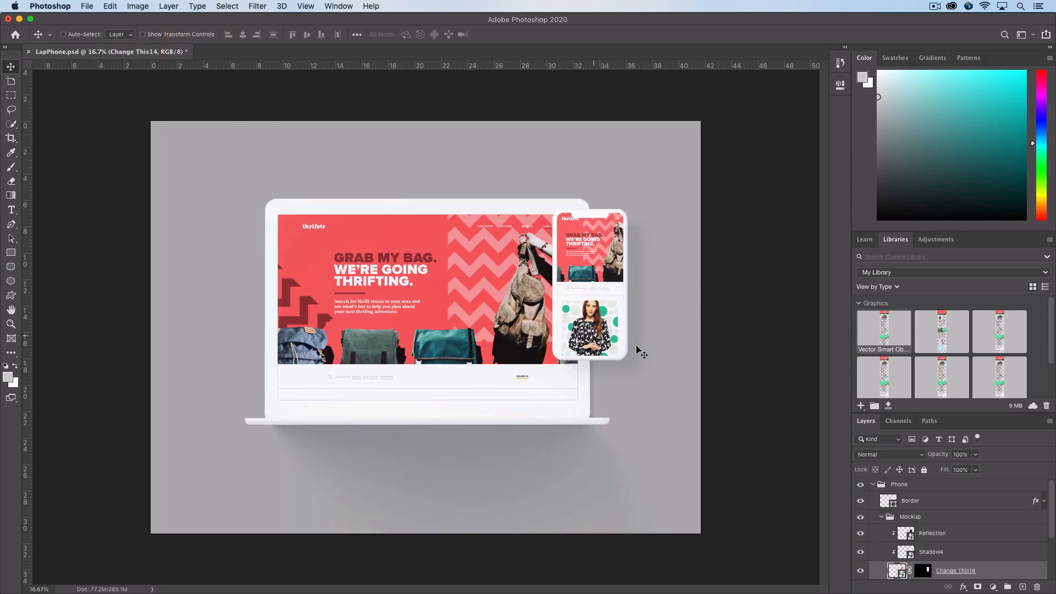
mouse_move(674, 341)
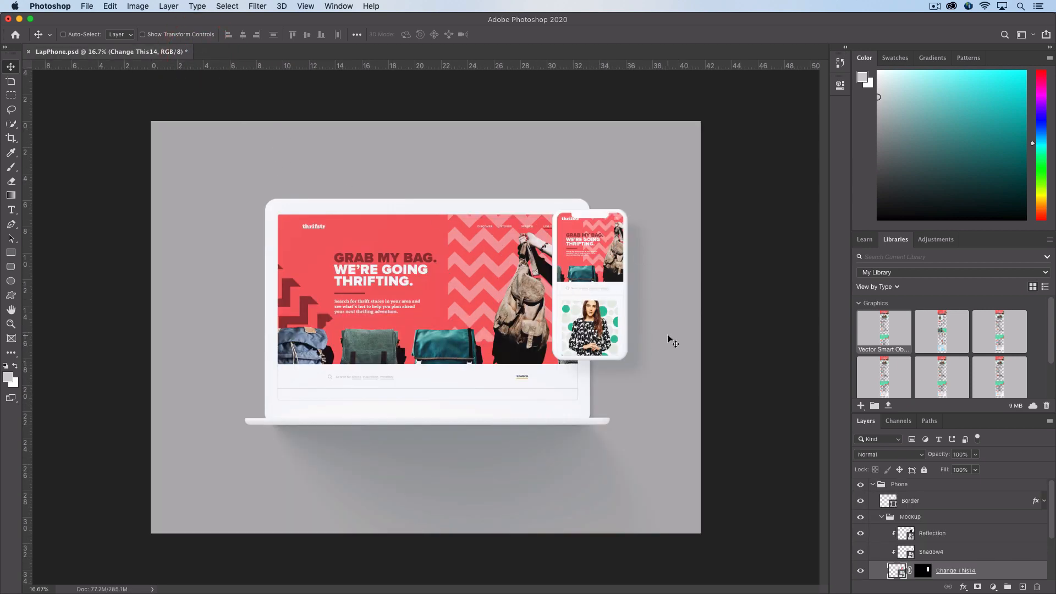
key("cmd")
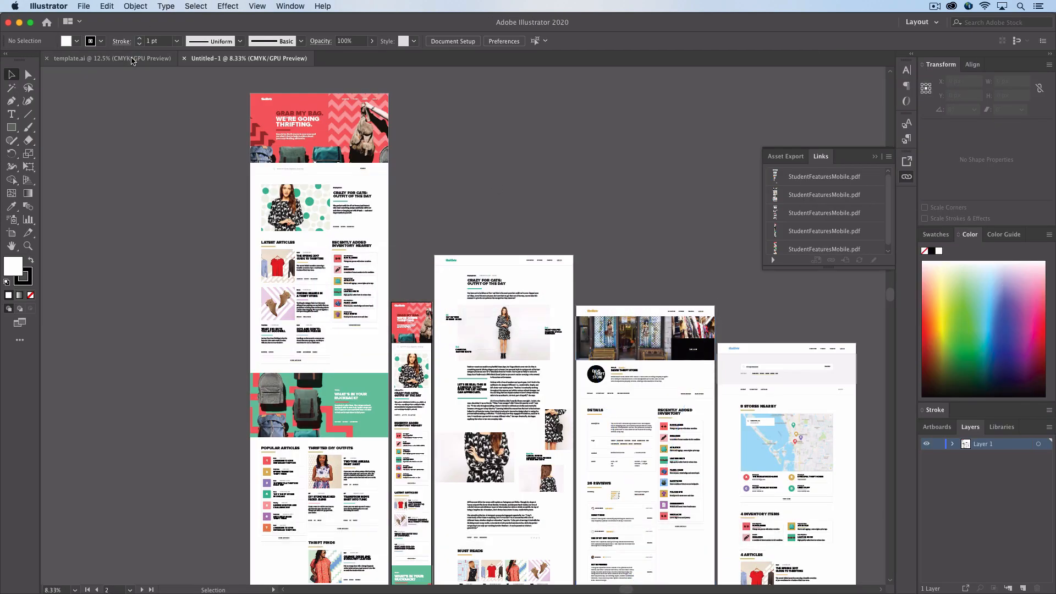
In template.ai, update the LapPhone.psd link from the Links panel so the mockup shows the thrifstr designs.
left_click(111, 59)
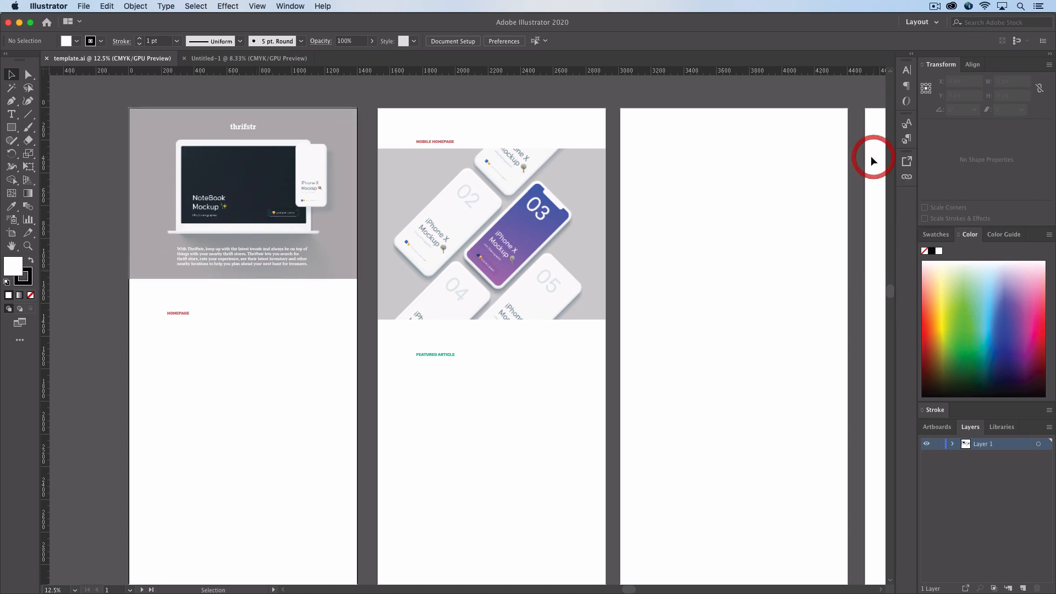
left_click(290, 7)
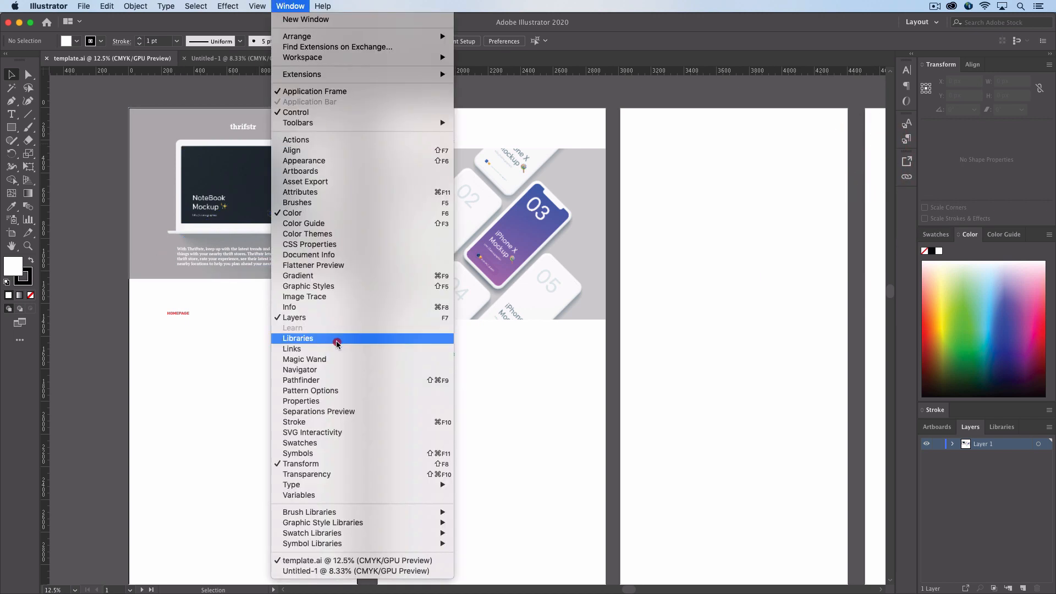
left_click(292, 349)
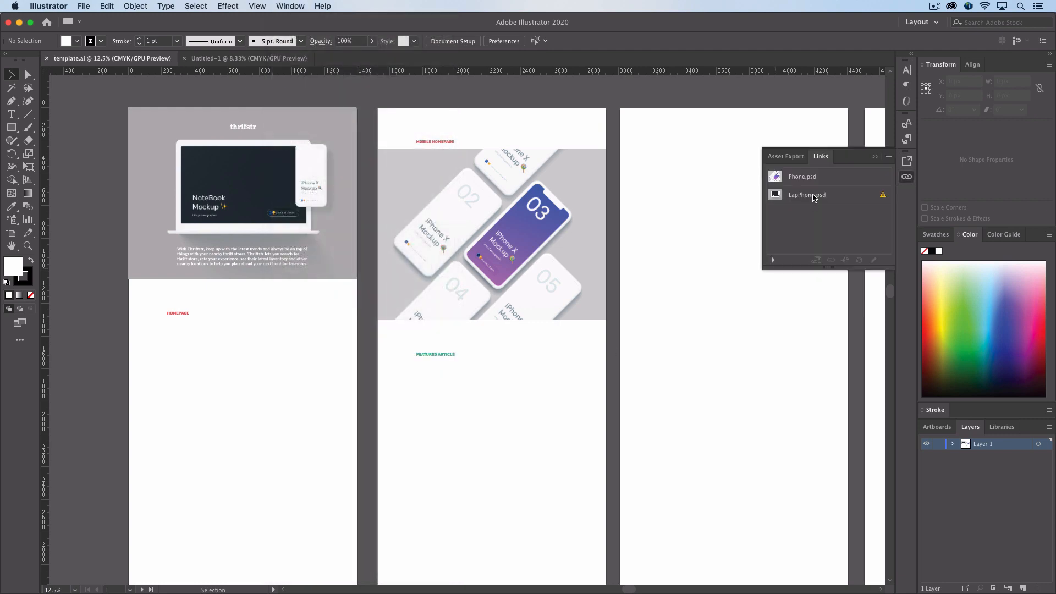
left_click(807, 194)
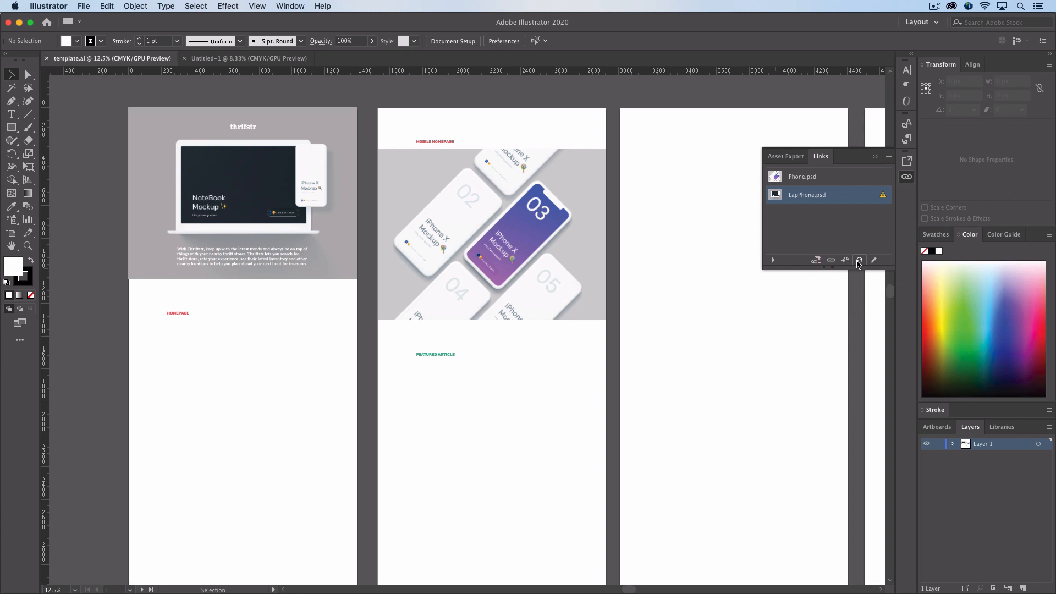
left_click(859, 261)
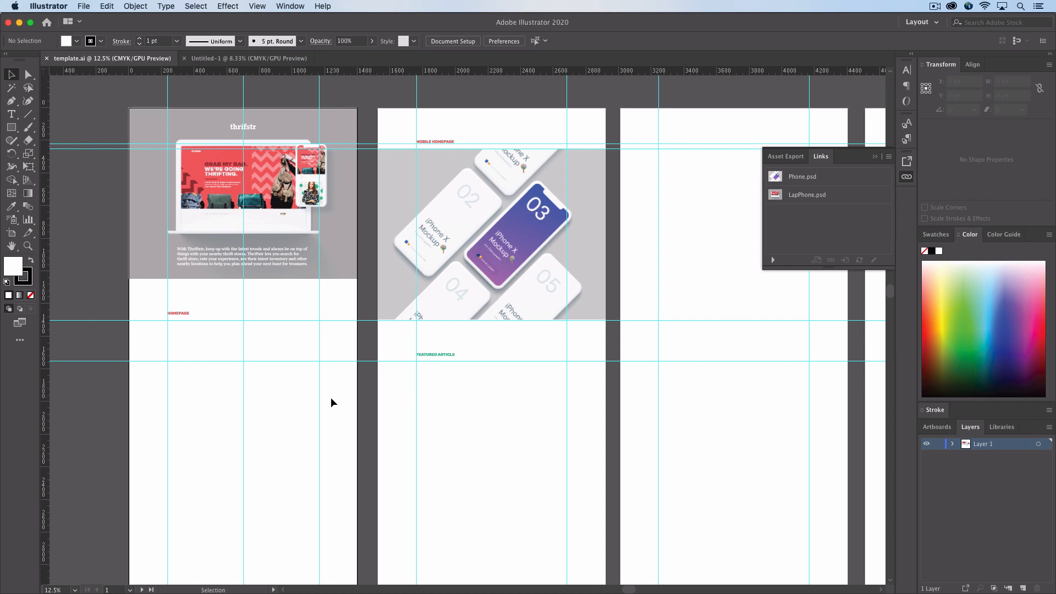
mouse_move(301, 509)
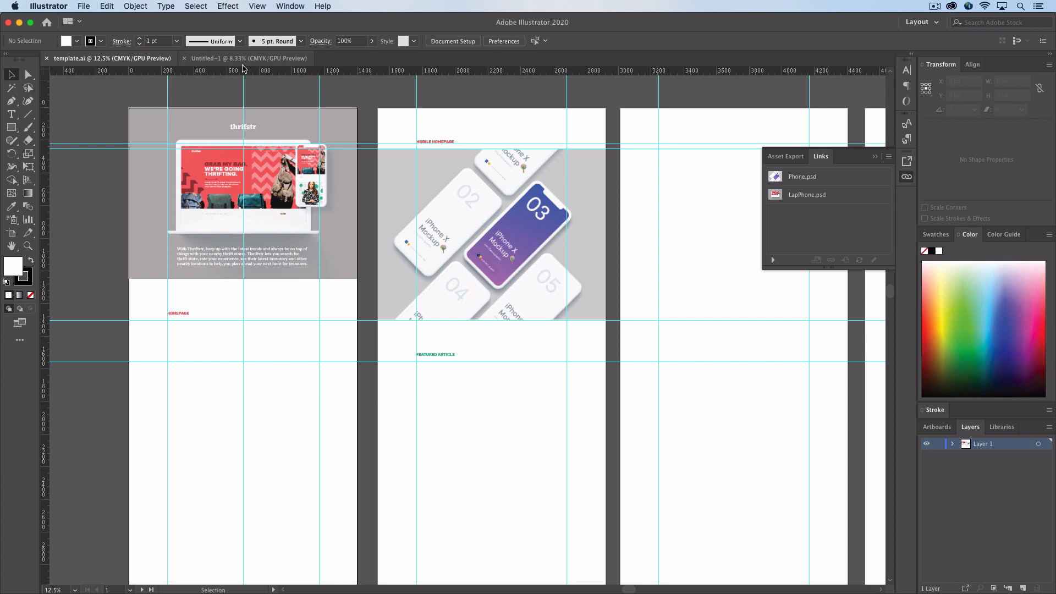
mouse_move(237, 390)
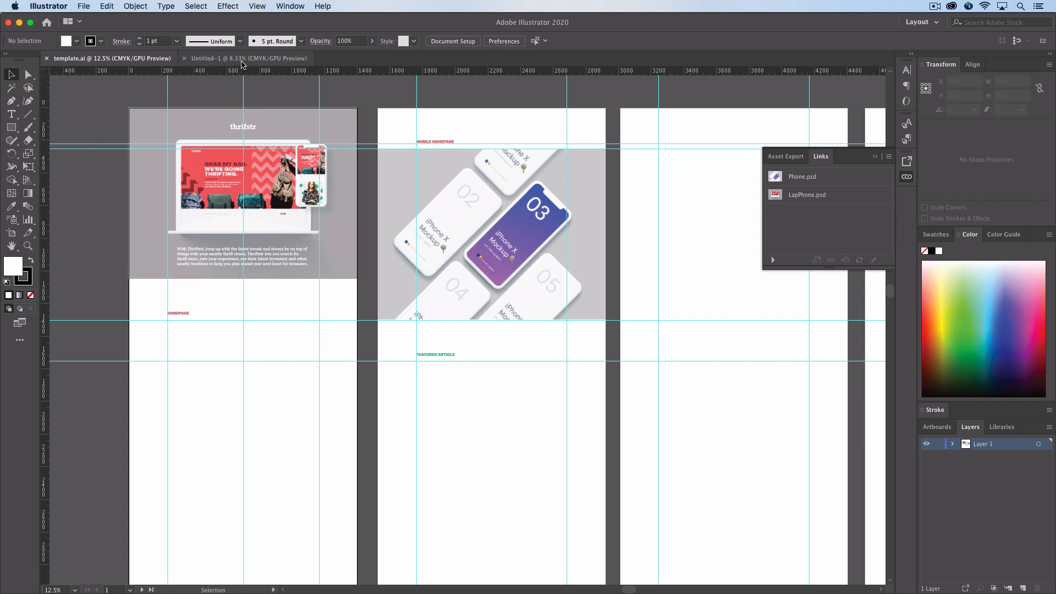
mouse_move(242, 62)
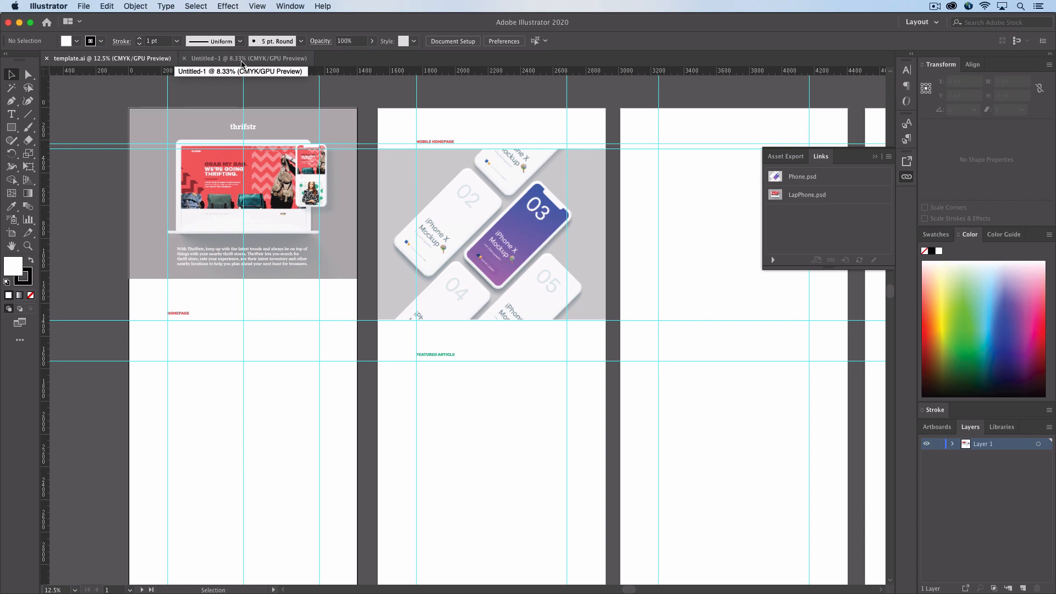
Copy the tall homepage design from Untitled-1 and position it under the HOMEPAGE label in template.ai.
left_click(250, 58)
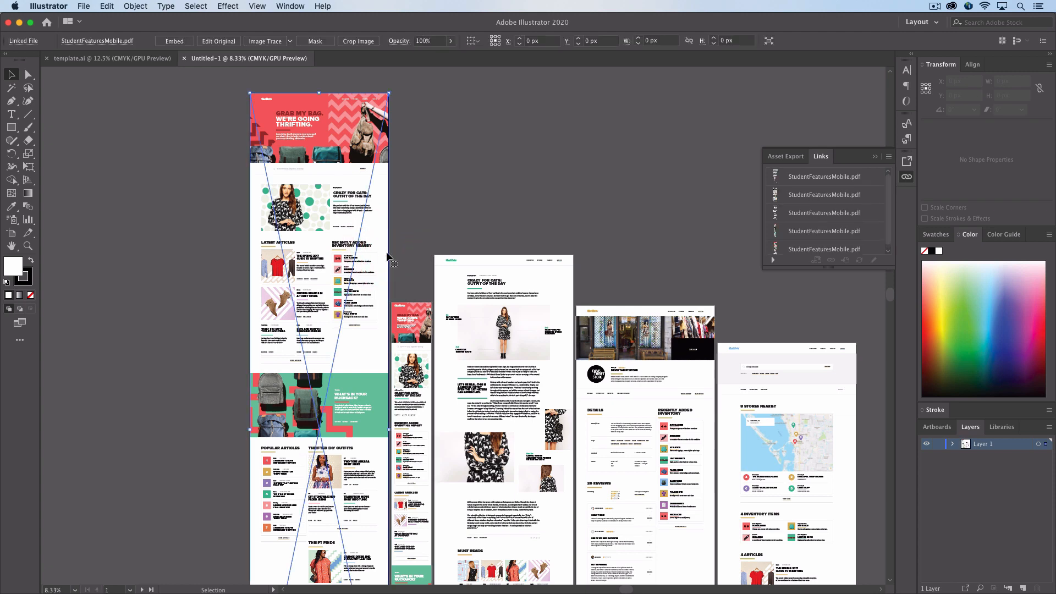
left_click(824, 246)
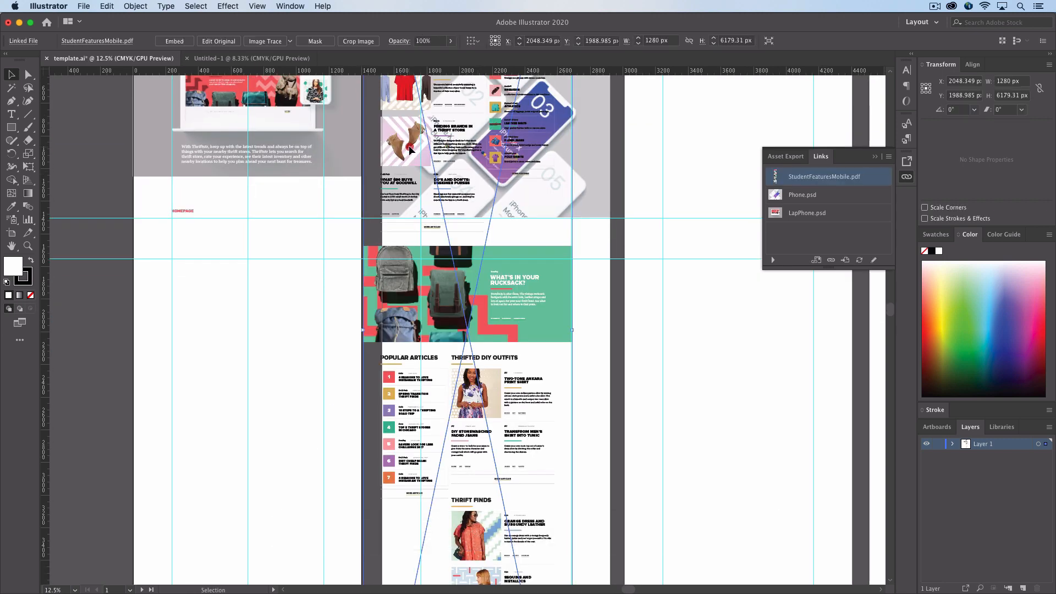
left_click_drag(404, 145, 221, 461)
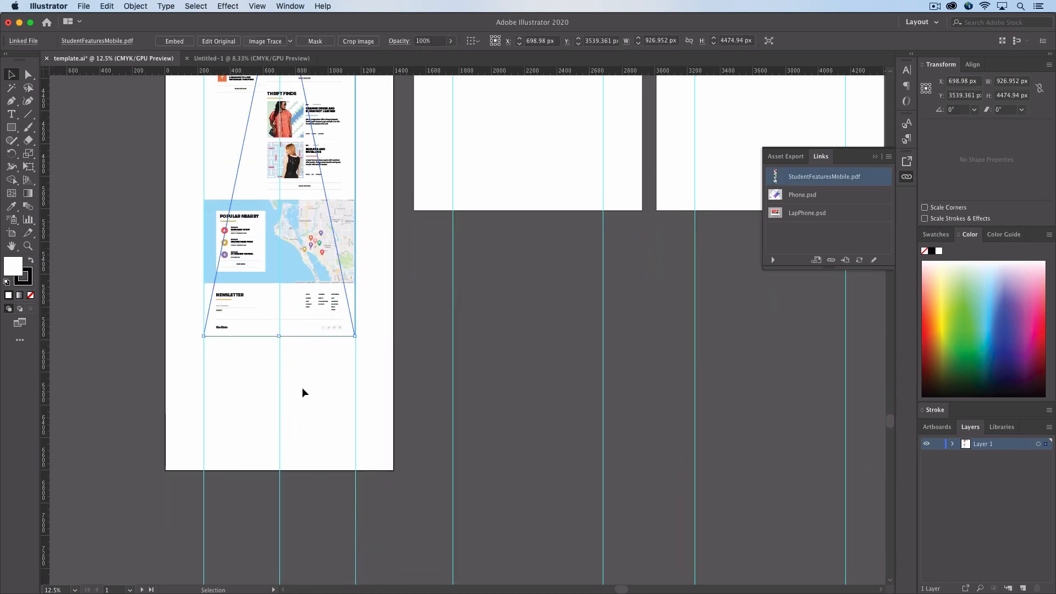
mouse_move(470, 476)
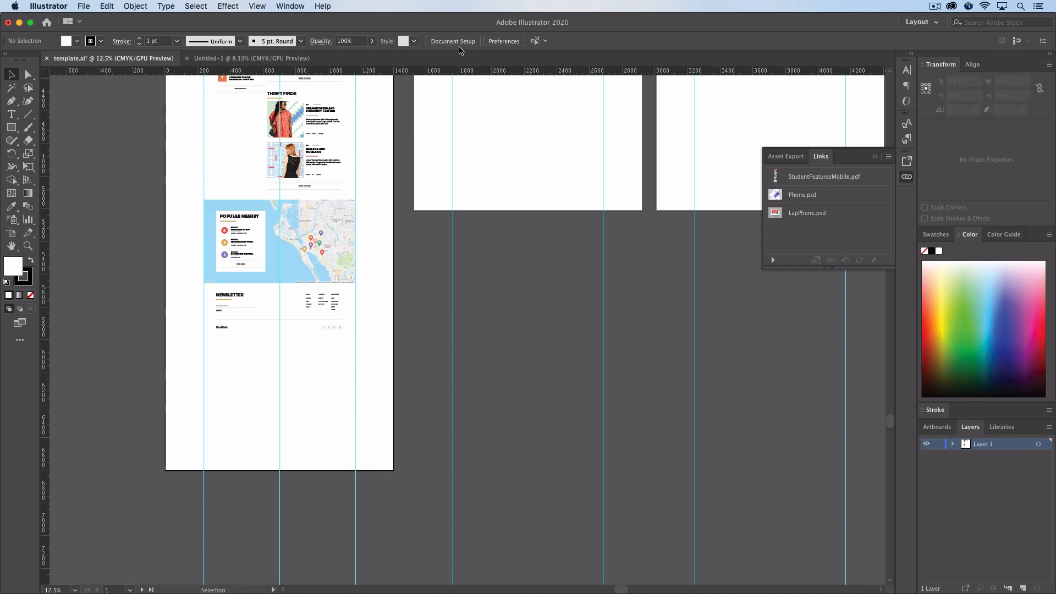
mouse_move(556, 243)
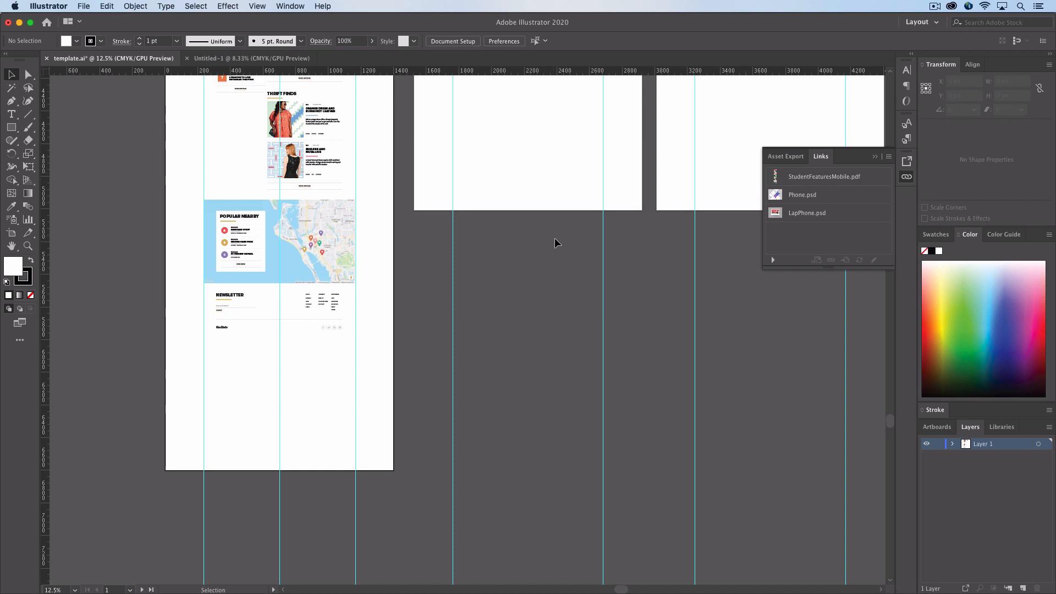
mouse_move(452, 41)
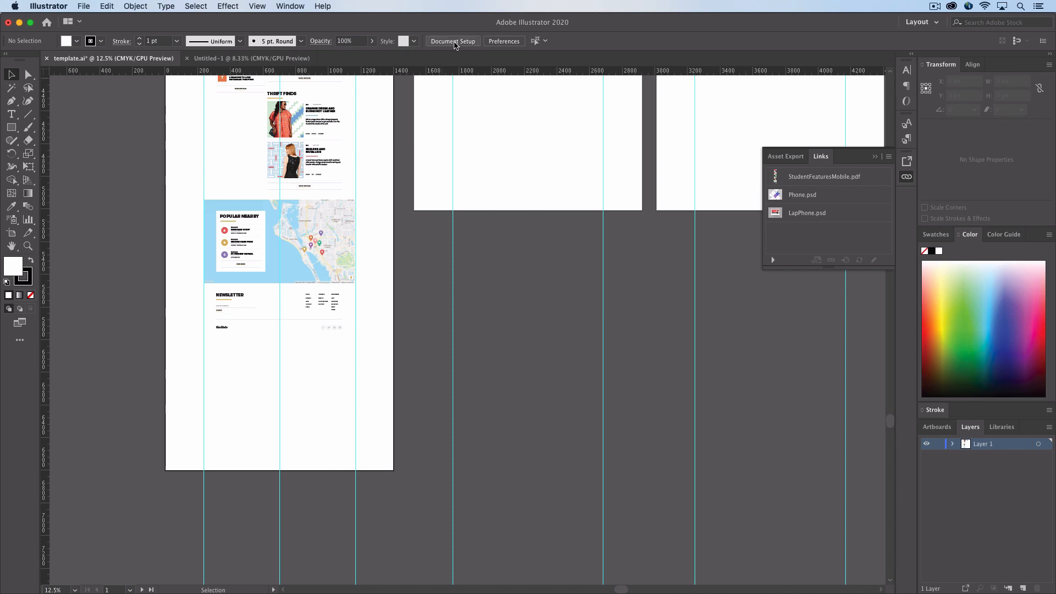
Resize the first artboard to end just below the homepage design and review the layout.
left_click(289, 6)
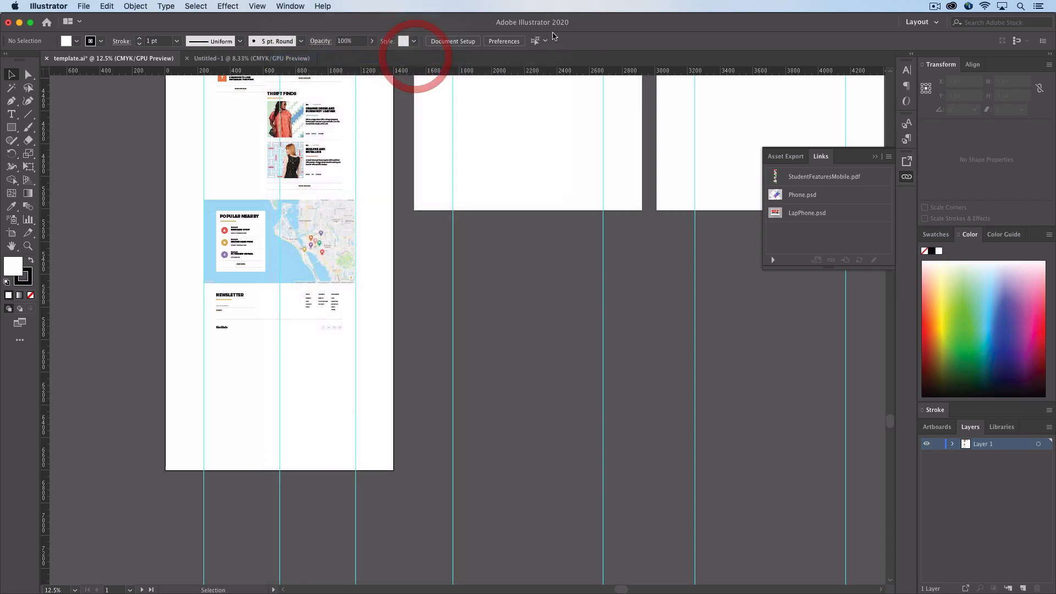
left_click(452, 40)
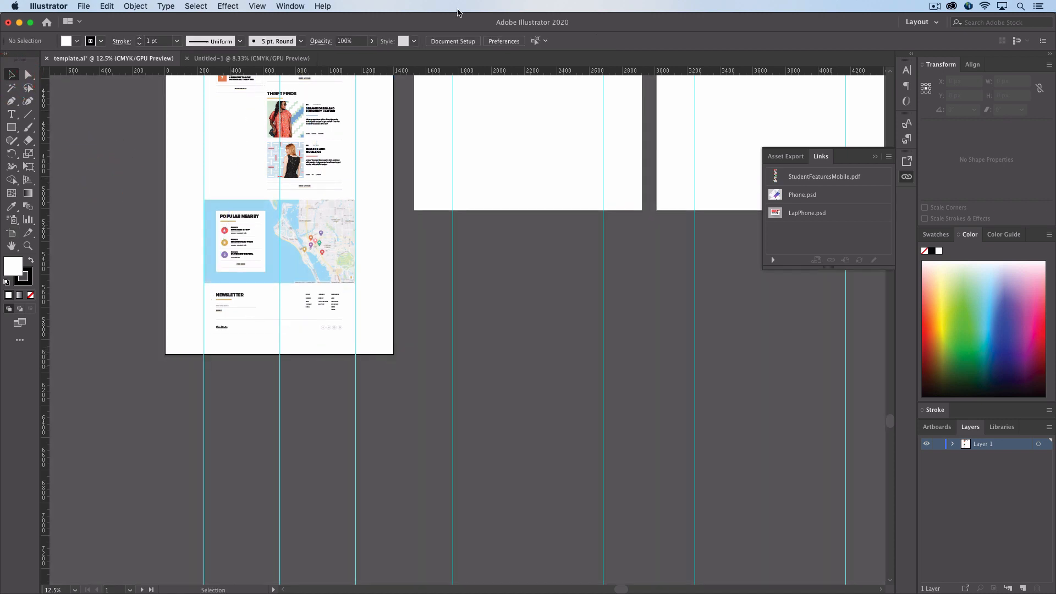
left_click(452, 40)
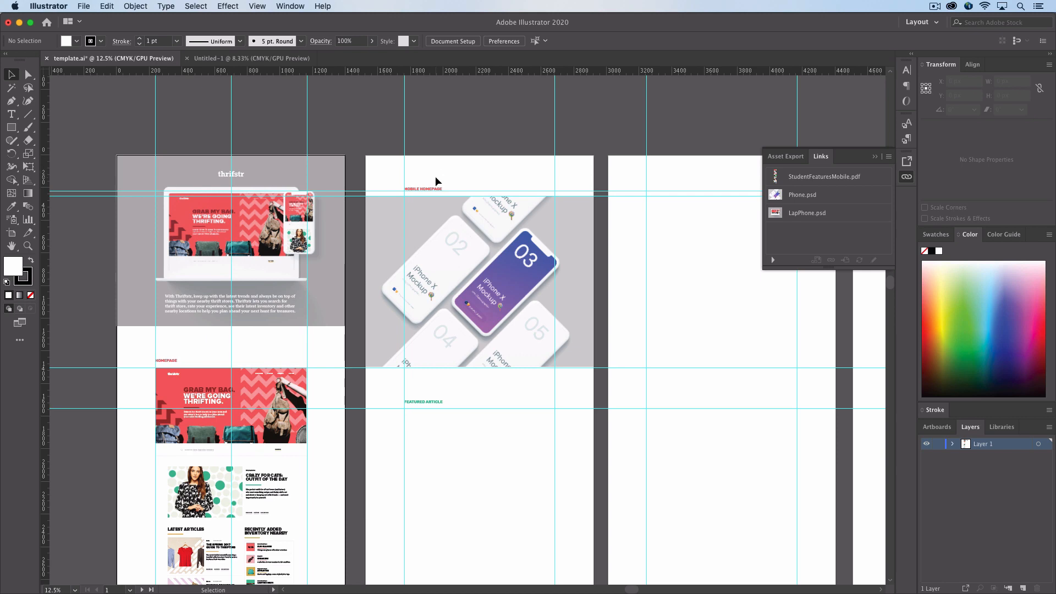
scroll("down", 3)
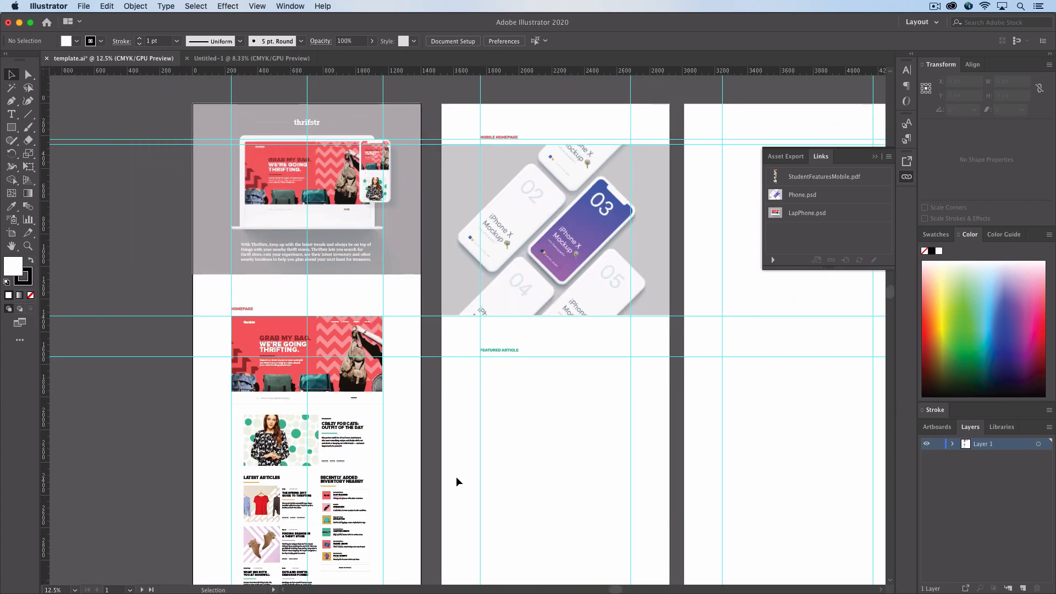
left_click(307, 182)
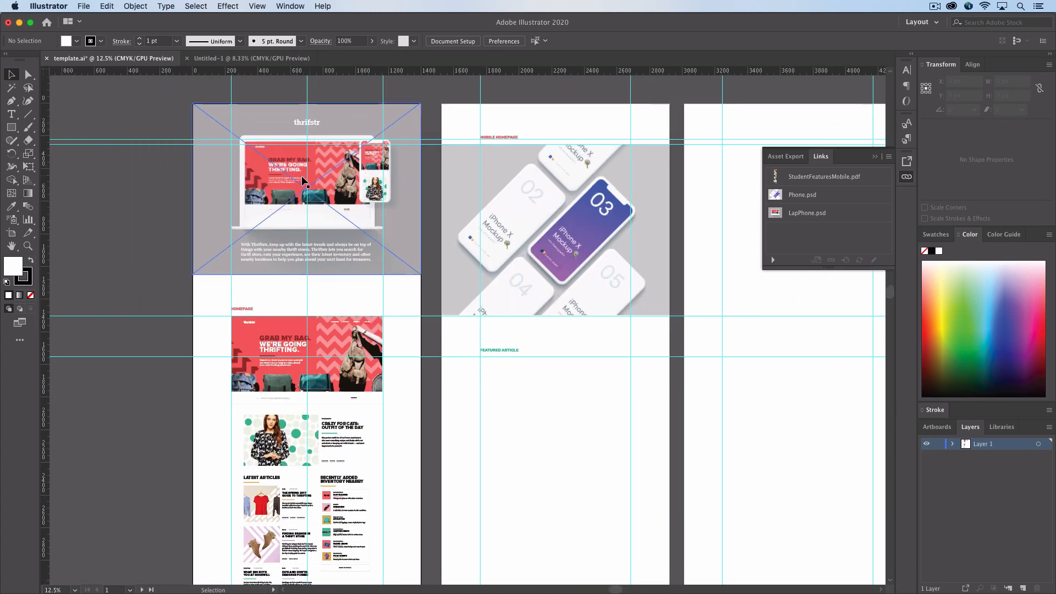
left_click(454, 400)
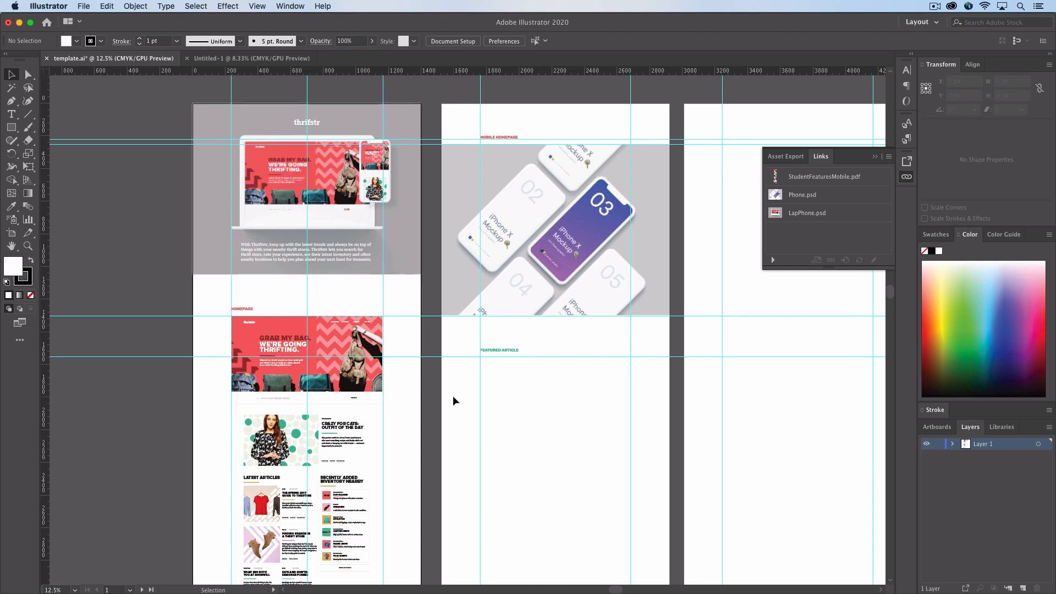
scroll("down", 3)
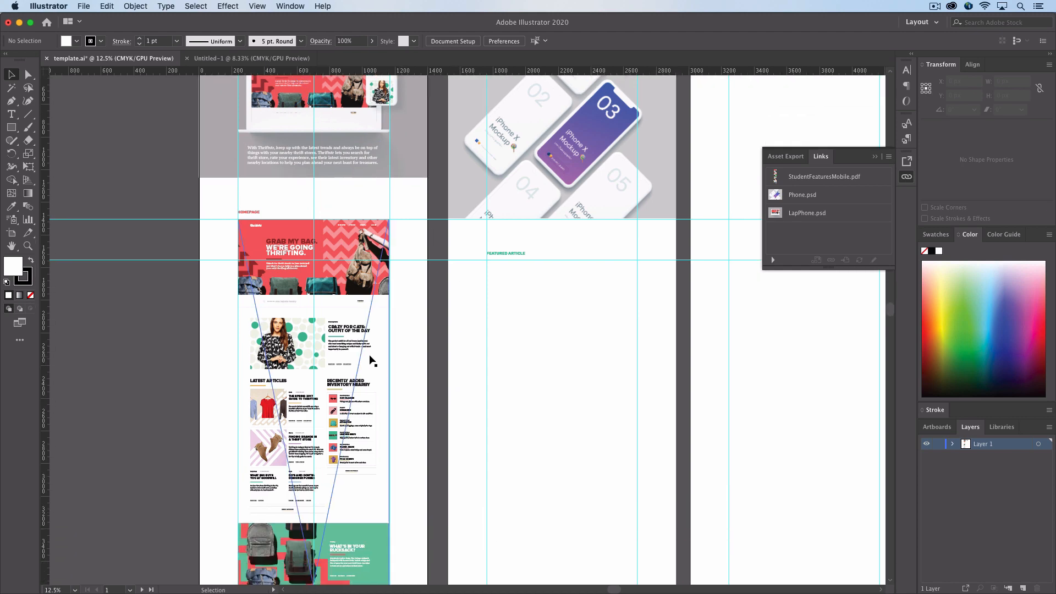
scroll("down", 3)
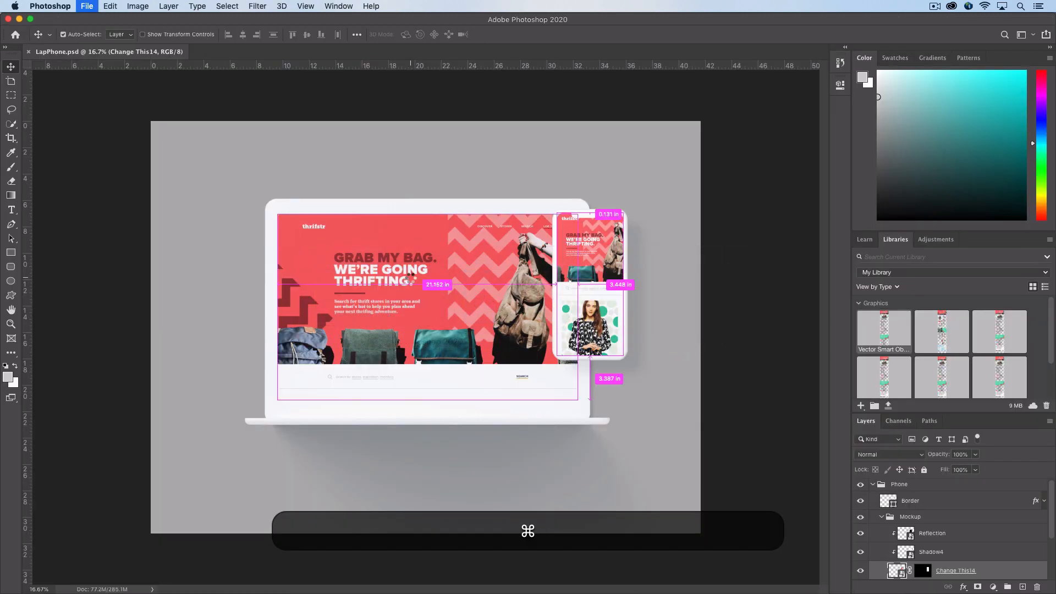
Open Phone.psd from Desktop > Ringling > 124 > BehanceAssets > Assets in Photoshop.
left_click(86, 7)
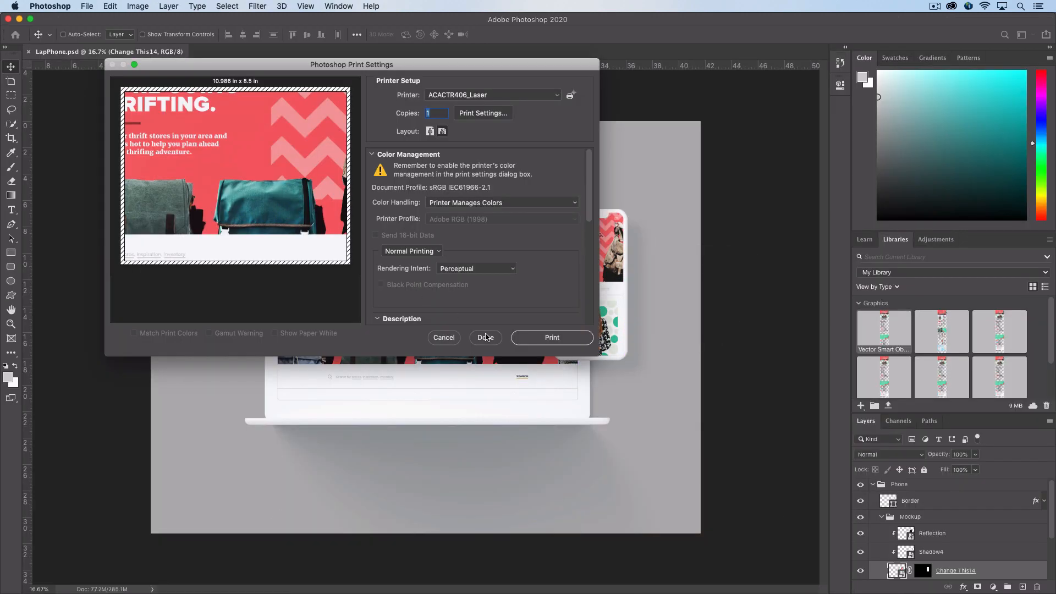
left_click(486, 338)
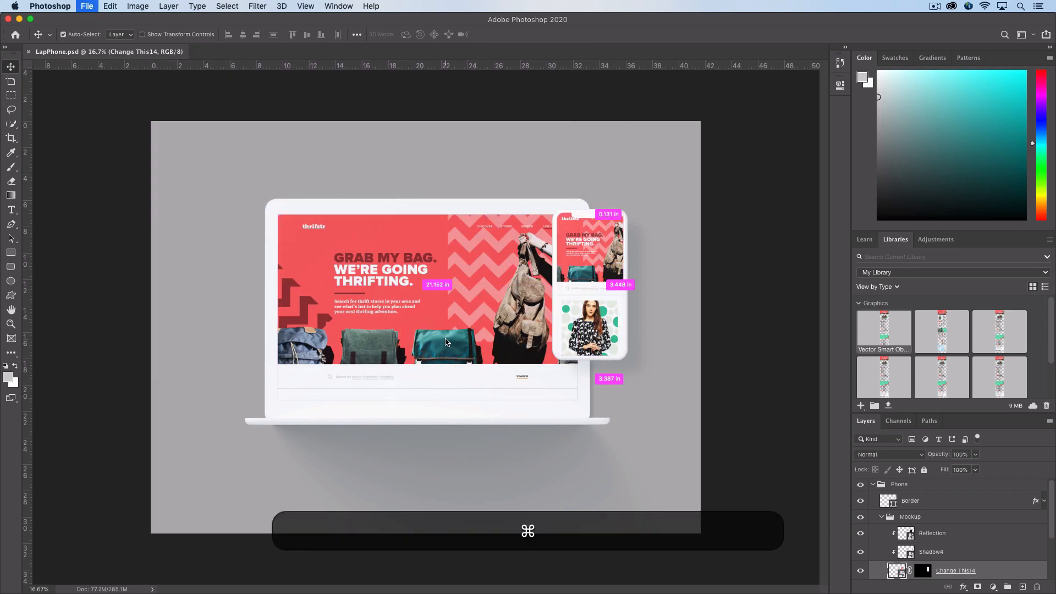
left_click(86, 7)
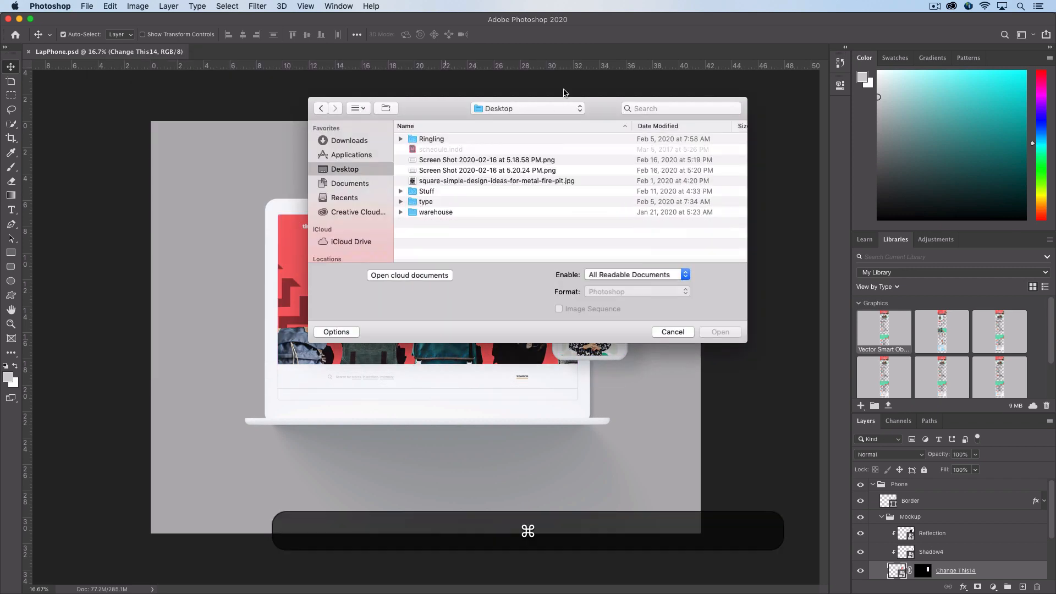
double_click(432, 139)
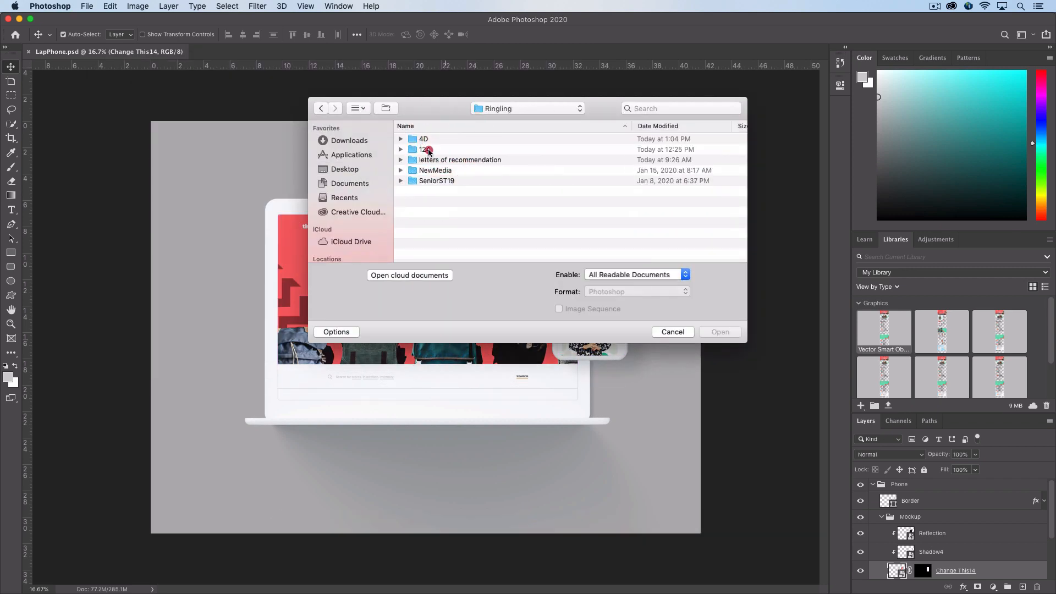
double_click(424, 148)
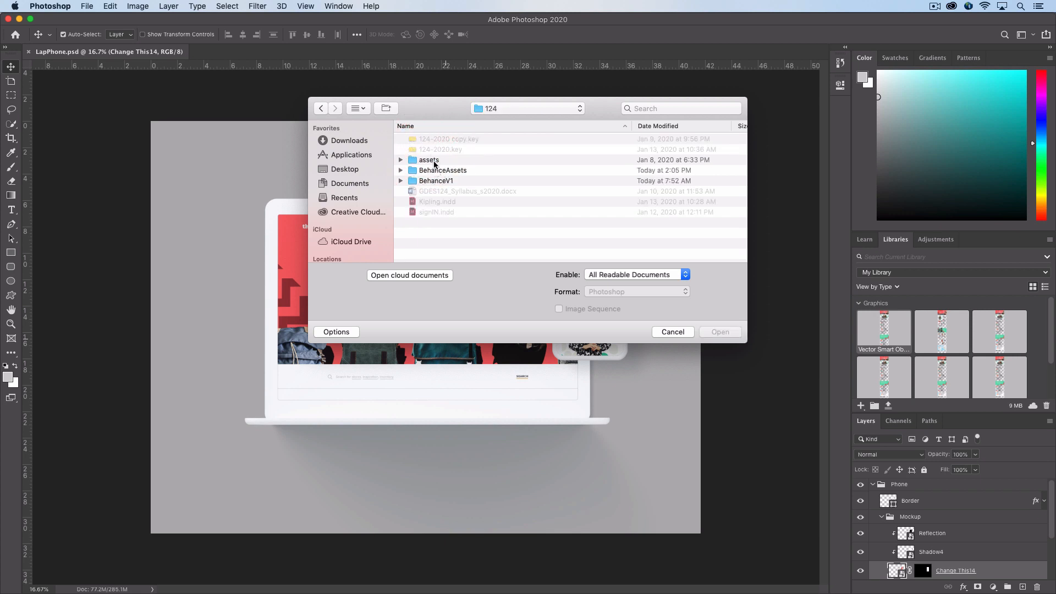
double_click(428, 160)
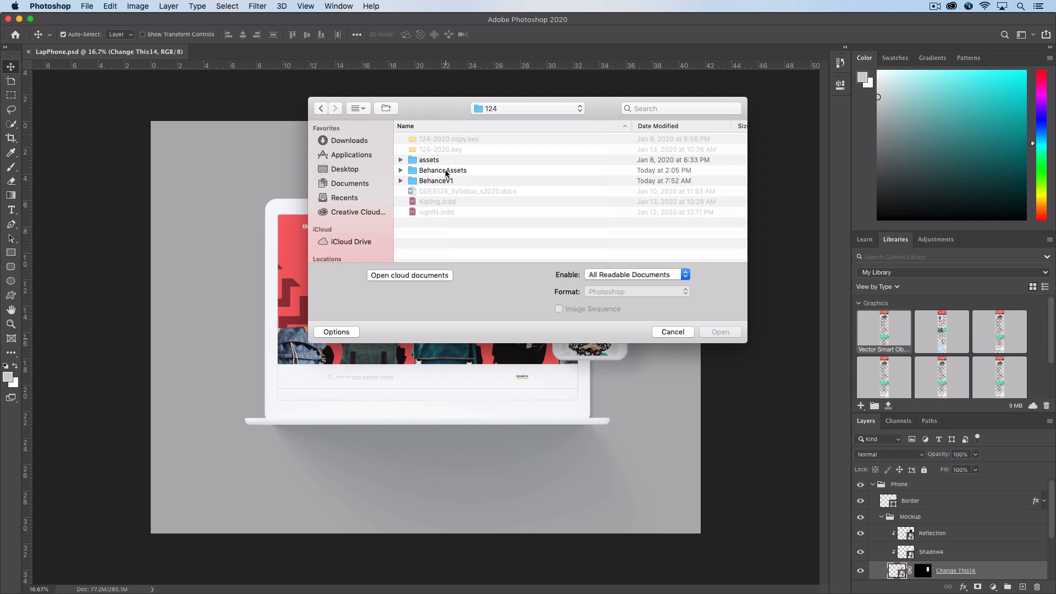
double_click(429, 160)
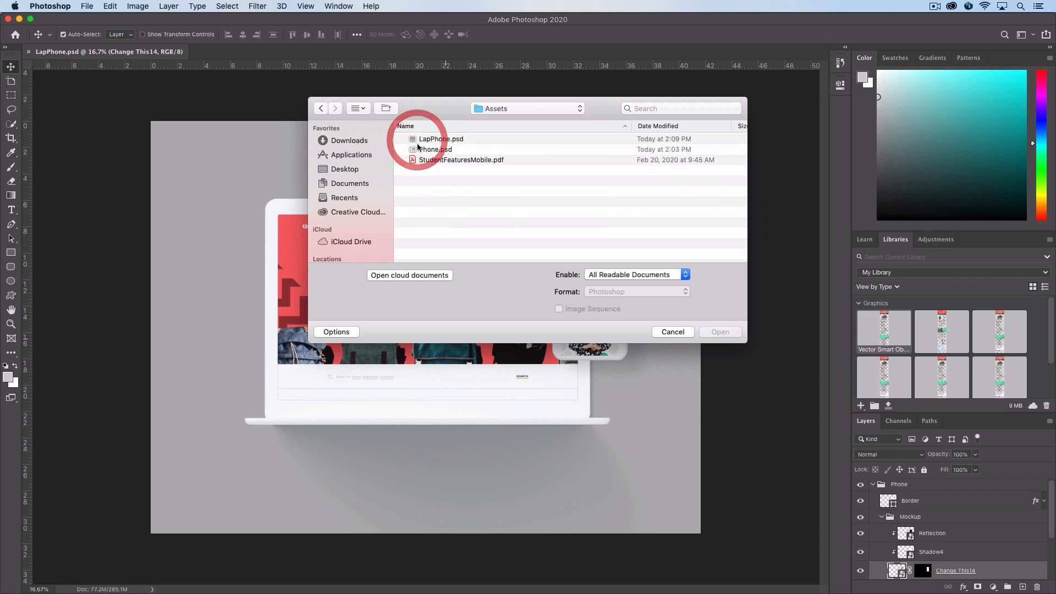
left_click(435, 149)
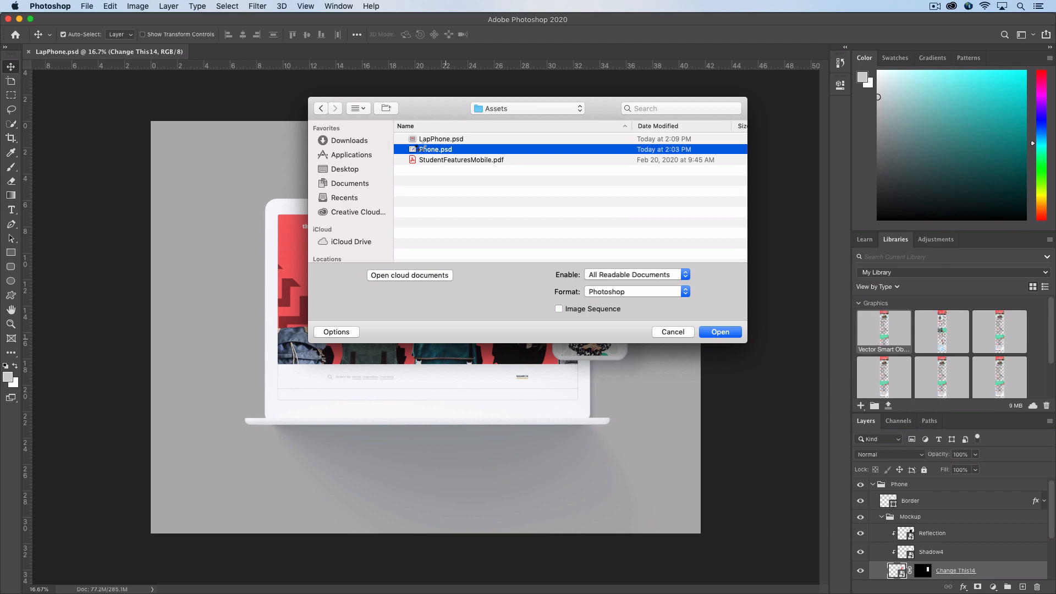
left_click(719, 331)
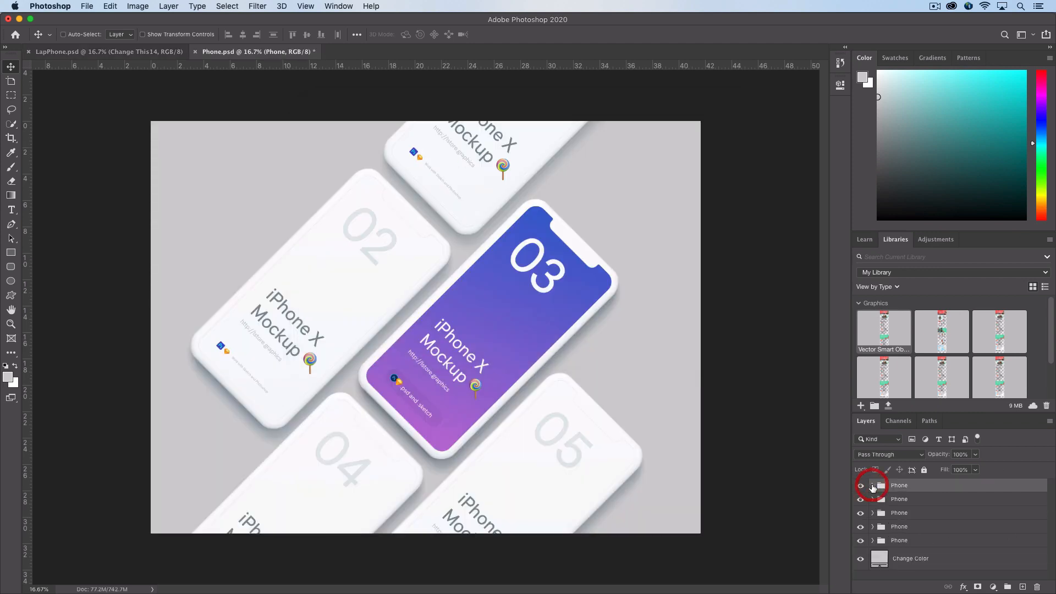
Identify the centre phone's group and open its Change This1 smart object for editing.
left_click(860, 485)
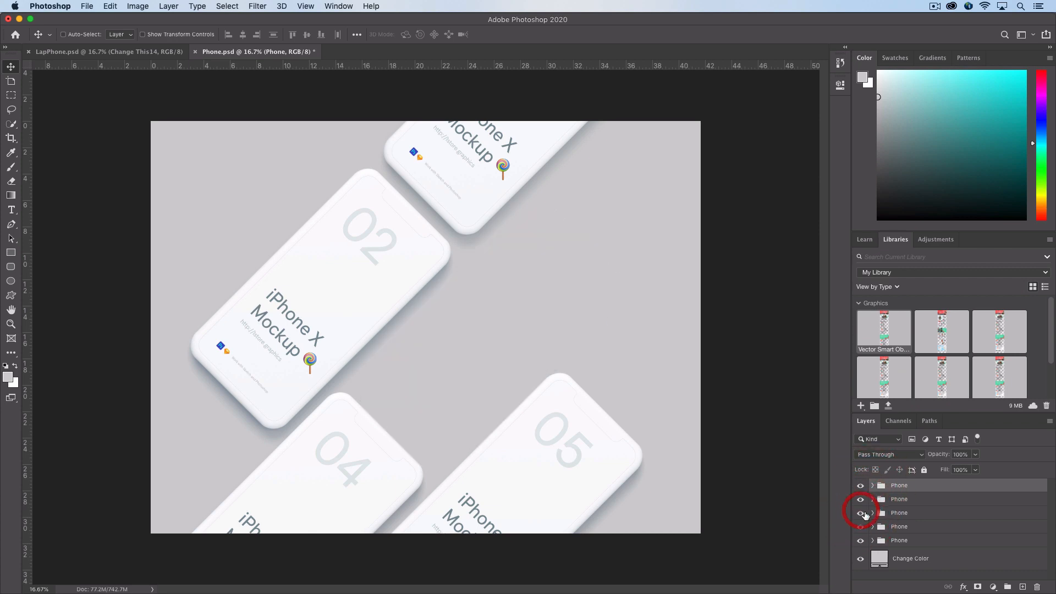
left_click(861, 512)
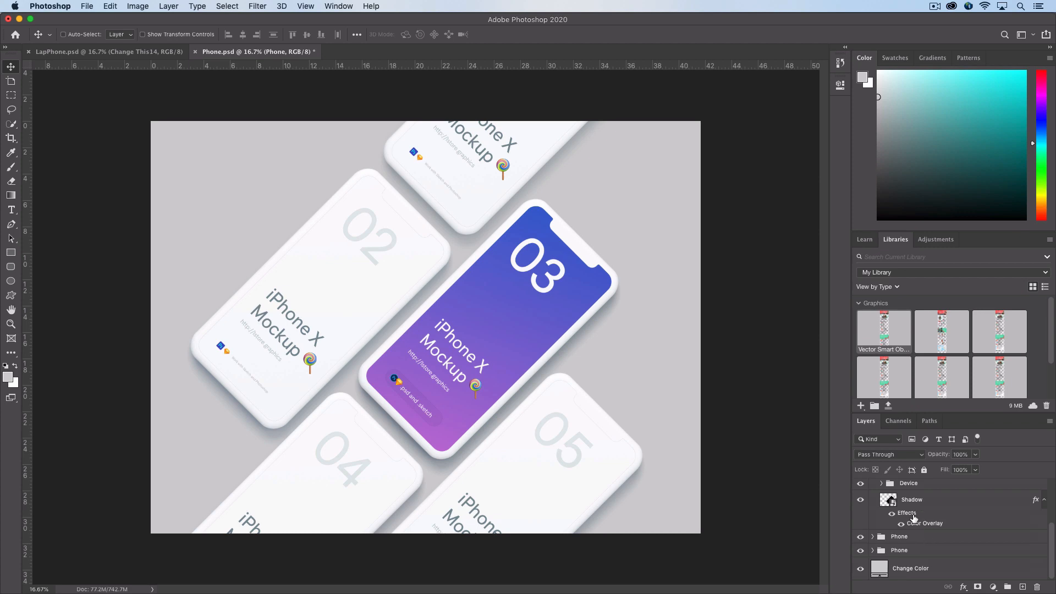
scroll("down", 3)
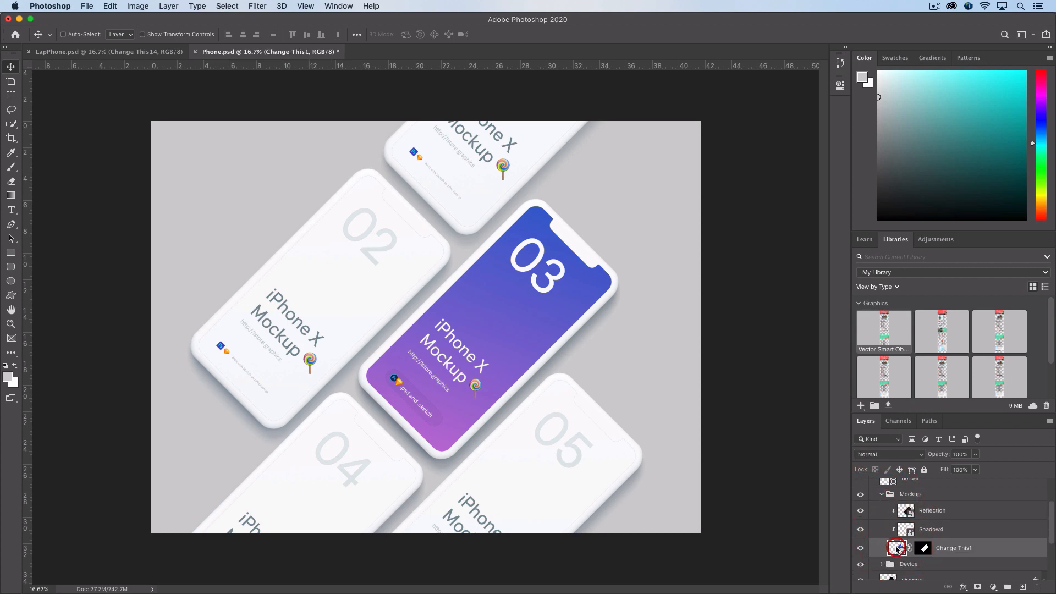
double_click(896, 548)
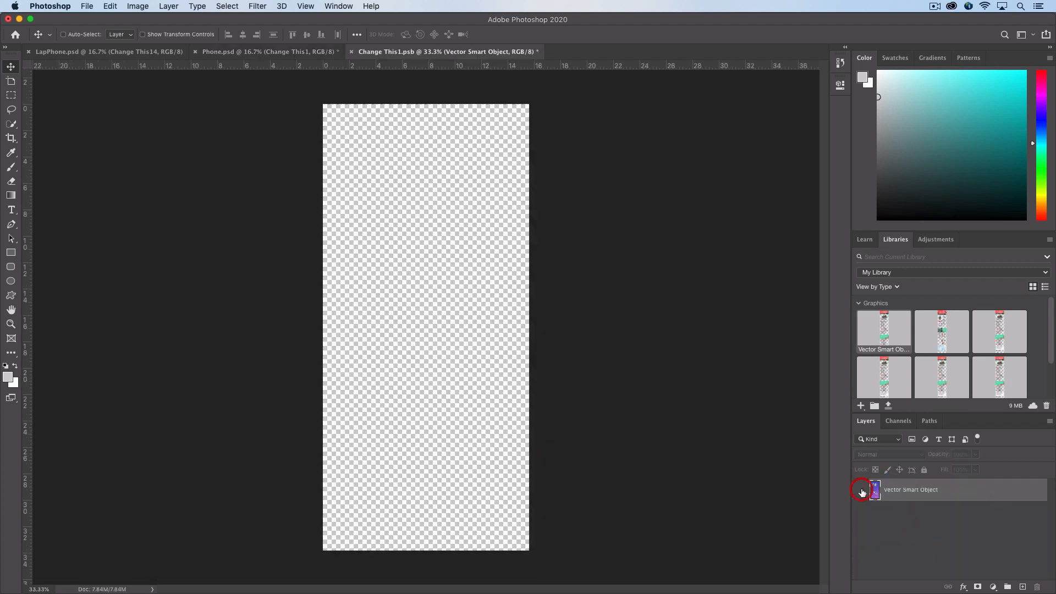
Paste the thrifstr home page as a Smart Object, scale it to fill the canvas, save and close.
key("cmd+v")
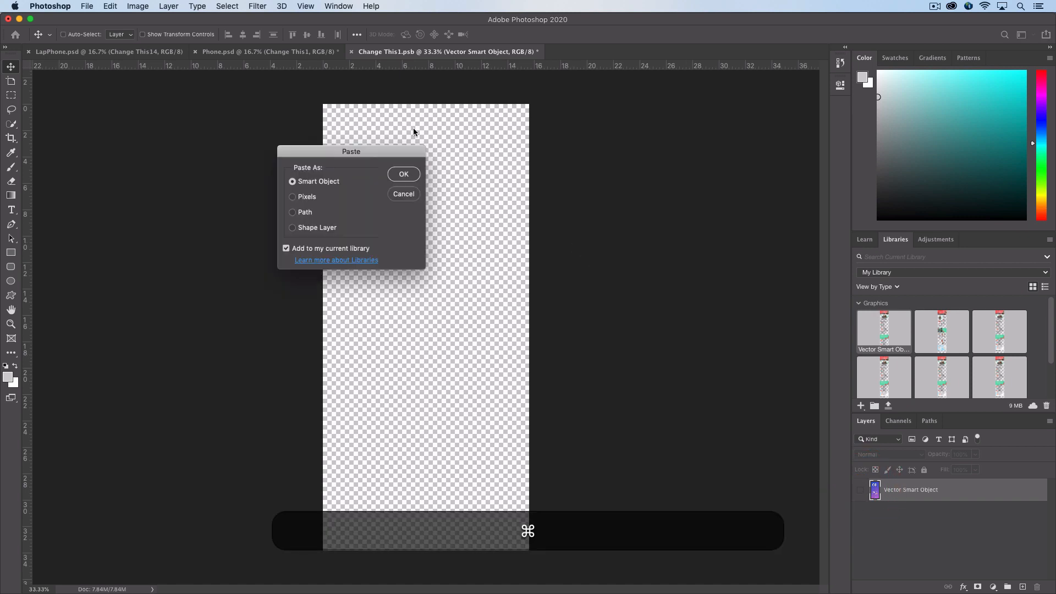
left_click(403, 174)
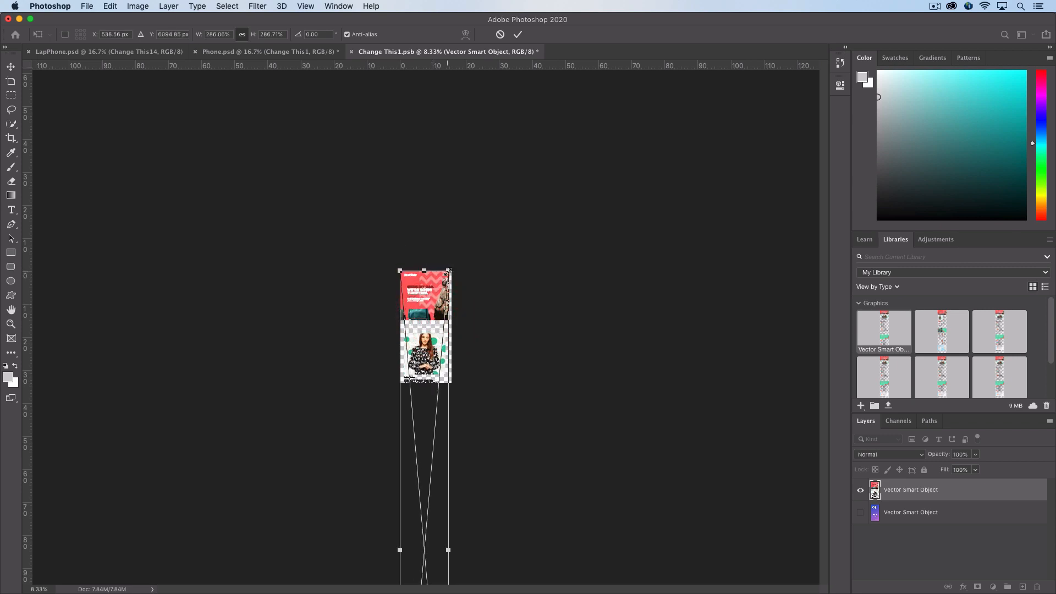
left_click_drag(449, 272, 451, 241)
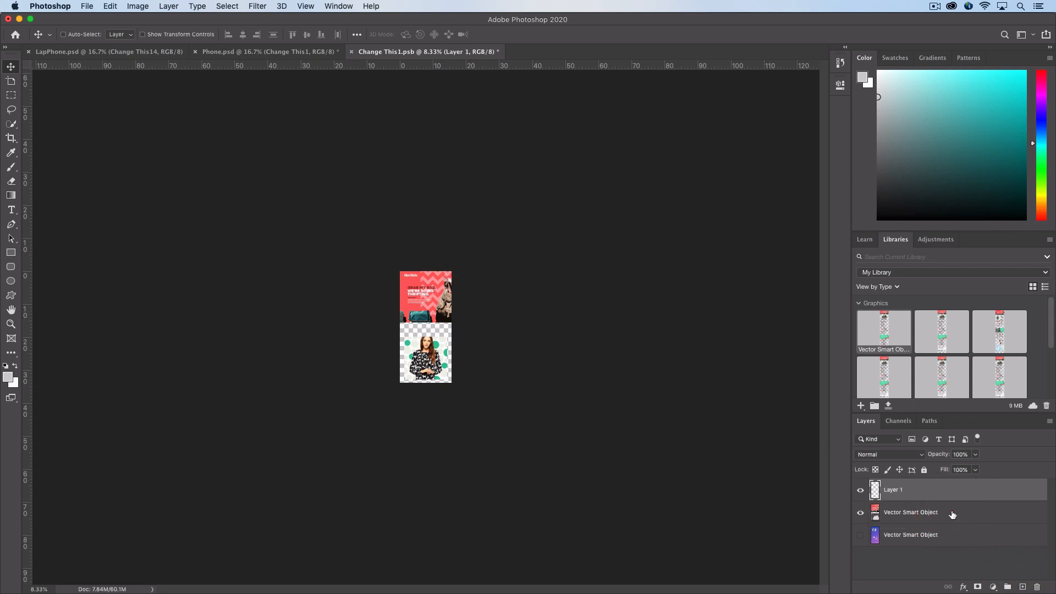
left_click(910, 512)
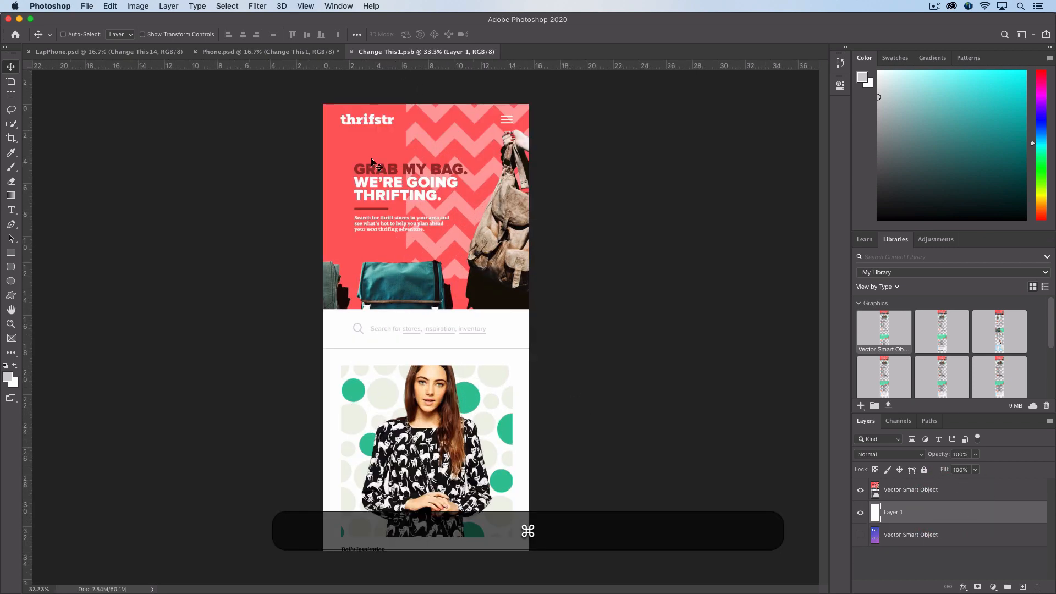
left_click(910, 490)
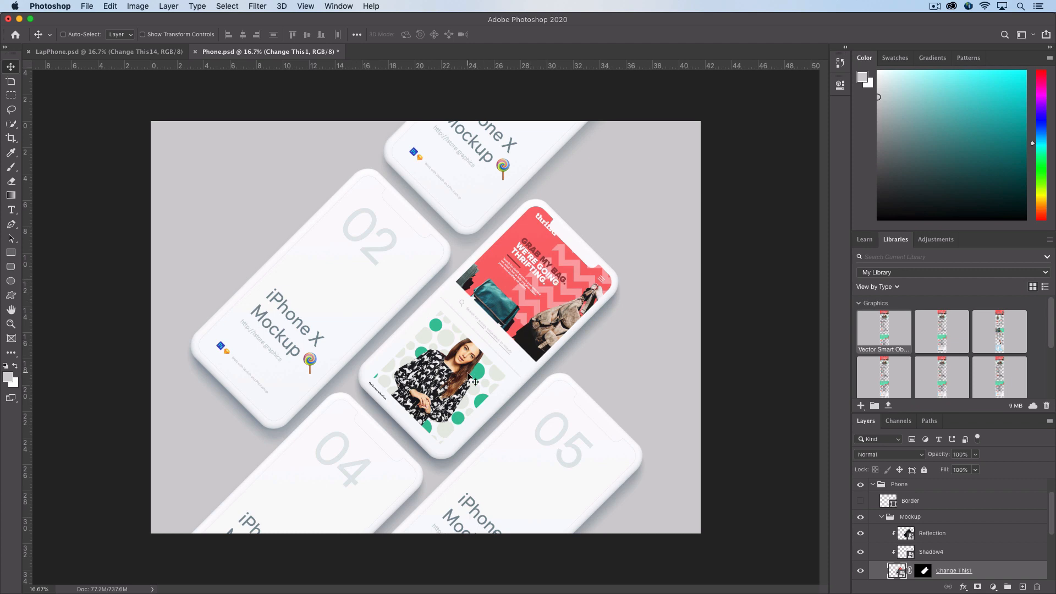
mouse_move(772, 482)
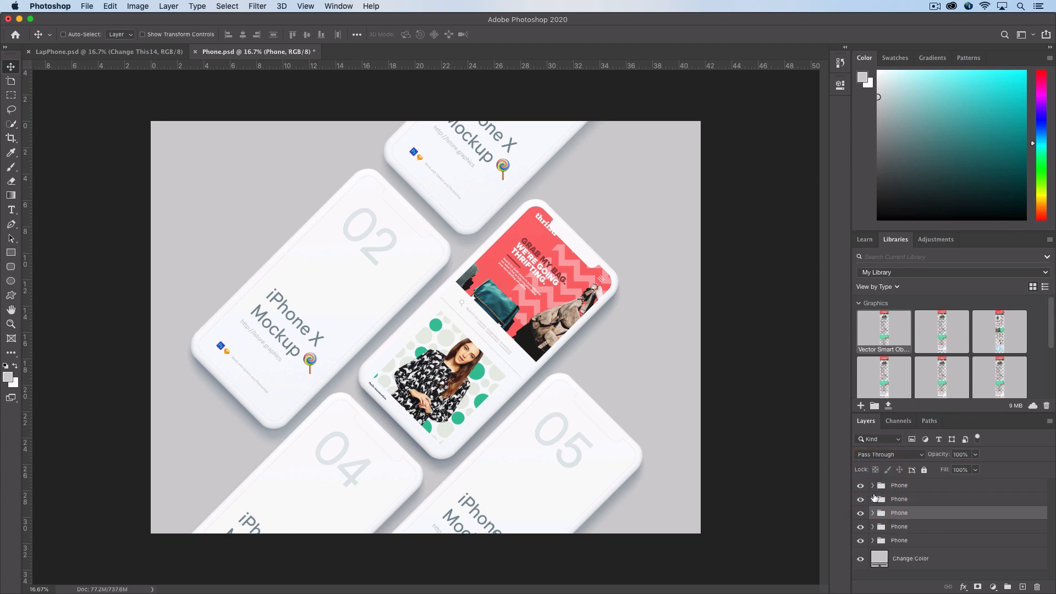
Identify the left phone's group and paste the Crazy for Cats article into its Change This21 smart object.
left_click(860, 527)
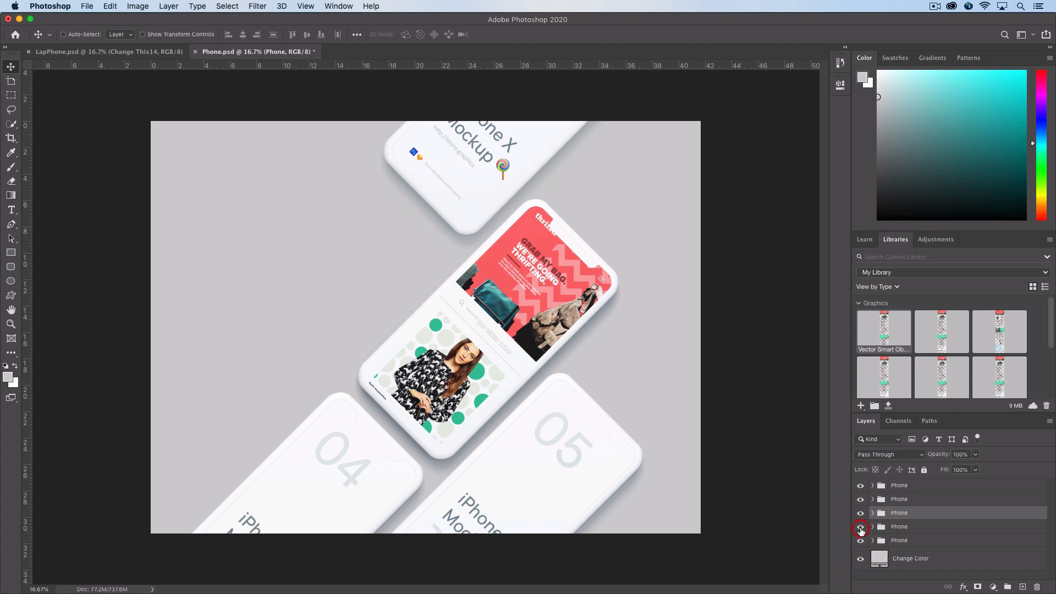
left_click(860, 526)
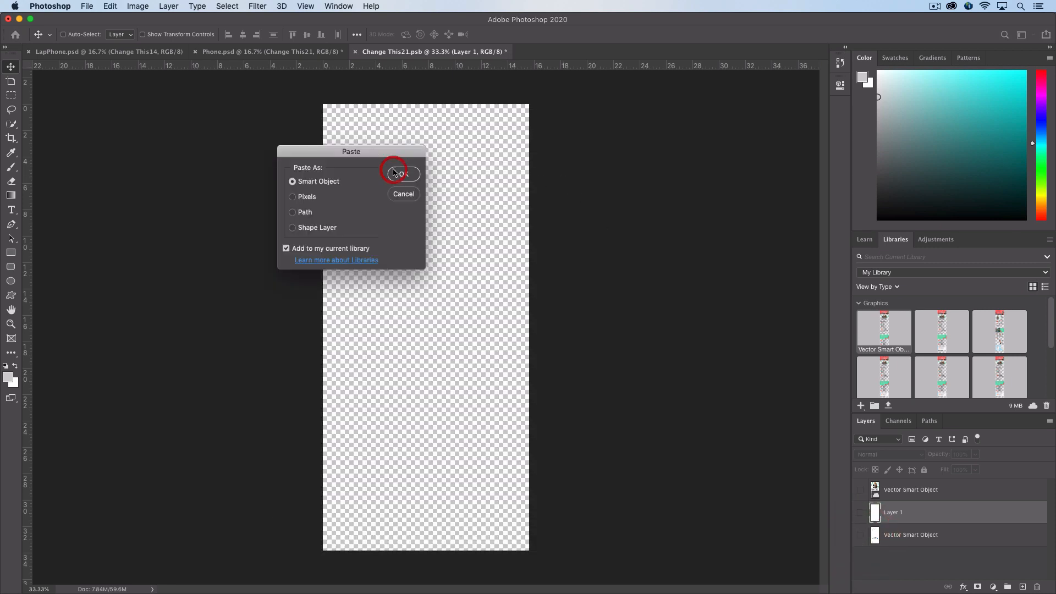
left_click(400, 172)
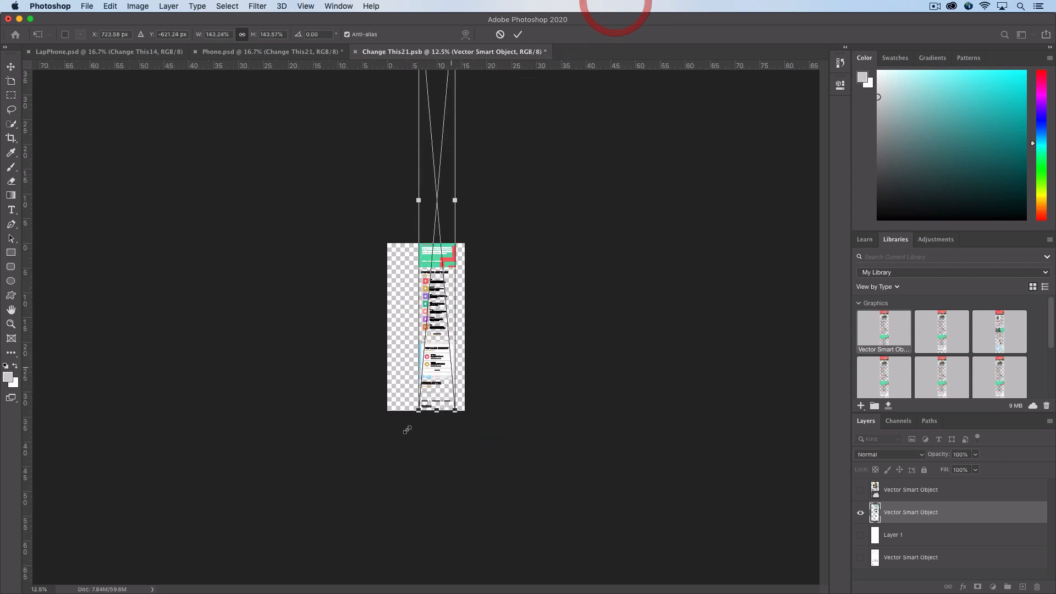
Move and enlarge the article page to span the canvas width, then save the smart object.
left_click_drag(455, 201, 455, 566)
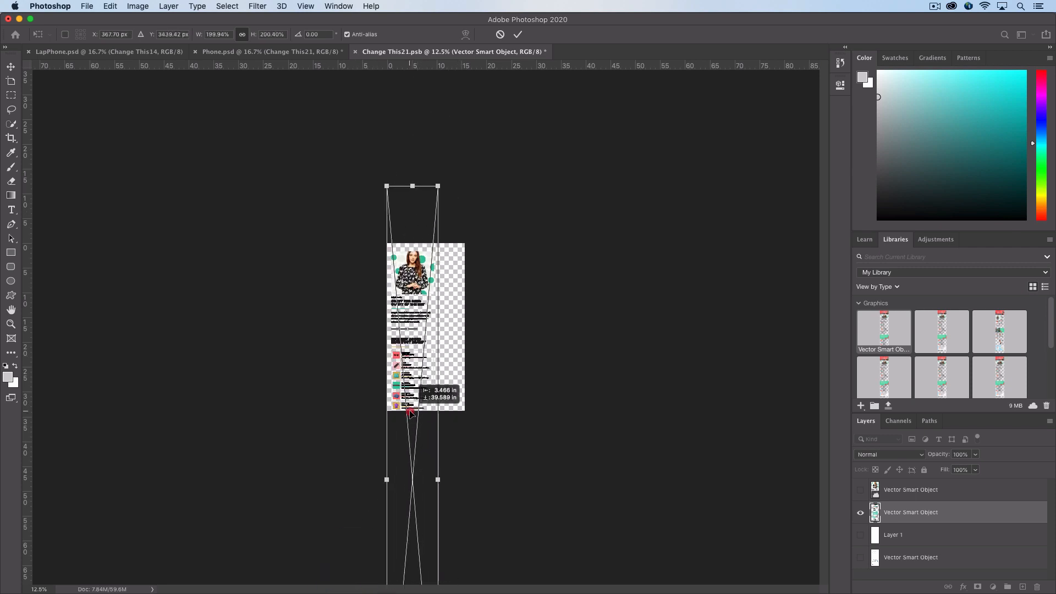
left_click_drag(411, 413, 508, 79)
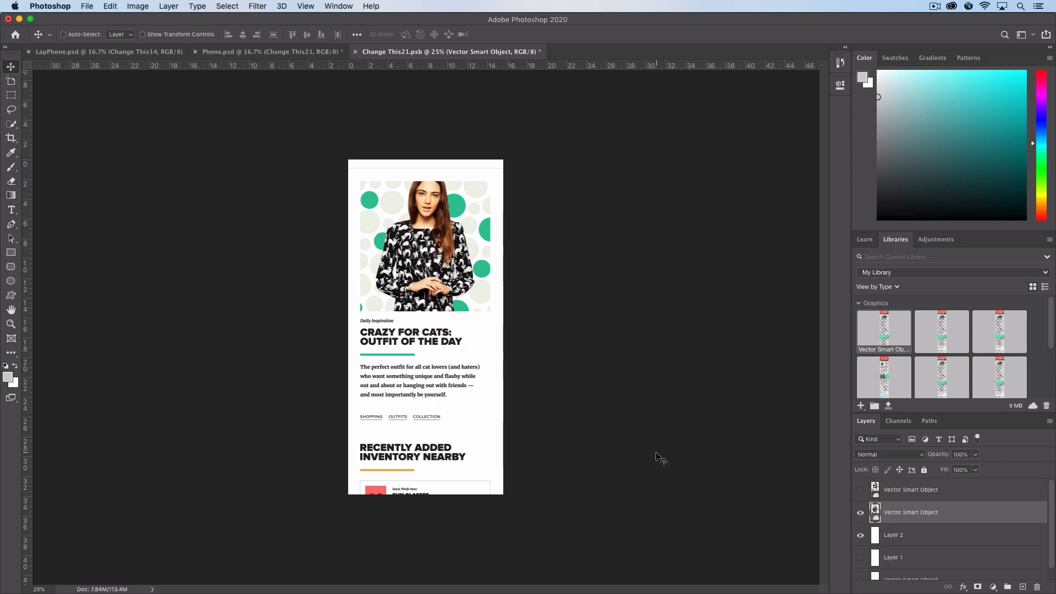
key("cmd+s")
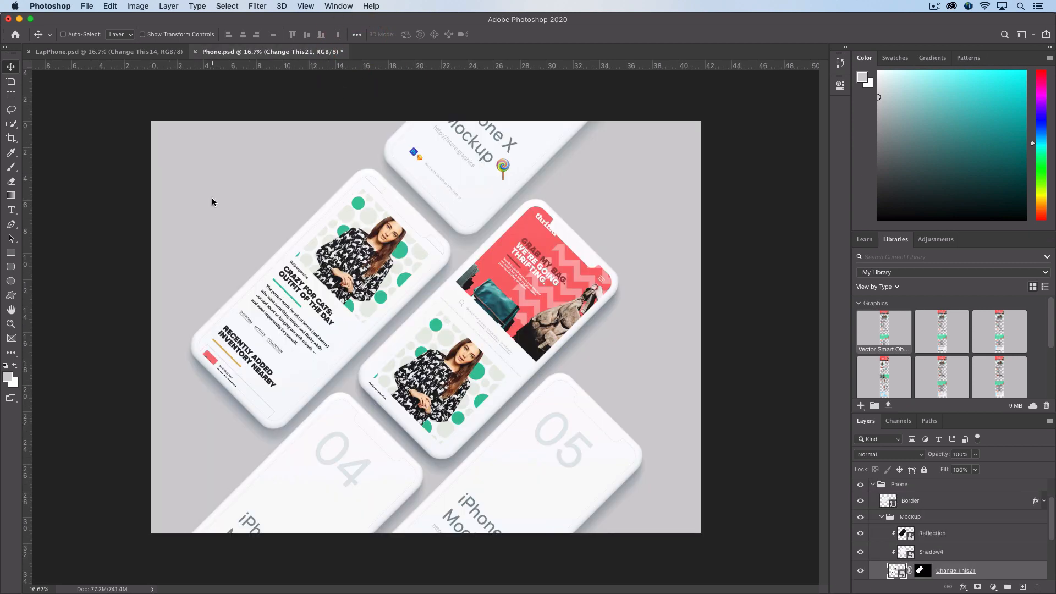
mouse_move(304, 325)
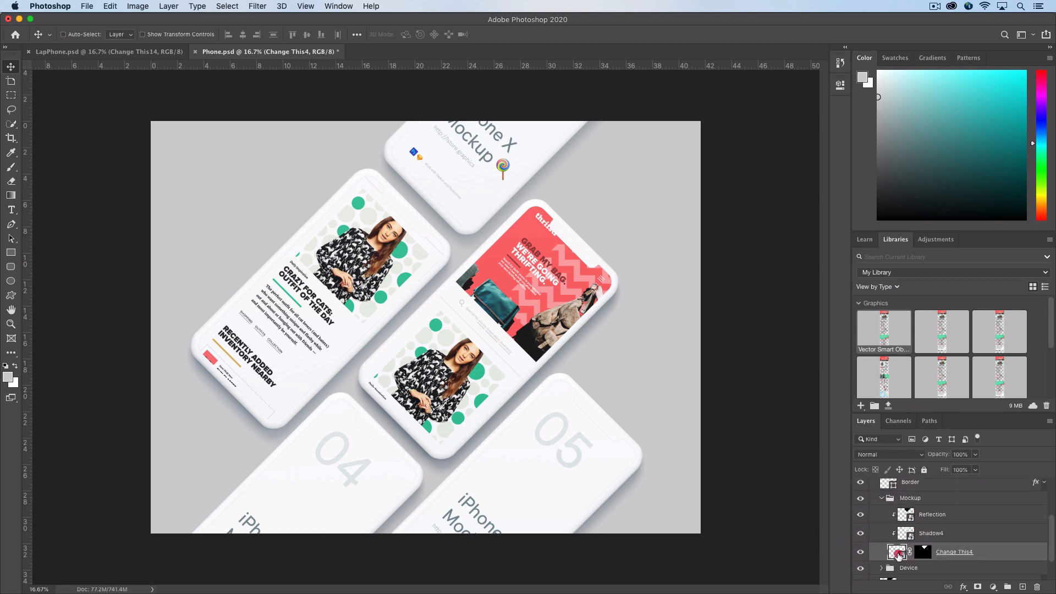
Reveal the thrifstr newsletter design inside the top phone's Change This4 screen object.
double_click(898, 551)
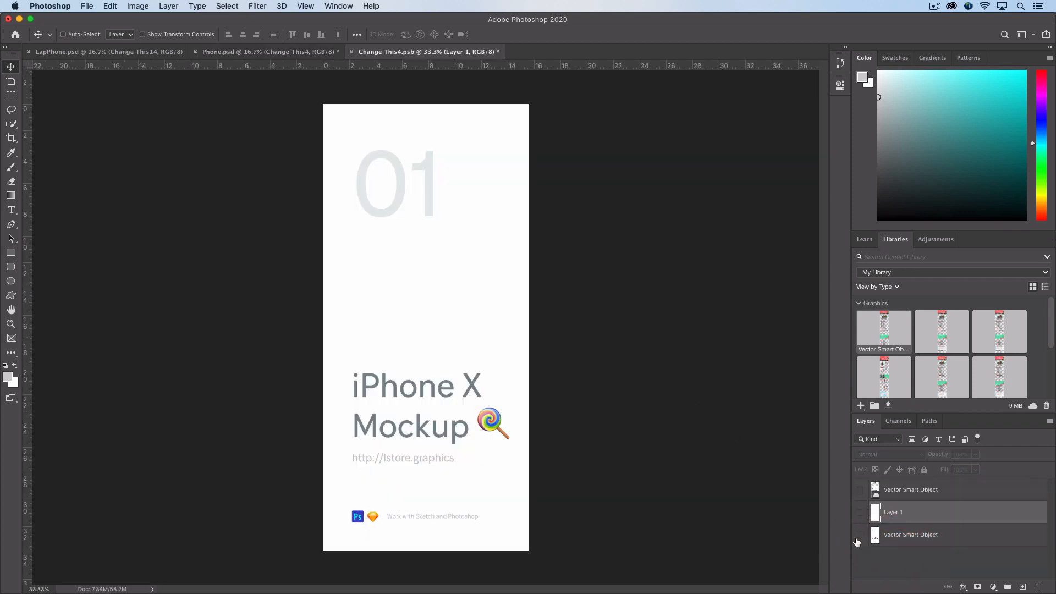
left_click(859, 512)
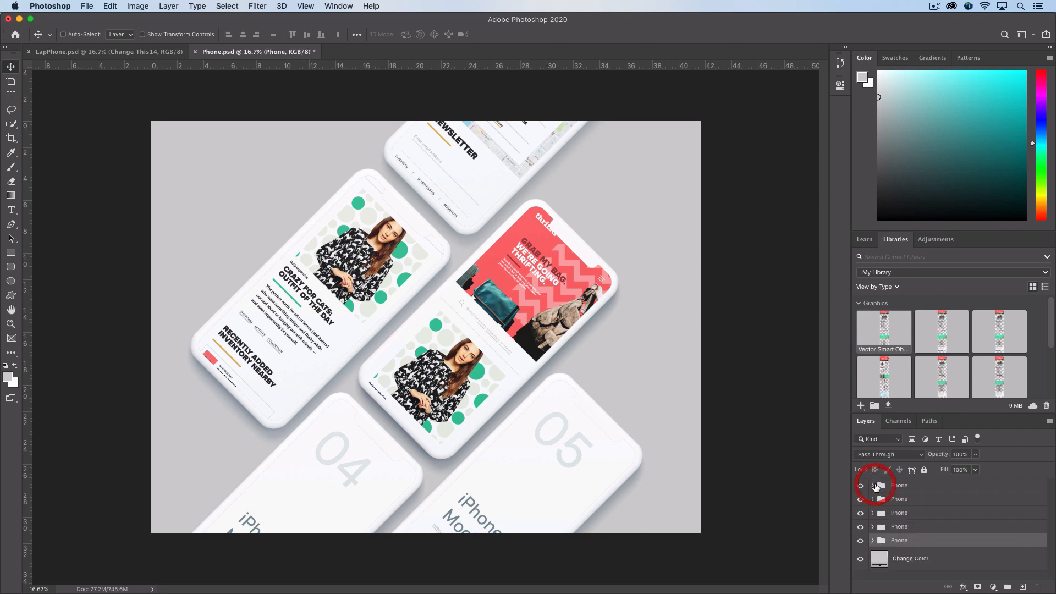
Reach the lower-left phone's Change This31 screen object and open it for editing.
left_click(861, 485)
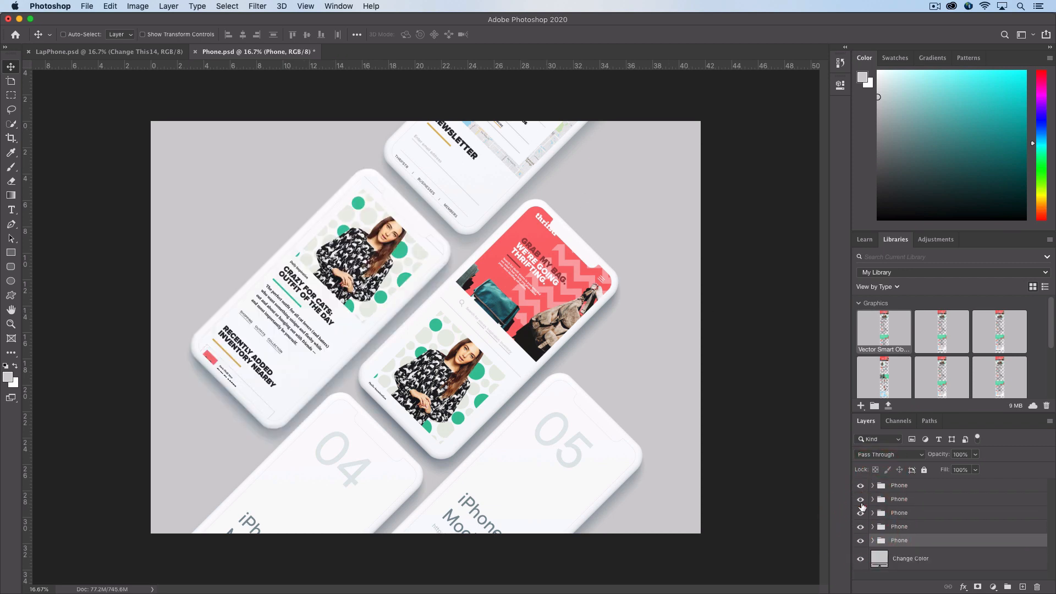
left_click(872, 499)
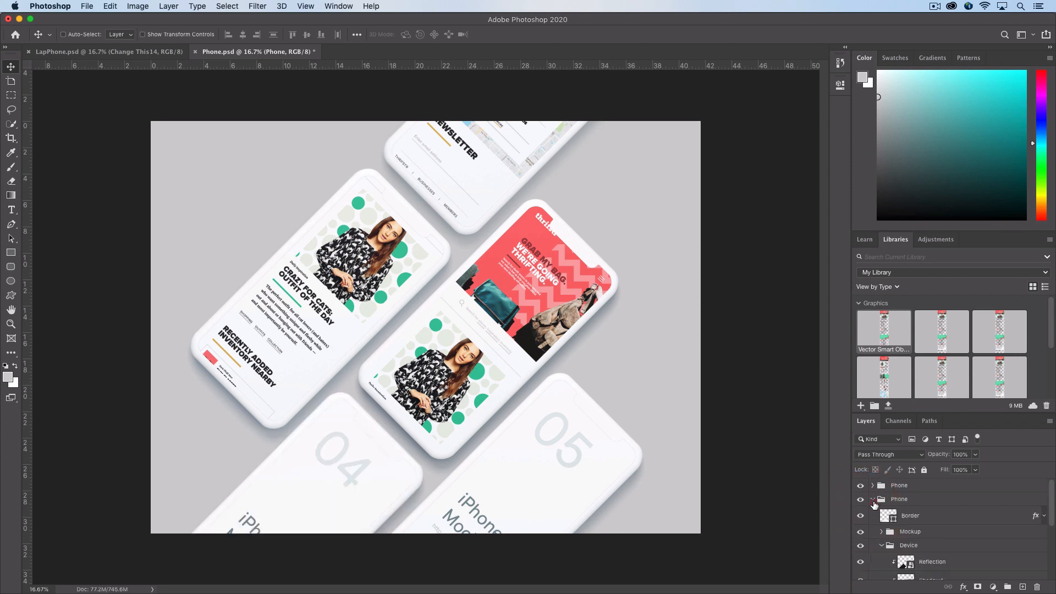
scroll("down", 3)
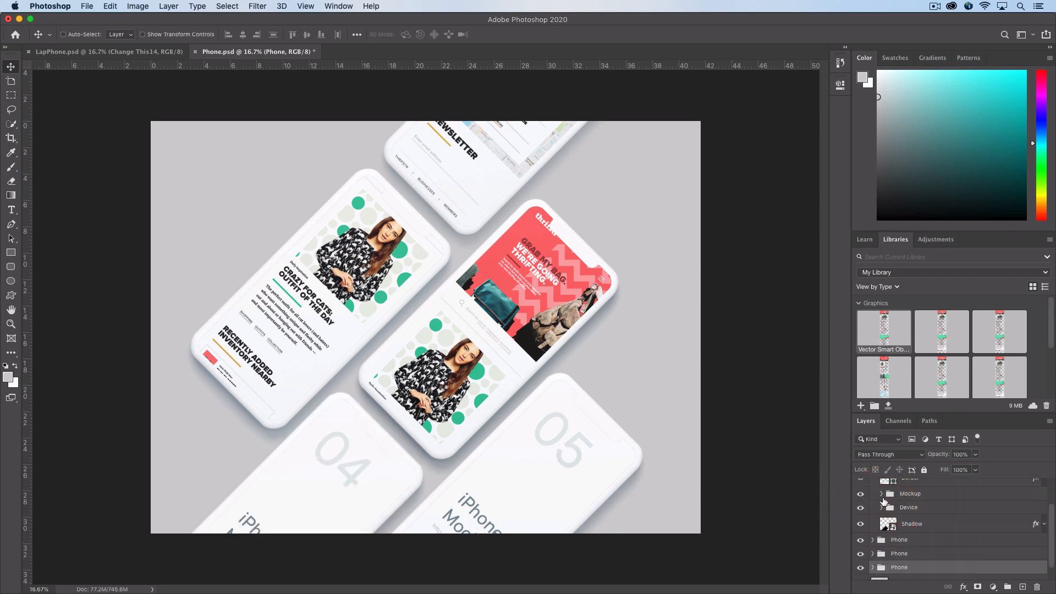
left_click(882, 494)
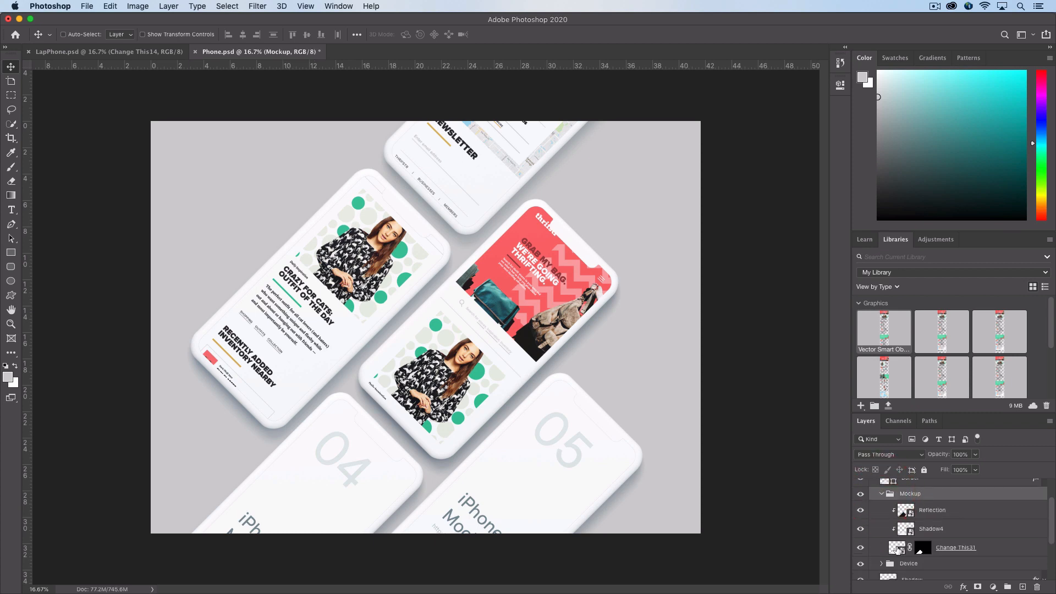
double_click(898, 547)
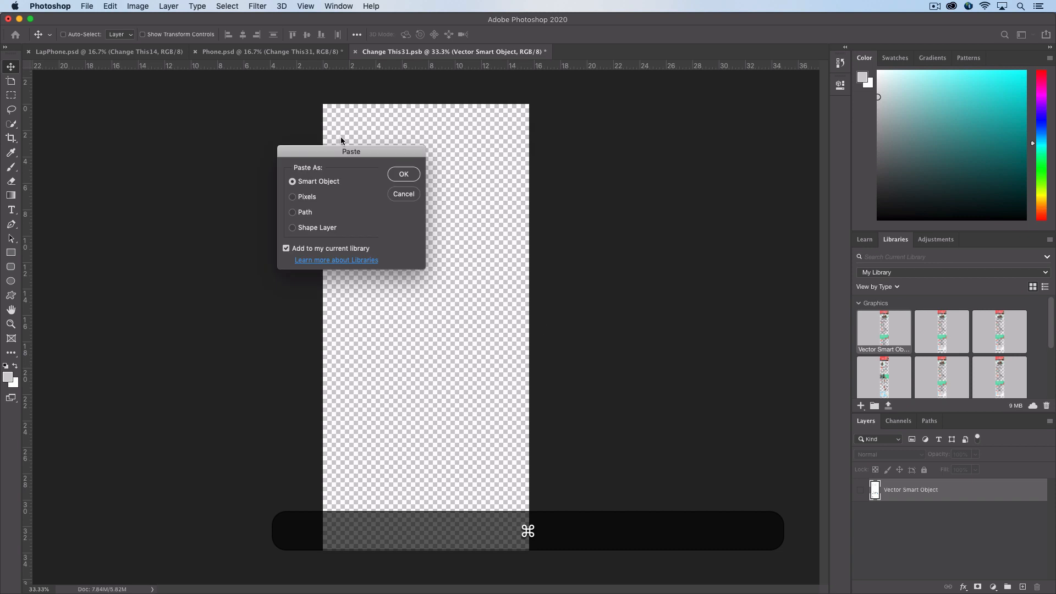
Paste the 'What's in your rucksack?' page as a Smart Object and fit it to the screen area.
left_click(404, 174)
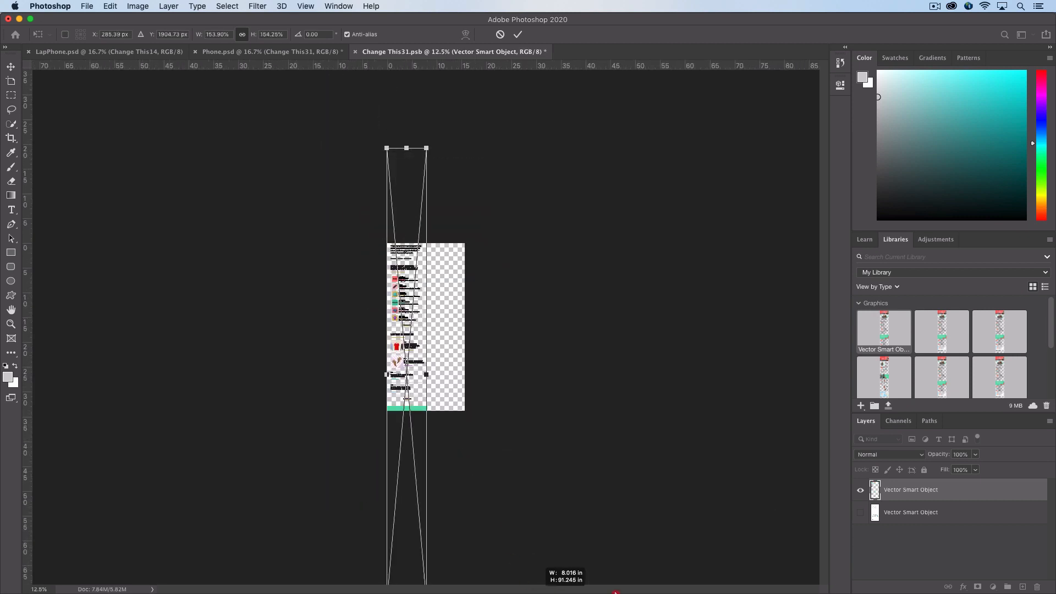
left_click_drag(406, 149, 403, 257)
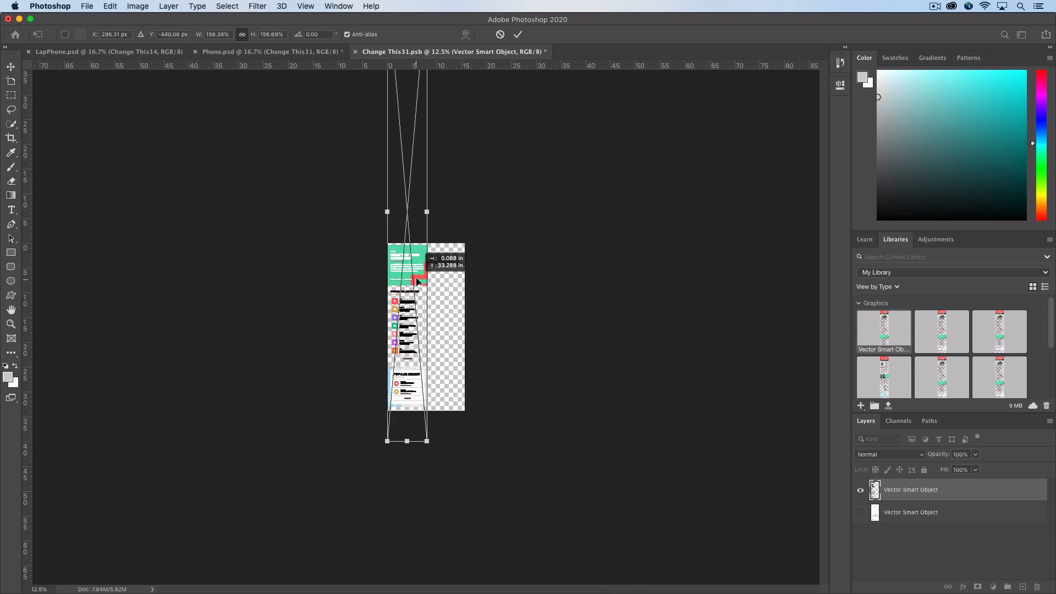
left_click_drag(407, 440, 413, 555)
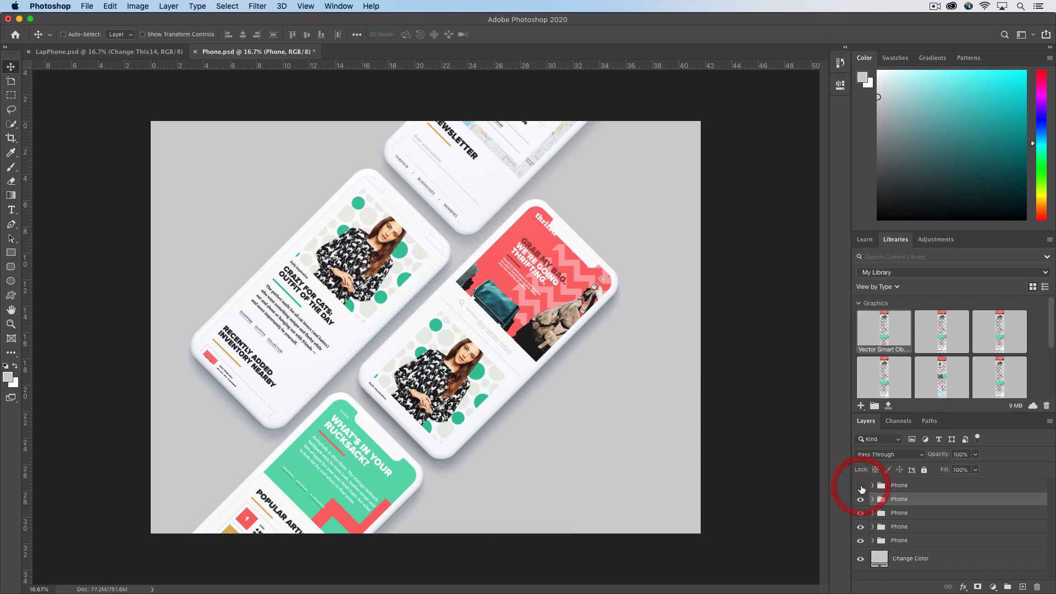
Show the thrifstr 'Latest Articles' page inside the lower-right phone's Change This3 screen.
left_click(860, 485)
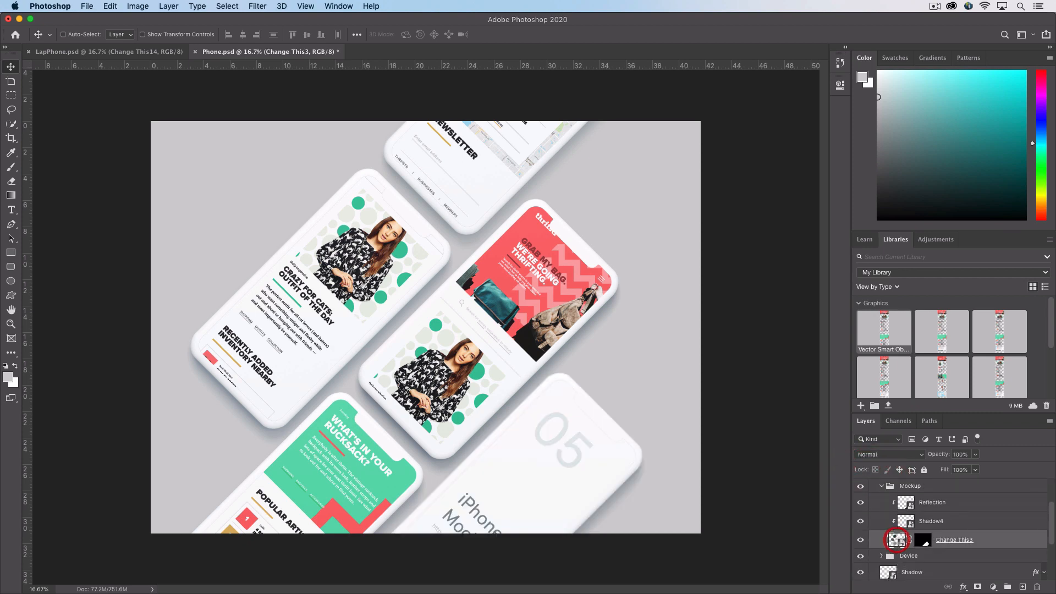
double_click(896, 539)
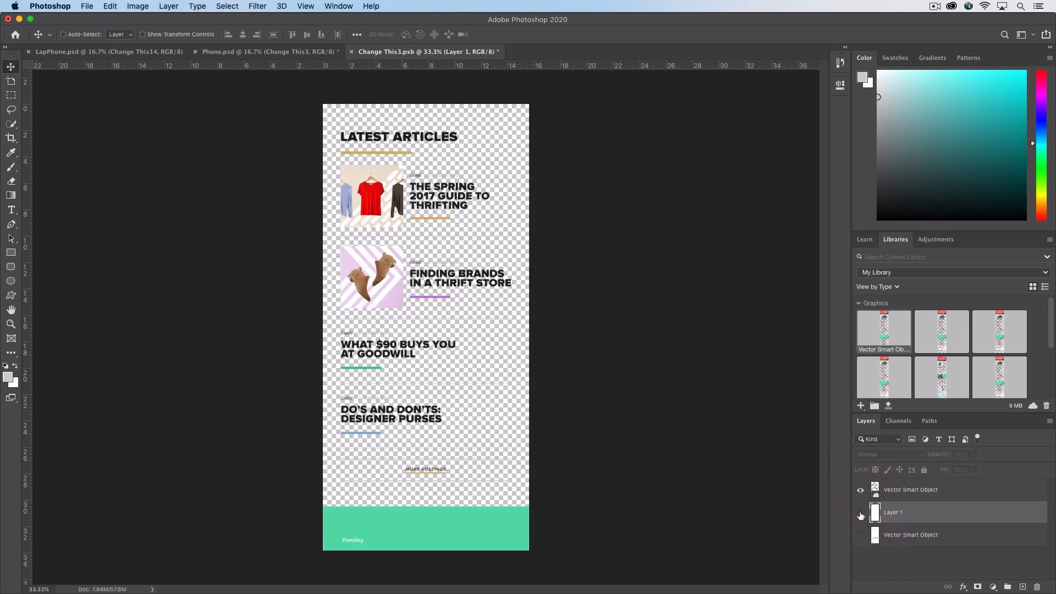
left_click(861, 512)
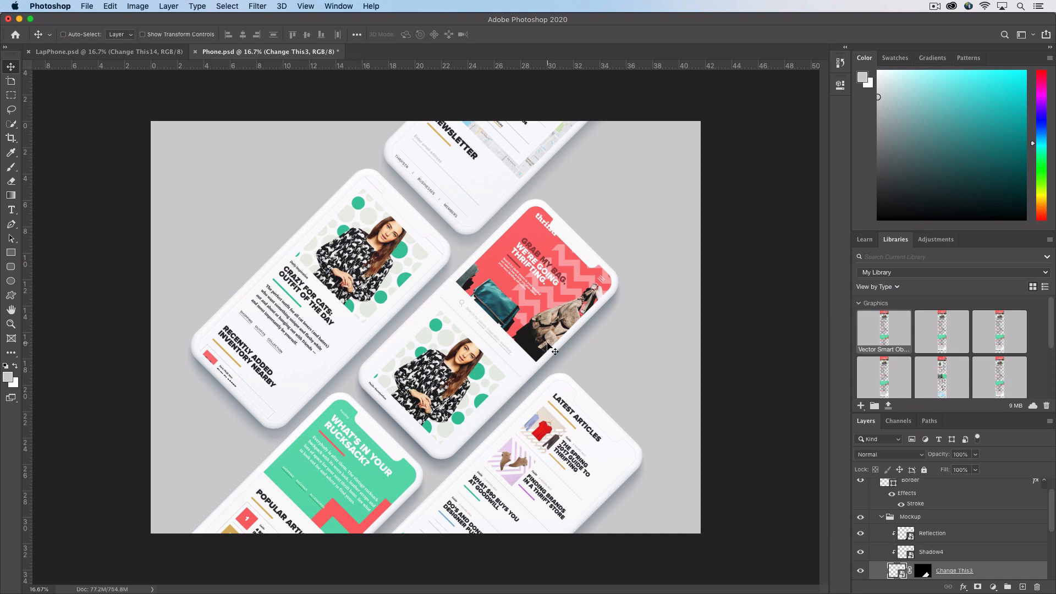
mouse_move(674, 316)
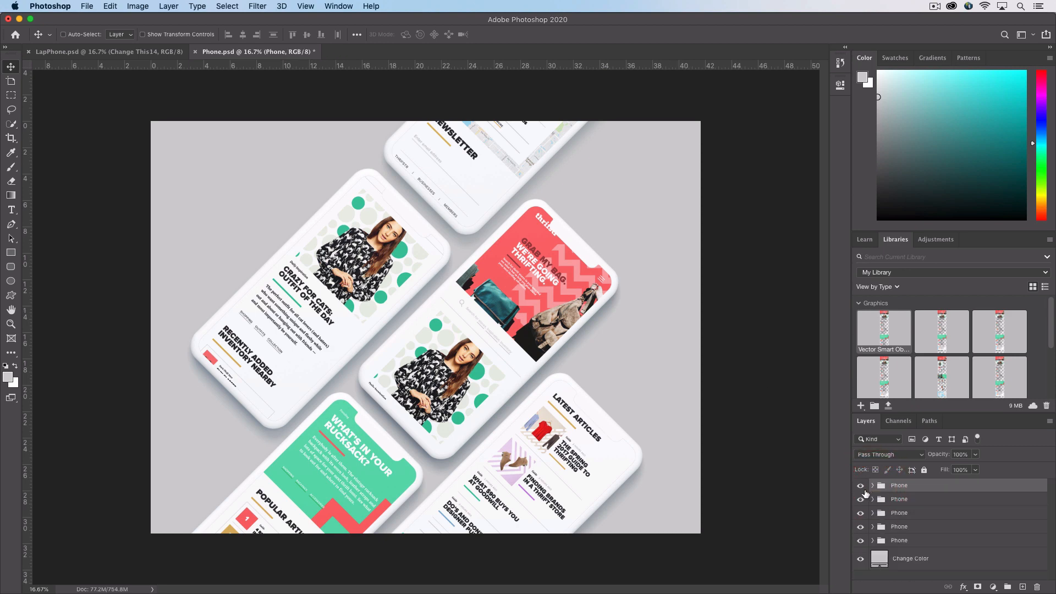
Toggle a phone group off and back on, saving Phone.psd with all five phones visible.
left_click(860, 485)
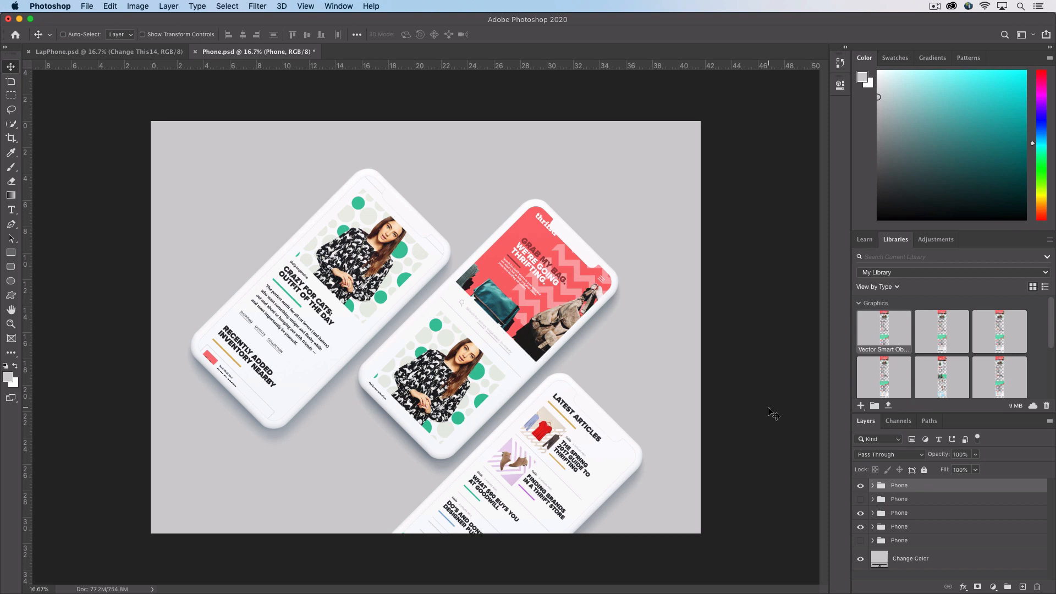
key("cmd+s")
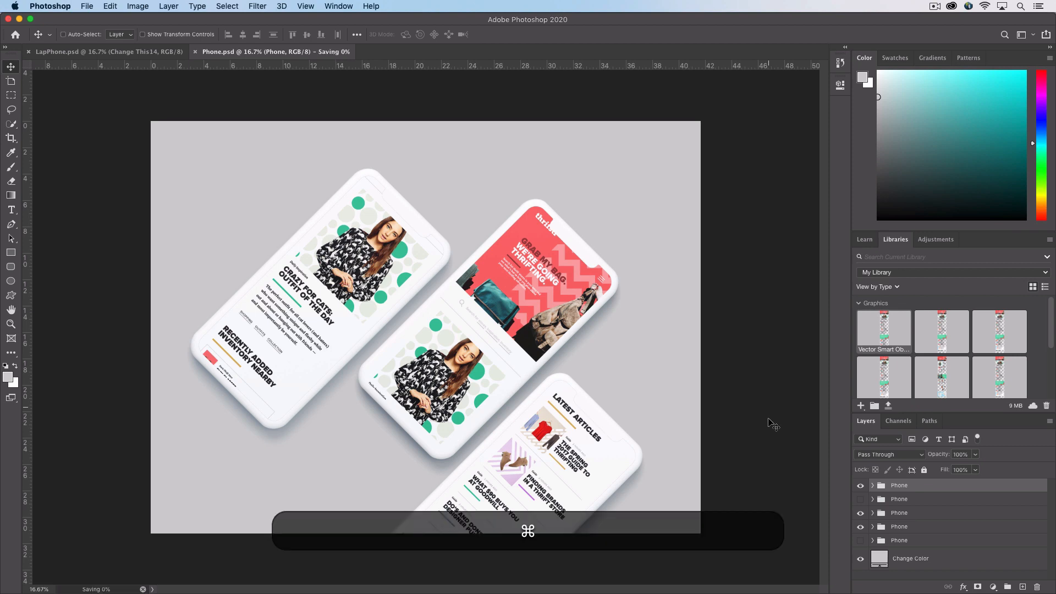
left_click(861, 540)
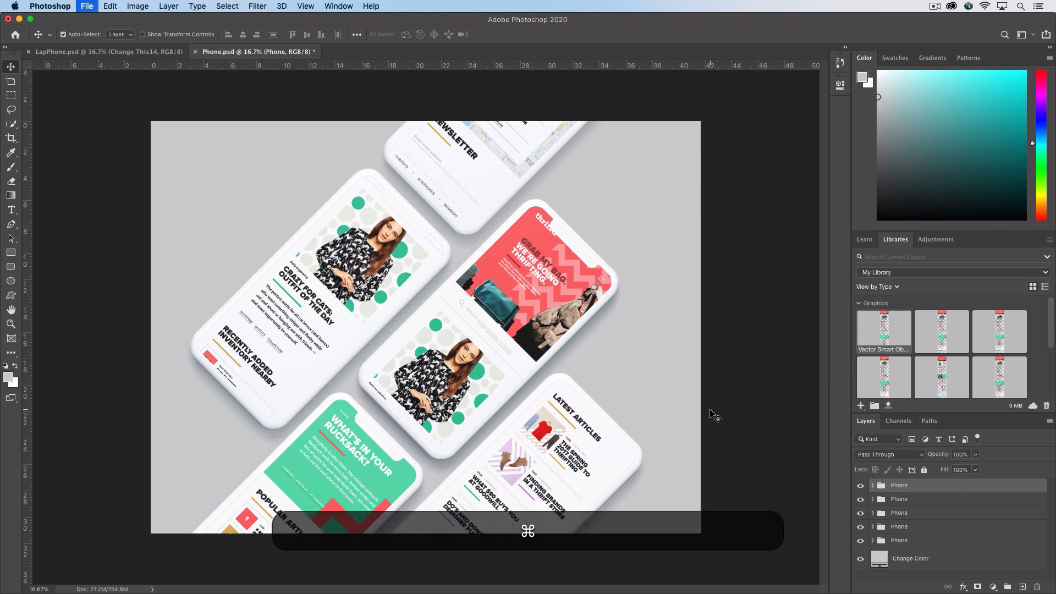
key("cmd+s")
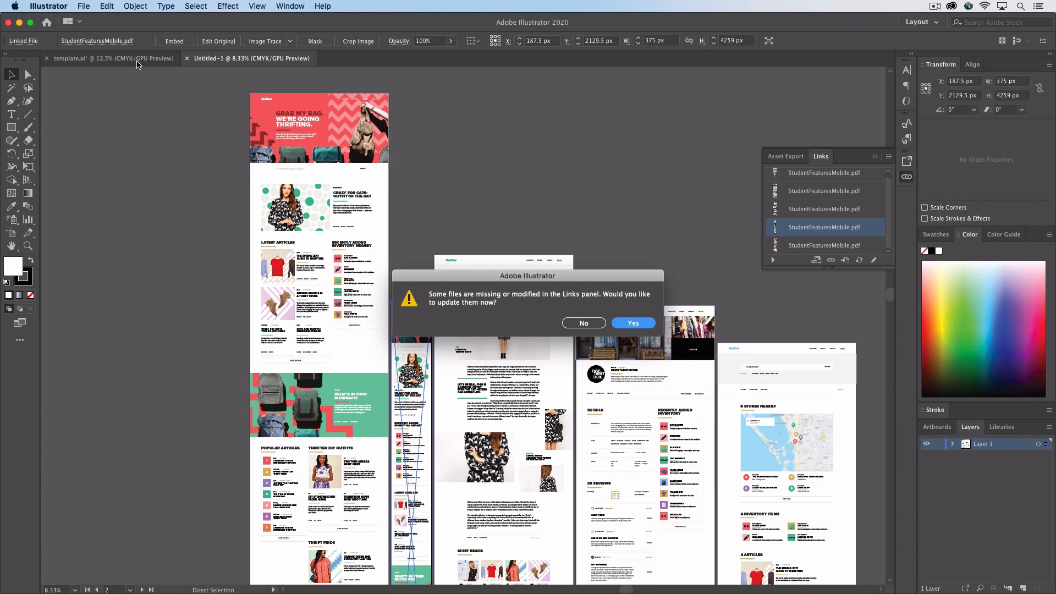
Accept the modified-links update so the Mobile Homepage artboard shows the new phone mockup.
left_click(632, 322)
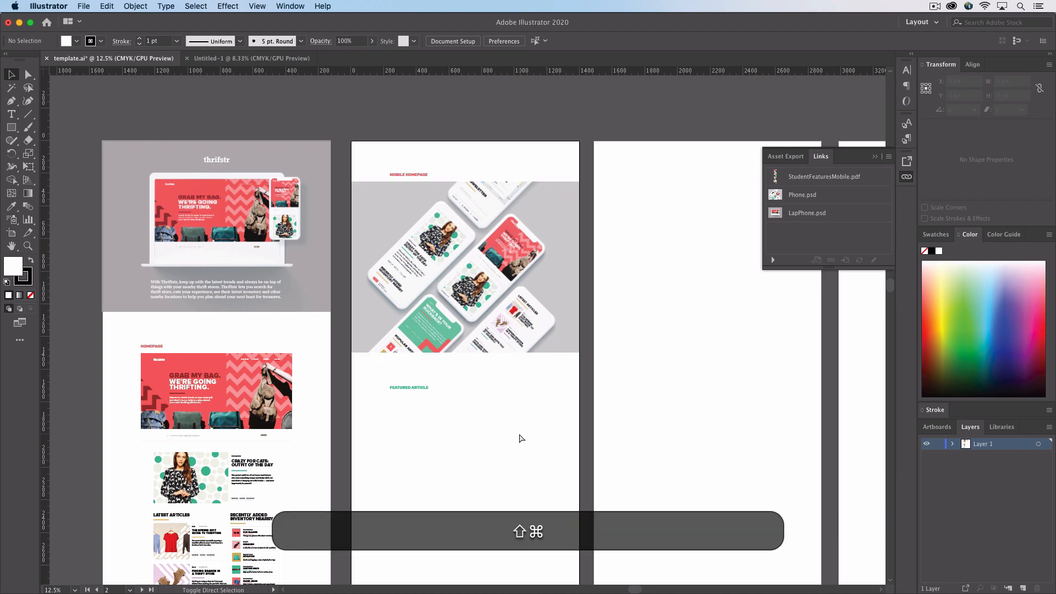
key("cmd+tab")
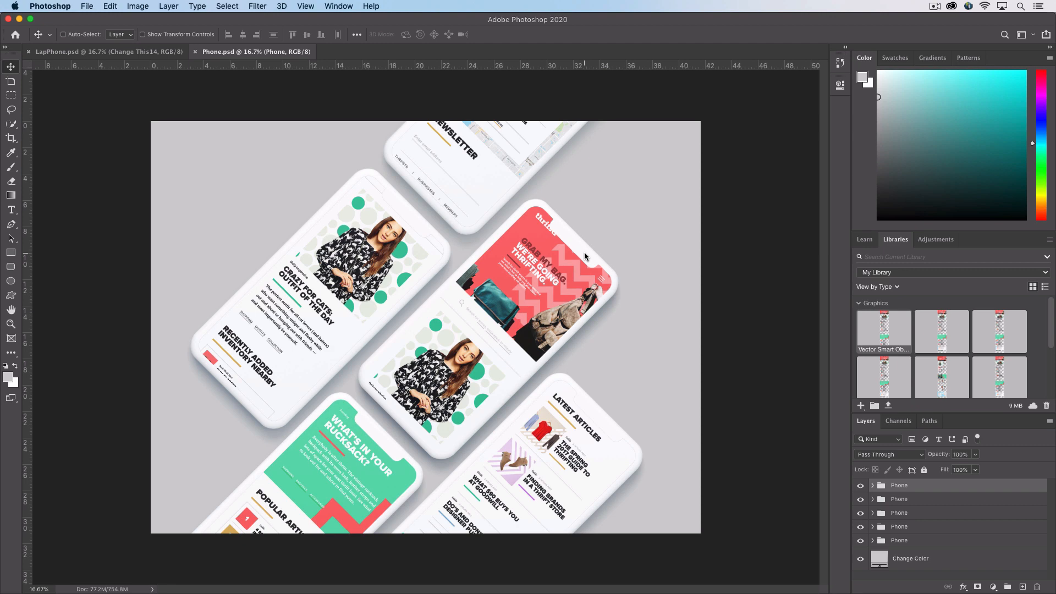
mouse_move(896, 580)
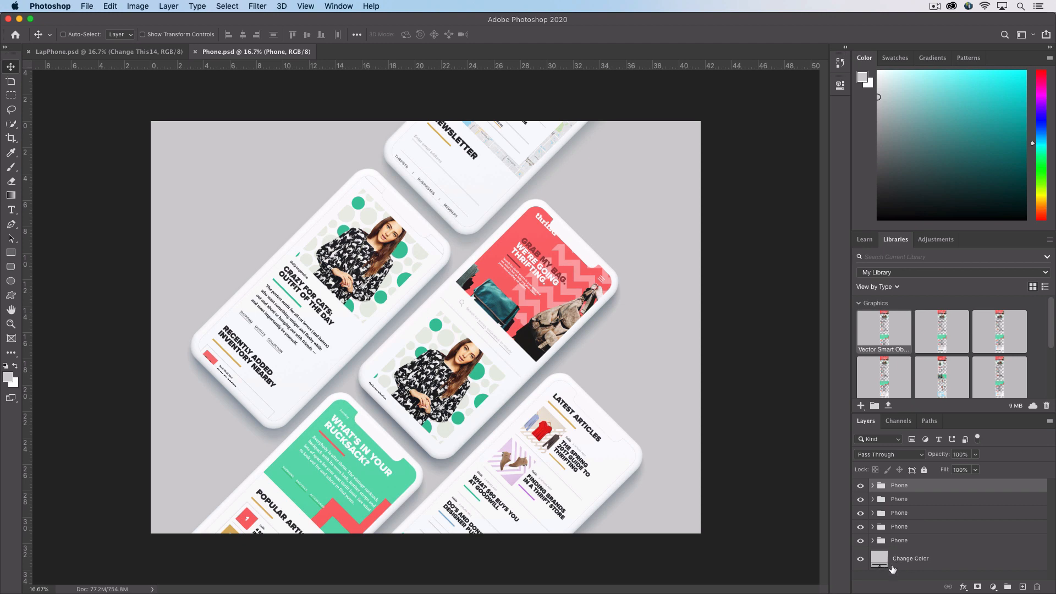
Check the Change Color backdrop fill and the LapPhone.psd mockup, then return to template.ai.
left_click(911, 557)
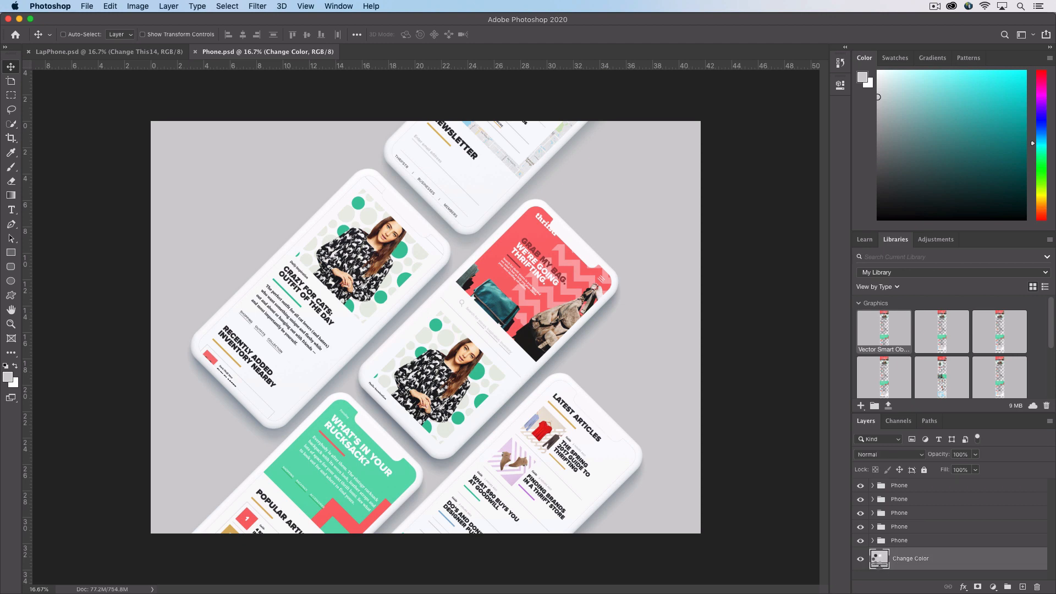
double_click(879, 557)
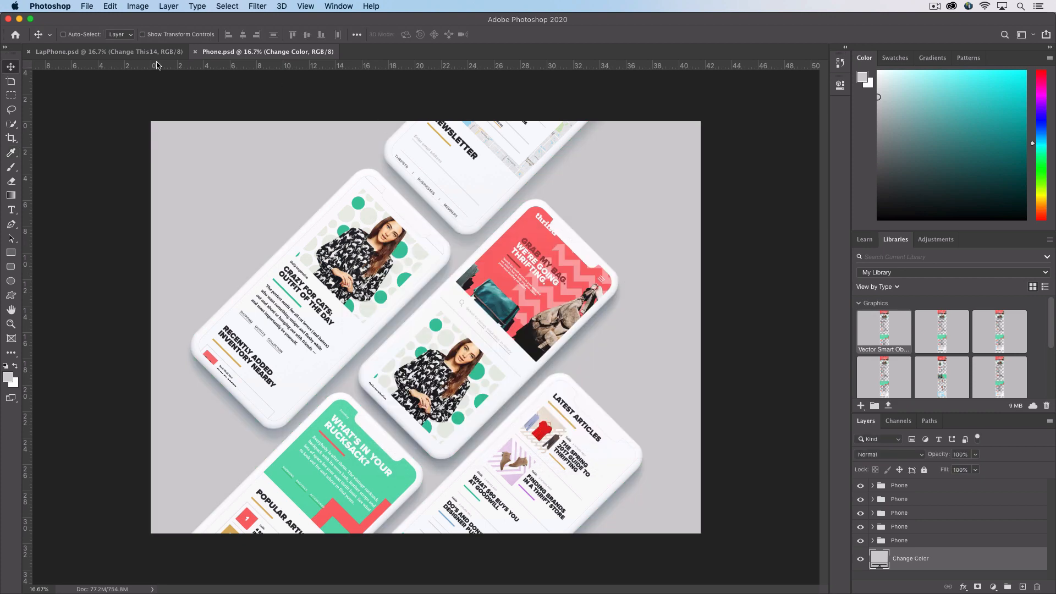
left_click(105, 52)
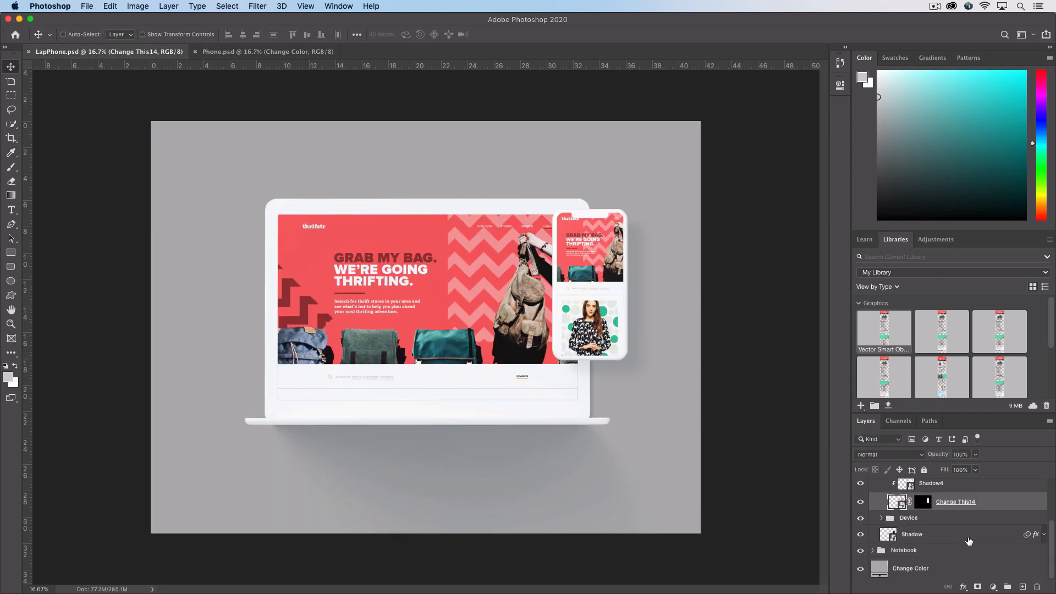
key("cmd+tab")
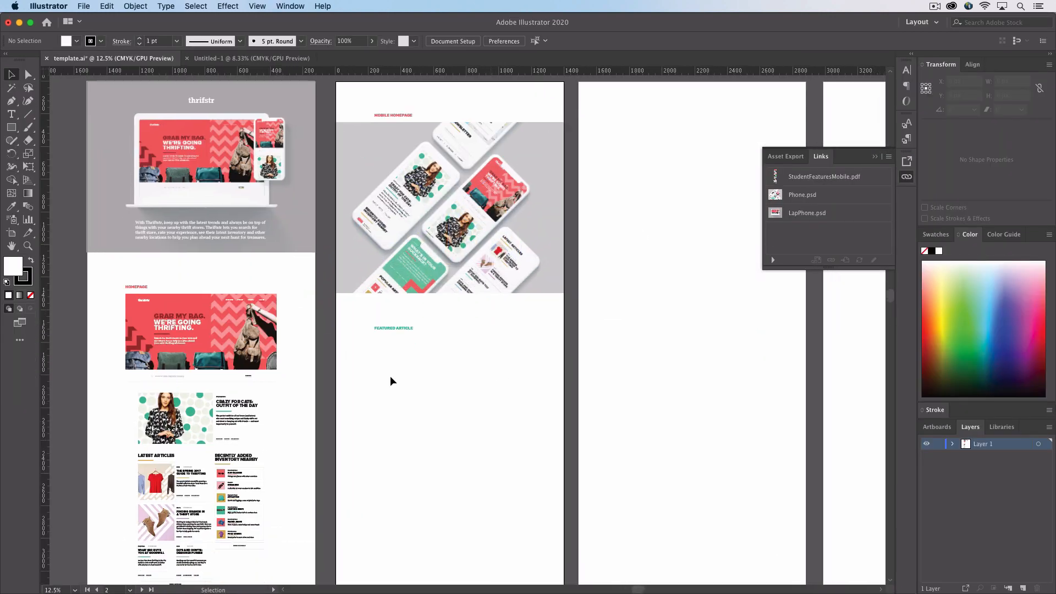
Place StudentFeaturesMobile.pdf beneath the Featured Article heading and scale it to the column guides.
left_click(418, 117)
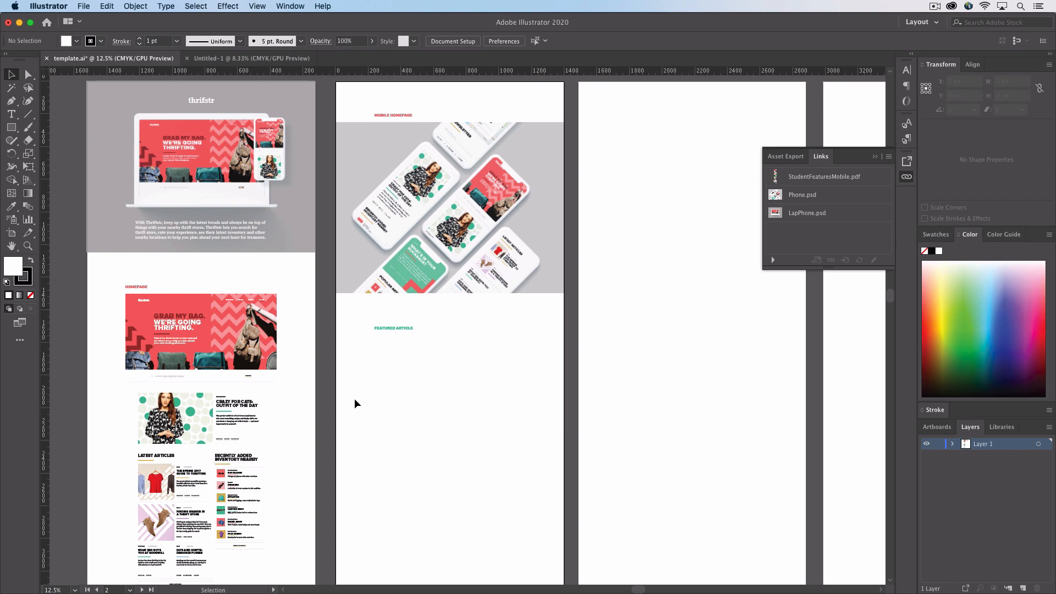
mouse_move(461, 427)
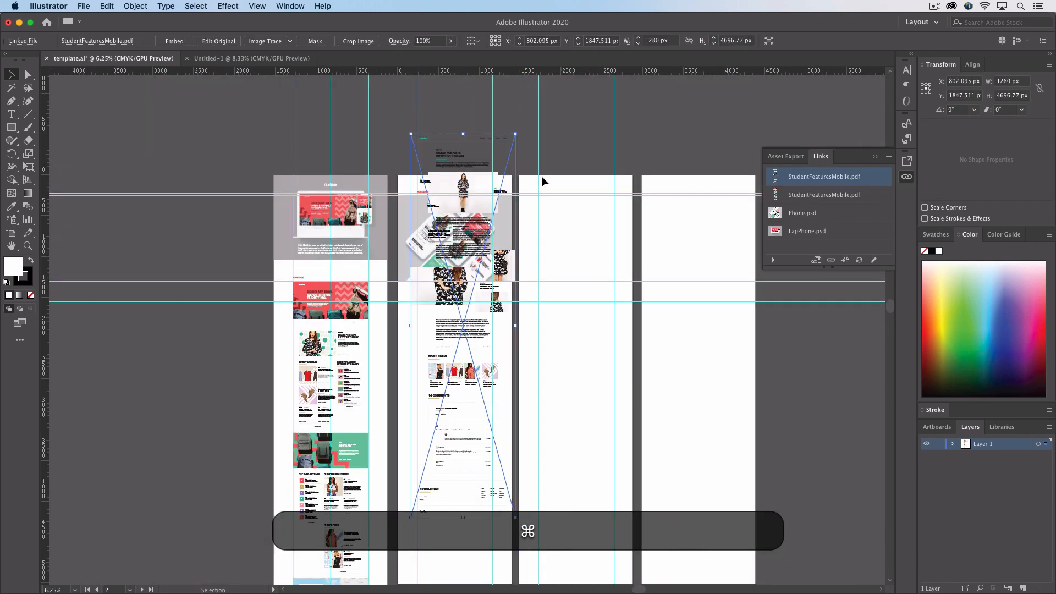
left_click_drag(464, 133, 463, 209)
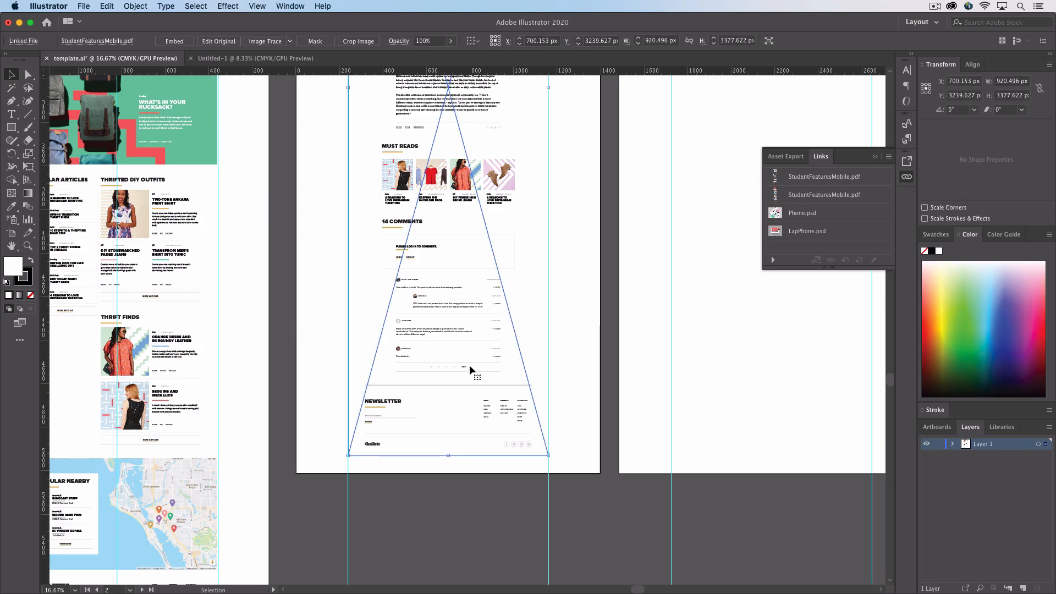
left_click(824, 176)
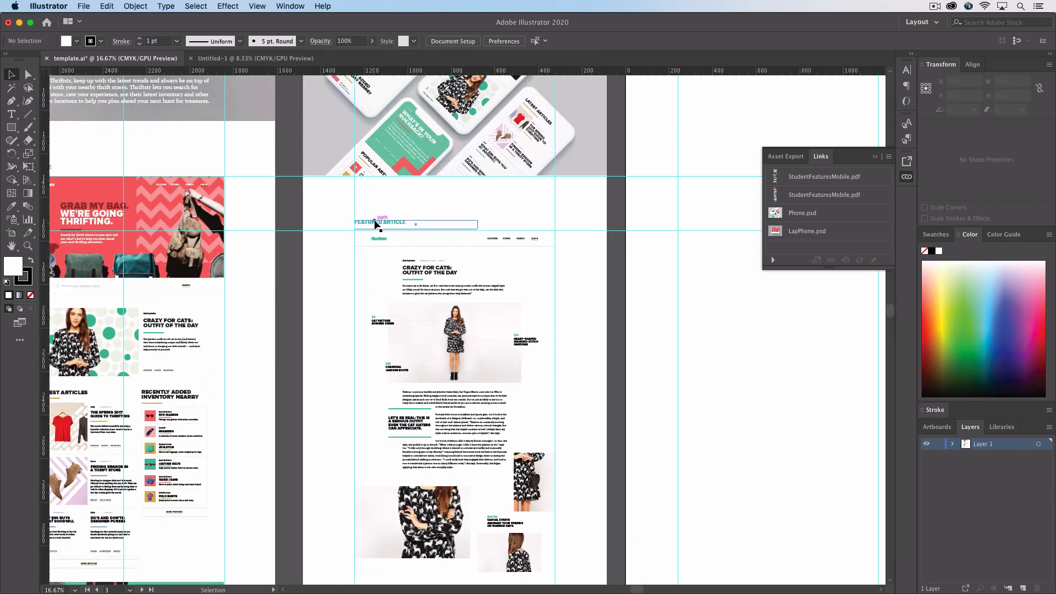
scroll("down", 3)
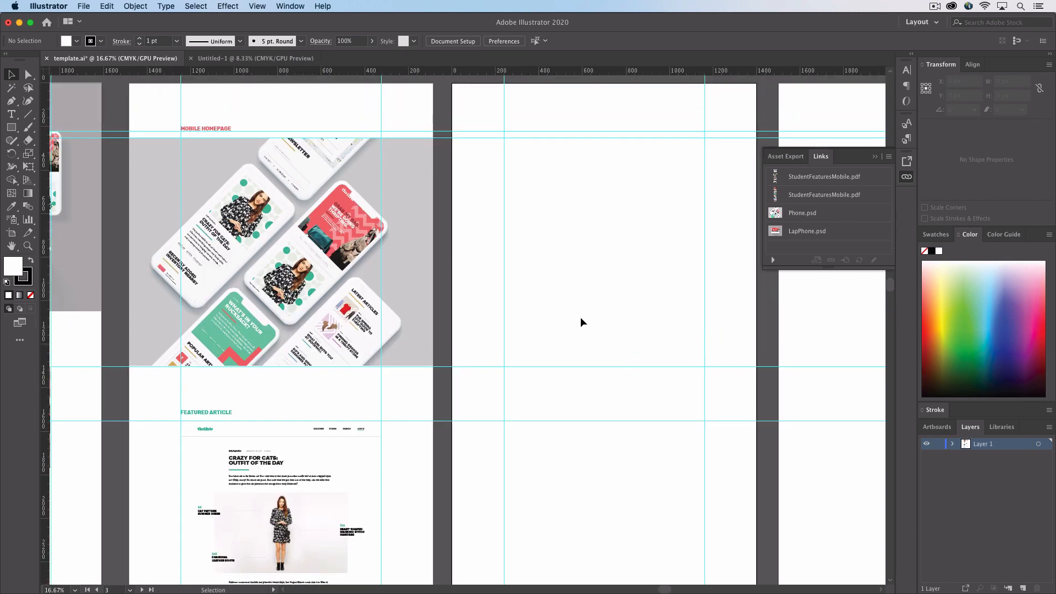
mouse_move(223, 124)
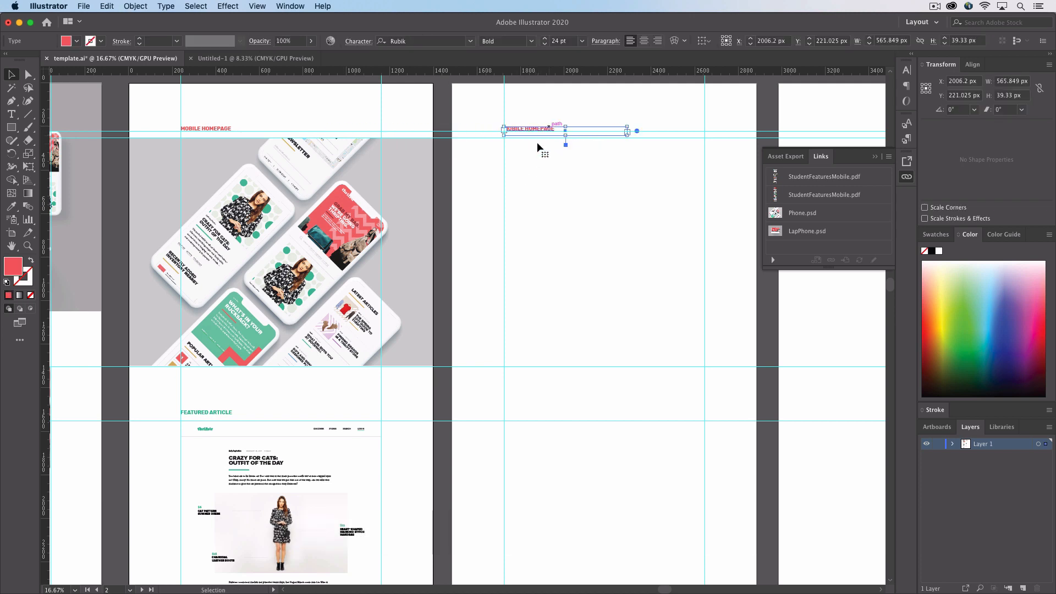
Copy the Davis Thrift Store page from Untitled-1 onto the third artboard.
key("cmd+tab")
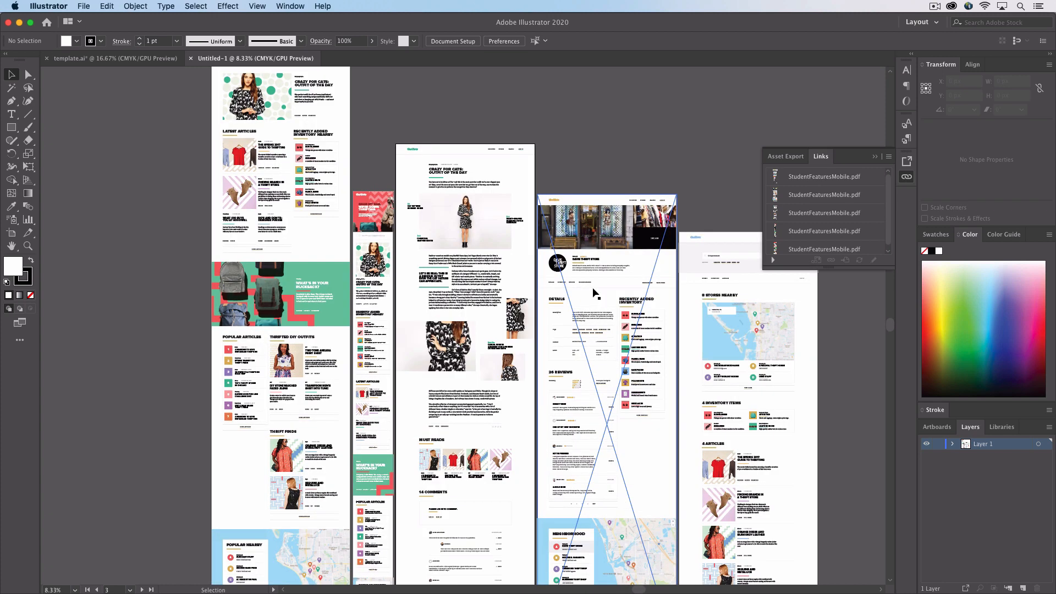
left_click(823, 190)
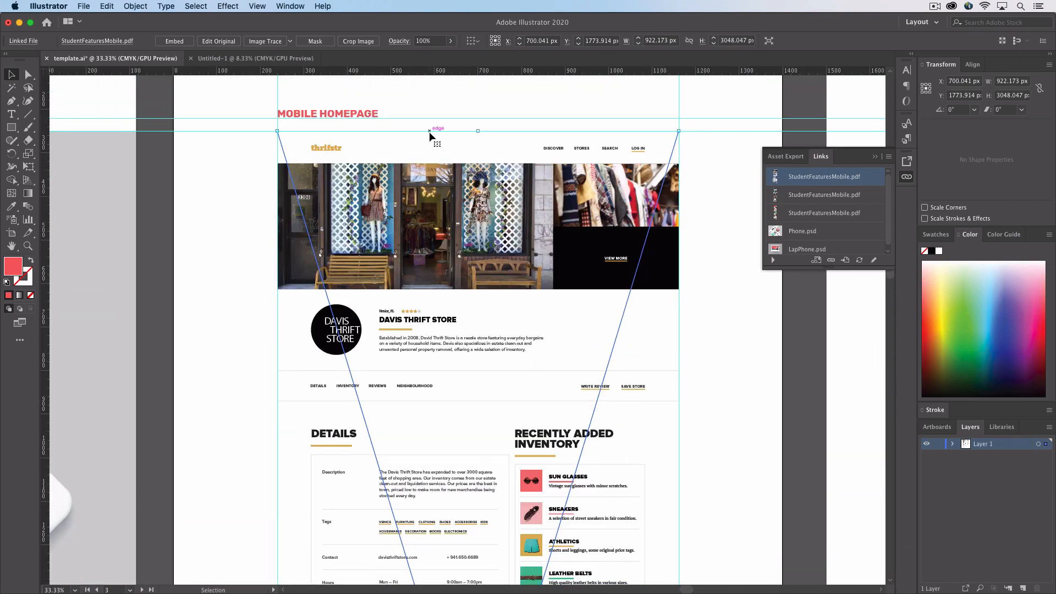
Retitle the third artboard's heading to read 'STORE HOME'.
left_click(328, 113)
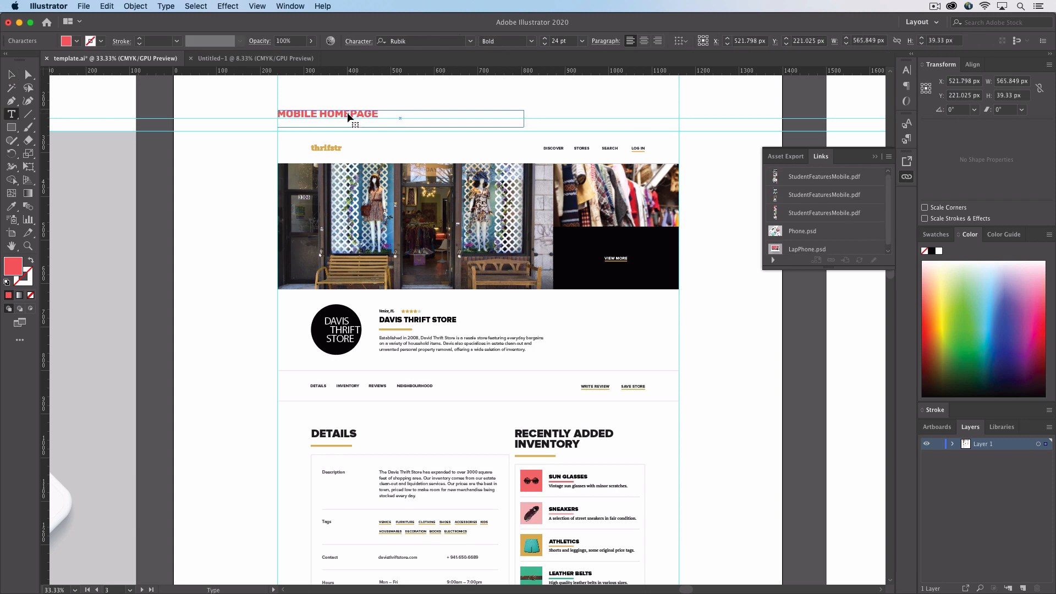
type("St")
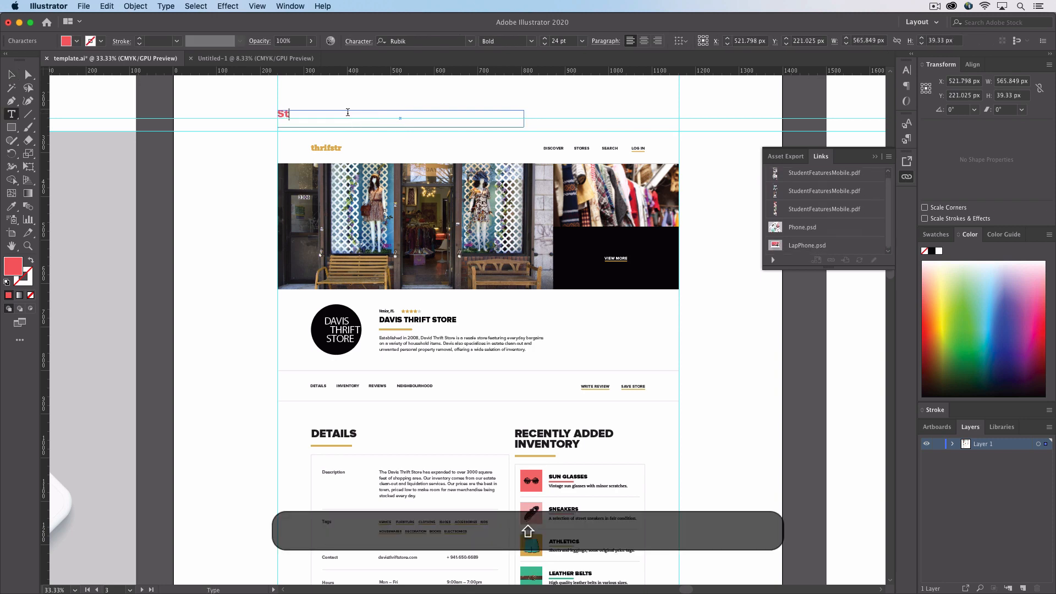
type("TORE H")
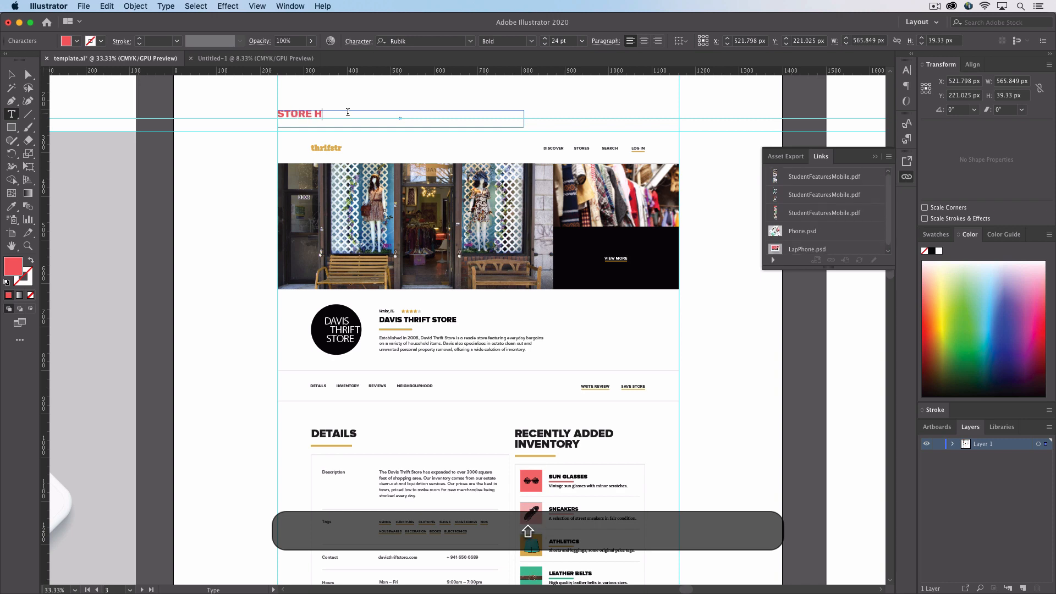
type("OME")
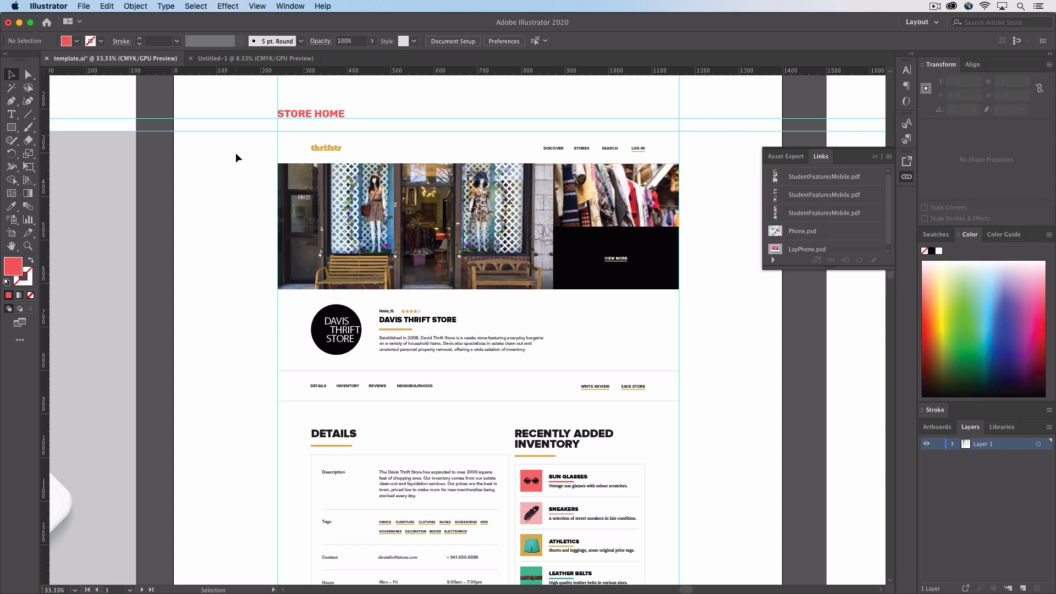
key("cmd-minus")
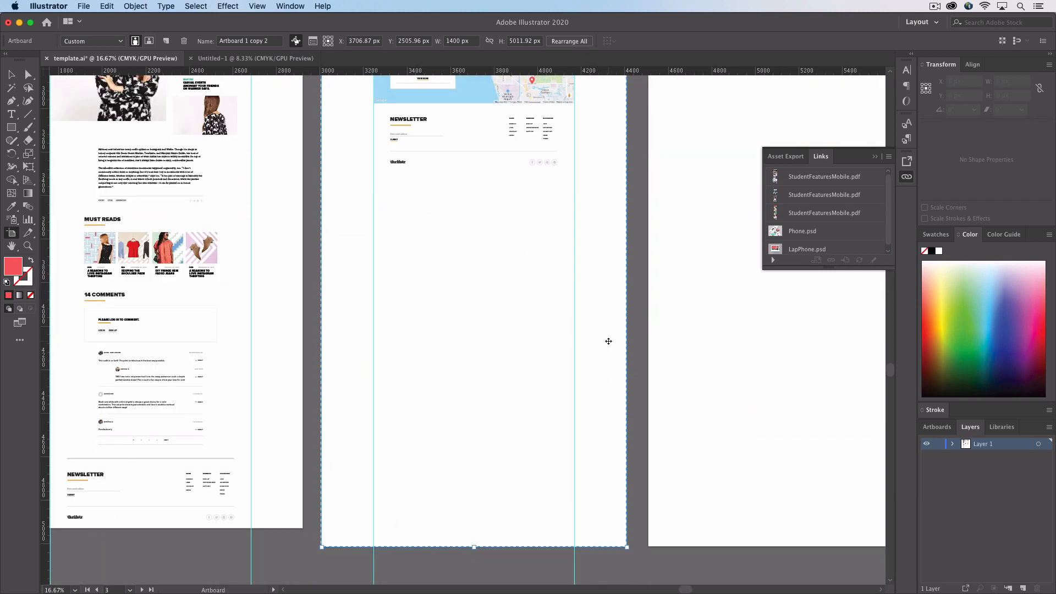
Drag the Store Home artboard's bottom edge up to end just below the page footer.
left_click_drag(473, 546, 473, 482)
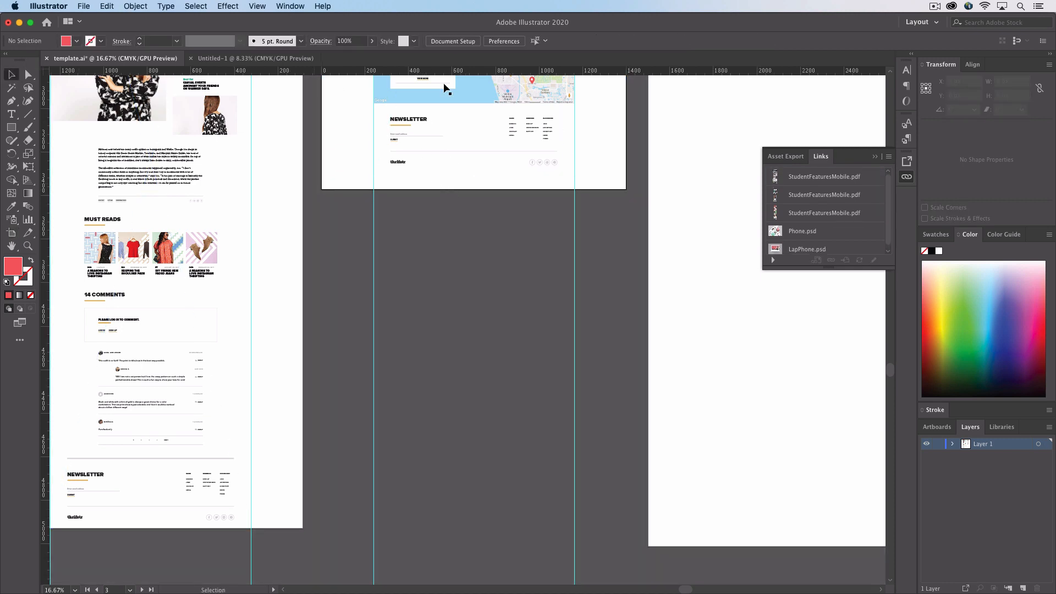
left_click(453, 41)
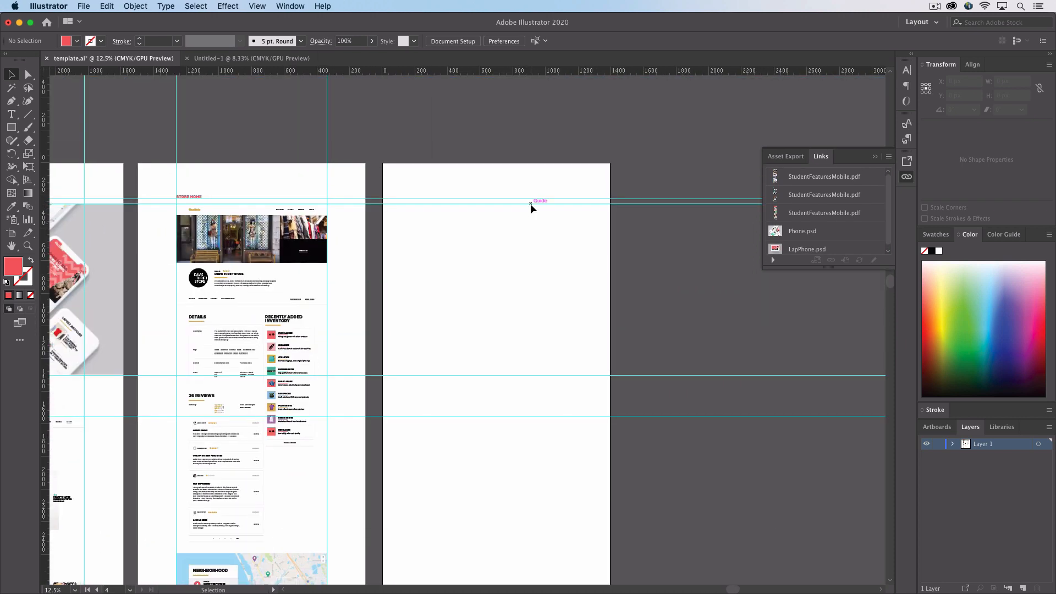
mouse_move(508, 353)
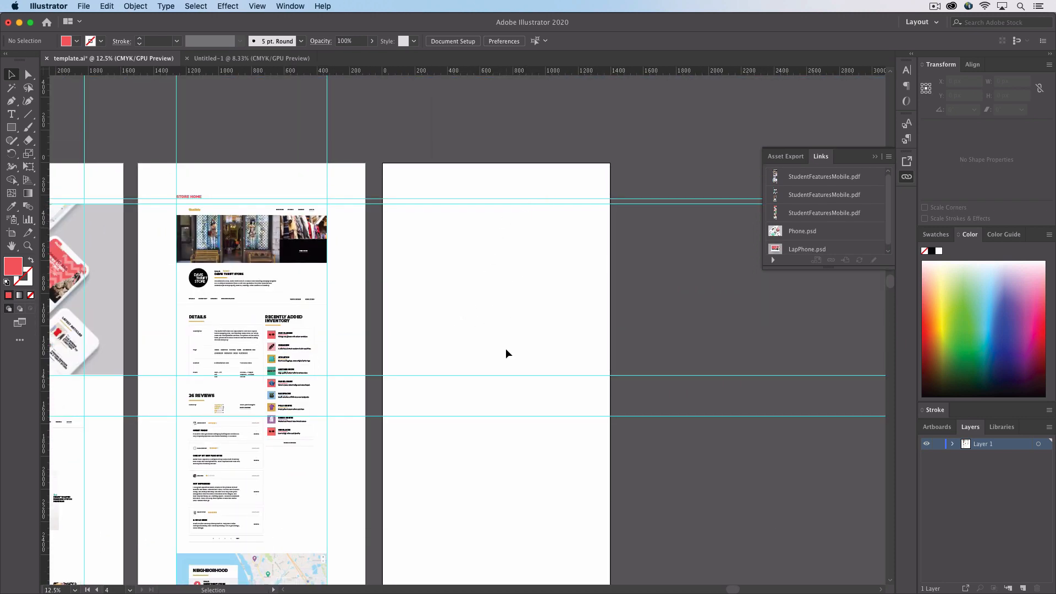
mouse_move(275, 112)
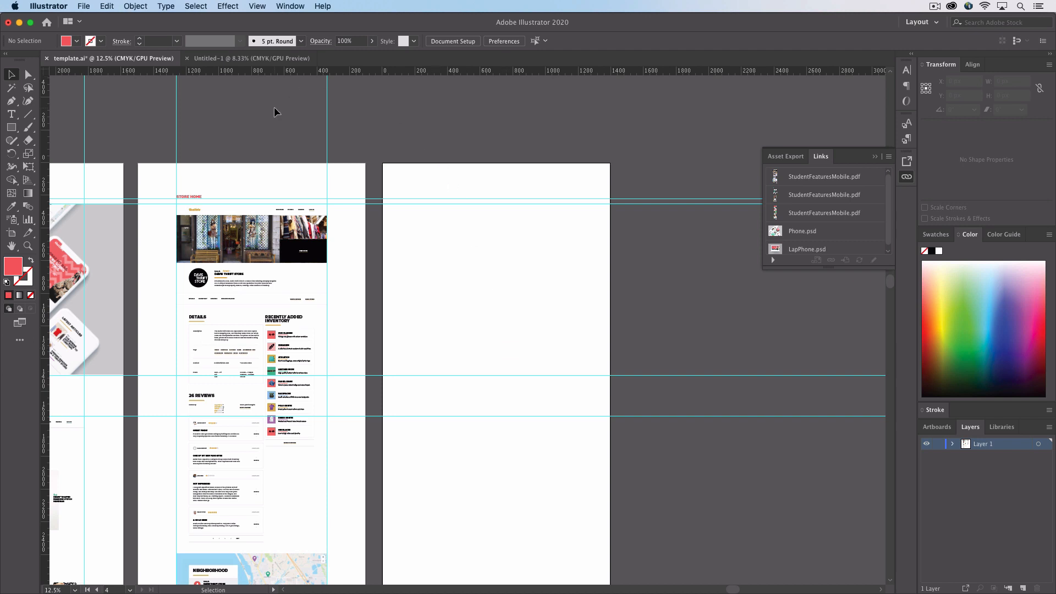
Duplicate the Store Home artboard with artwork via Edit Artboards and delete the copied page image.
left_click(452, 41)
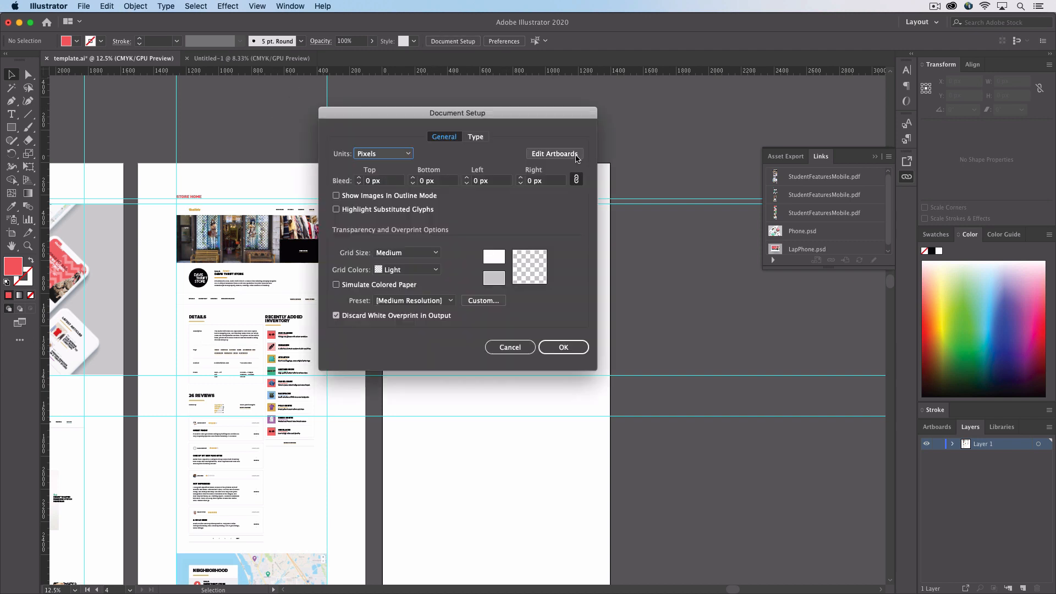
left_click(554, 154)
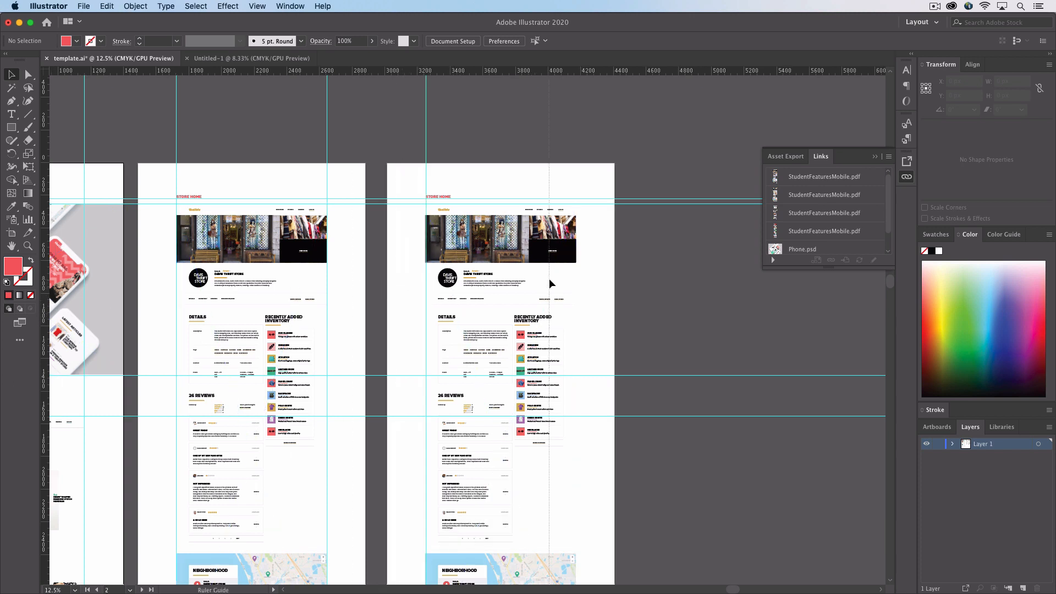
left_click(501, 238)
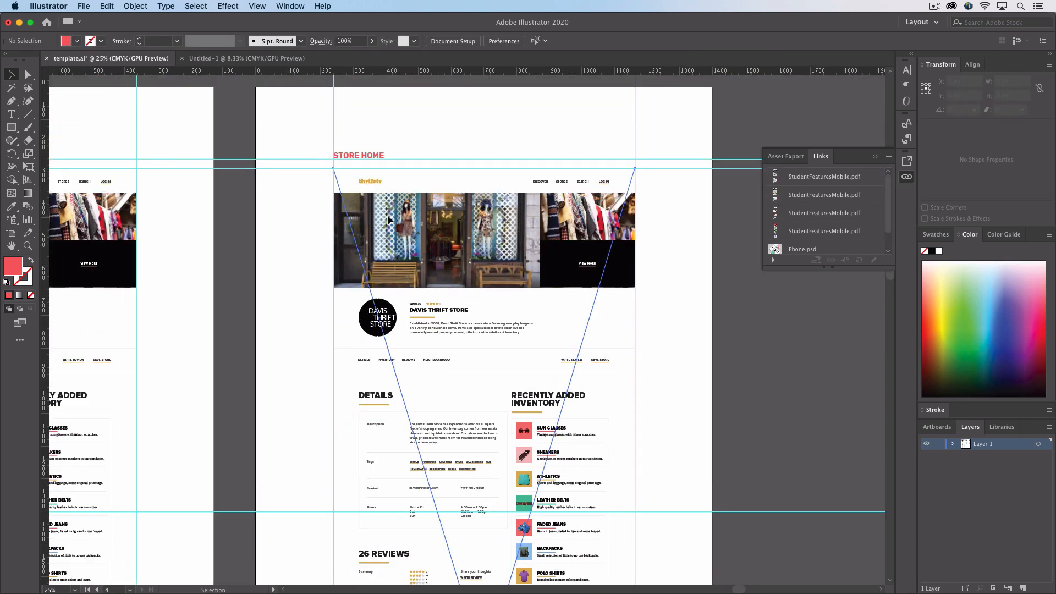
left_click(825, 177)
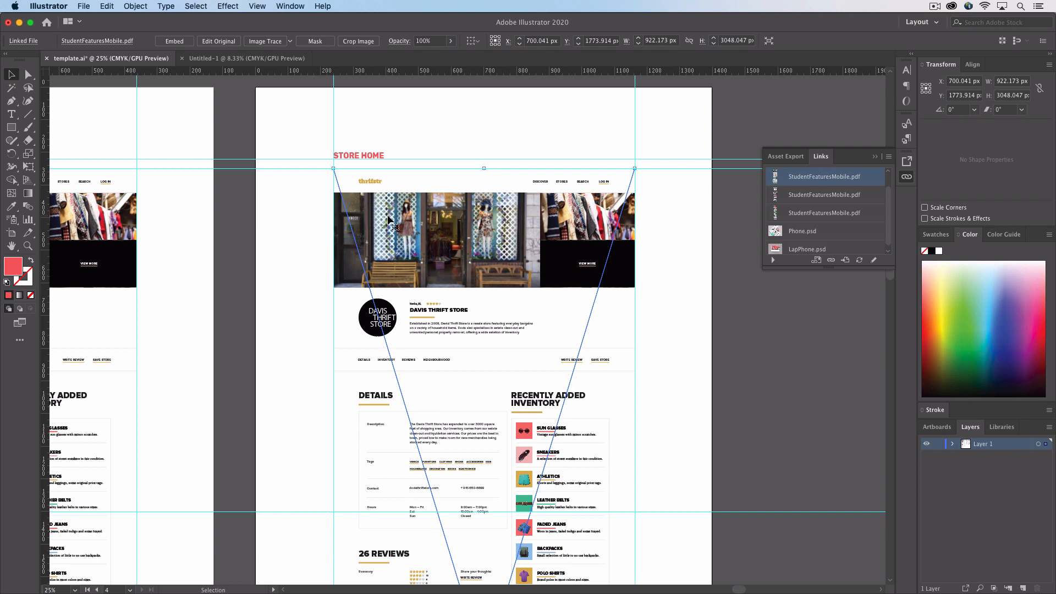
key("cmd+tab")
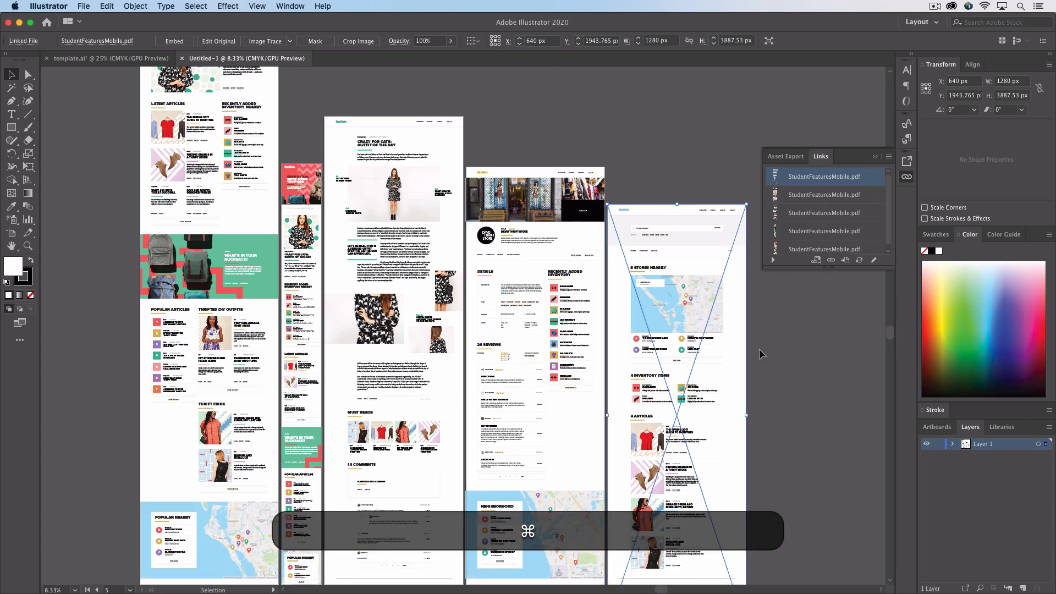
Place the search page design on the fourth artboard and retitle its heading SEARCH.
left_click(108, 59)
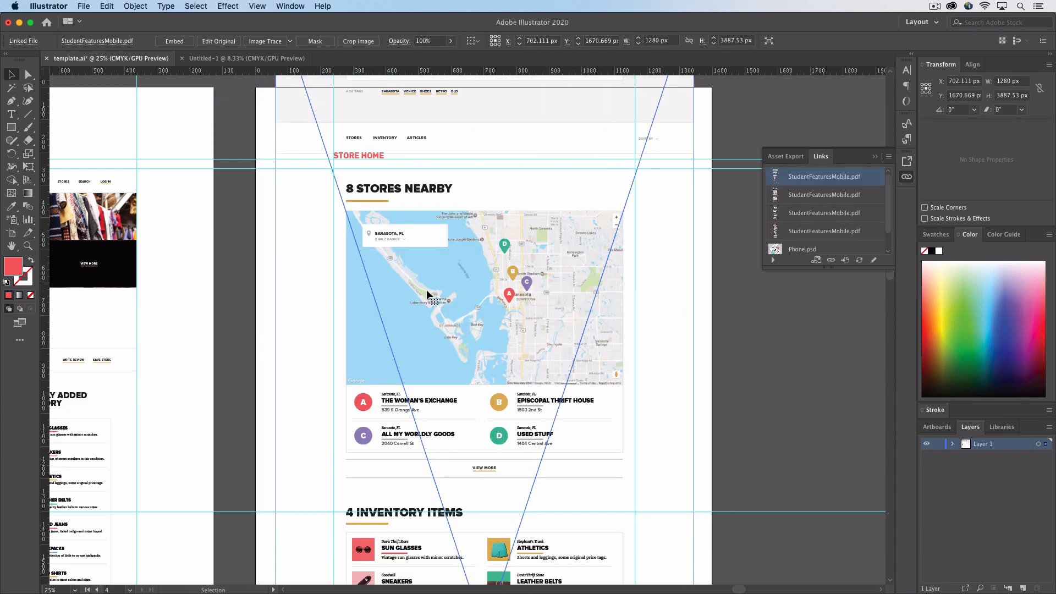
scroll("down", 3)
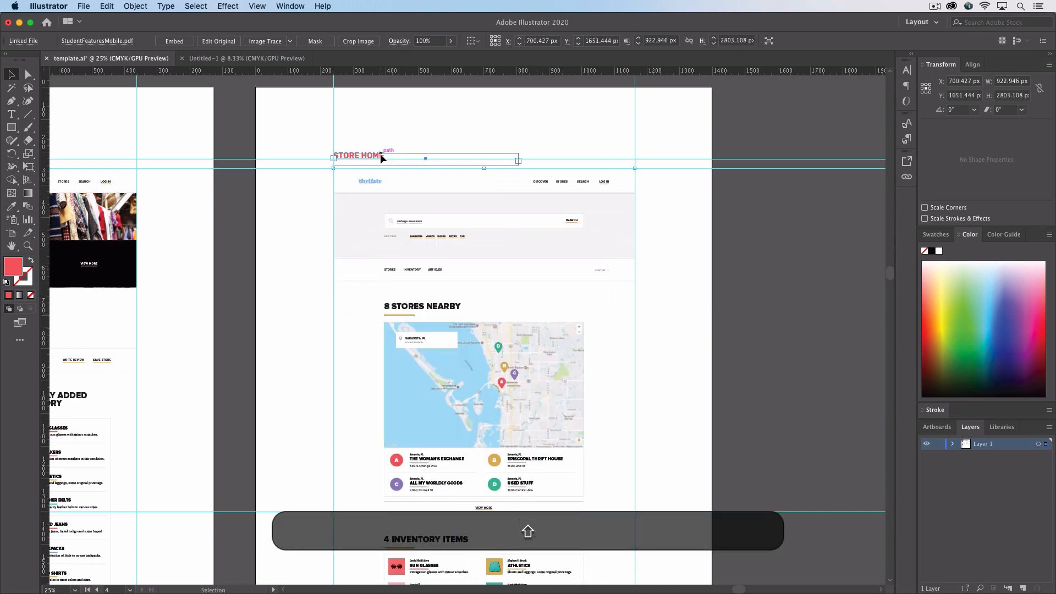
double_click(357, 155)
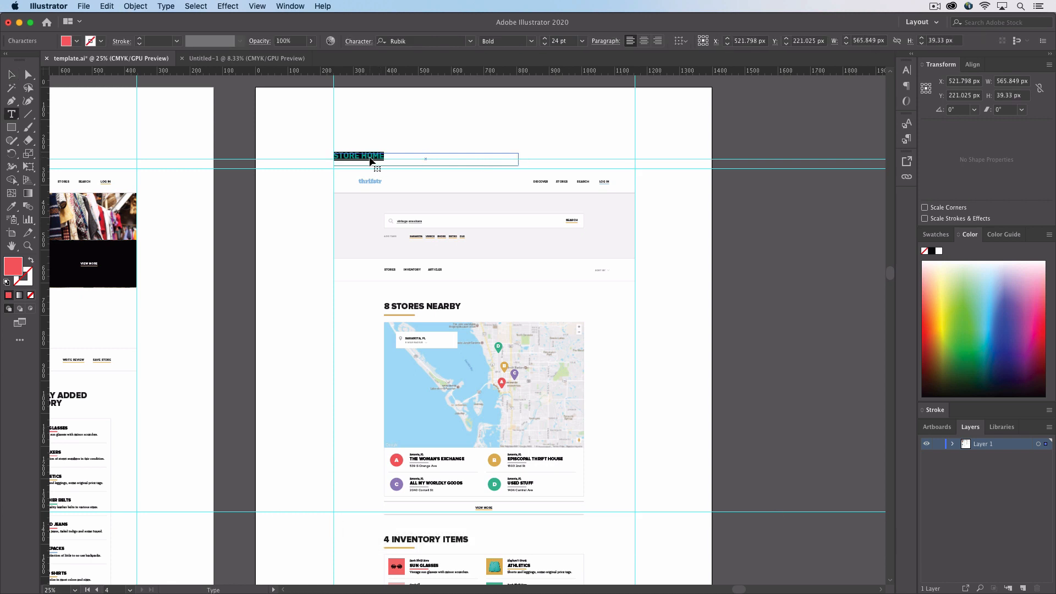
type("SEARCH")
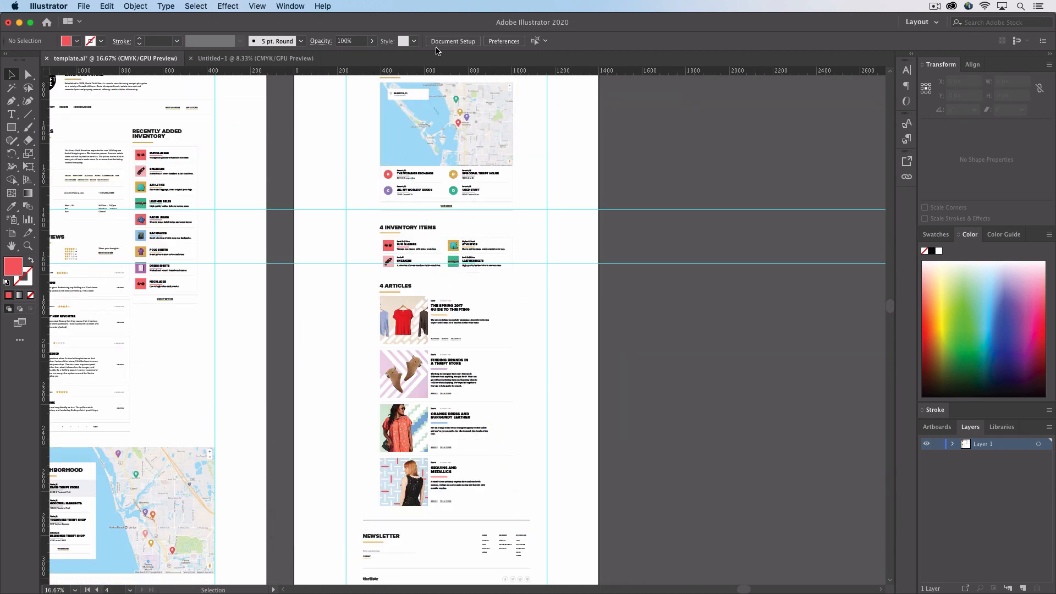
Shorten the search artboard so it ends just below the footer.
left_click(27, 87)
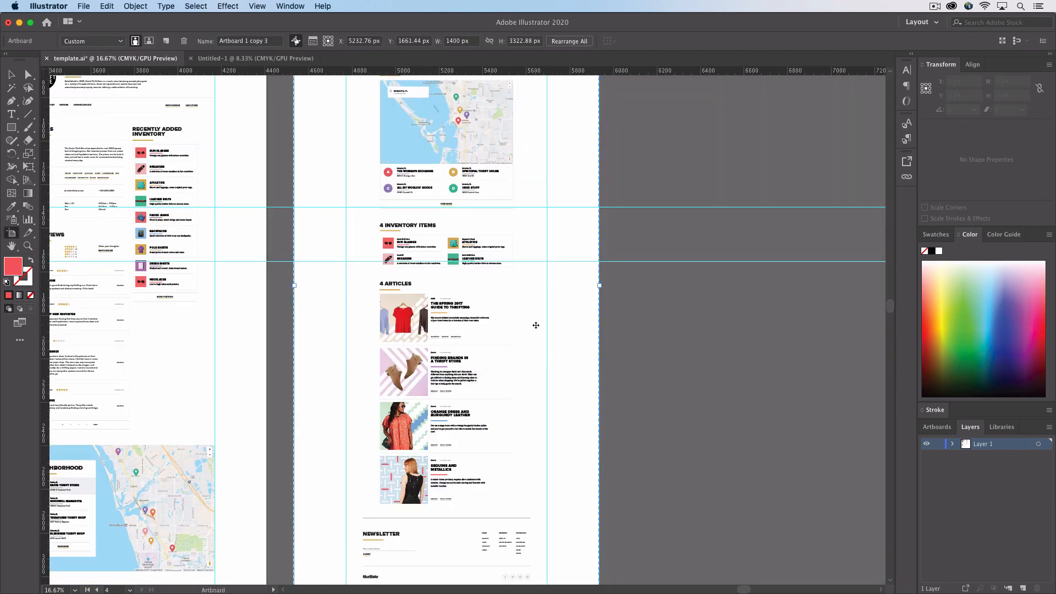
scroll("down", 3)
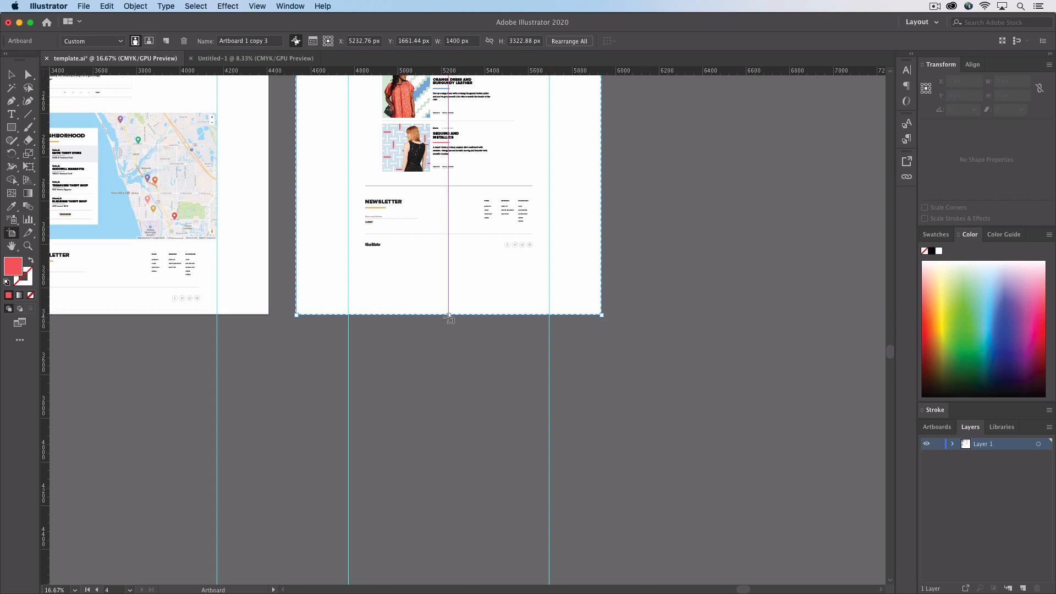
left_click_drag(449, 320, 449, 263)
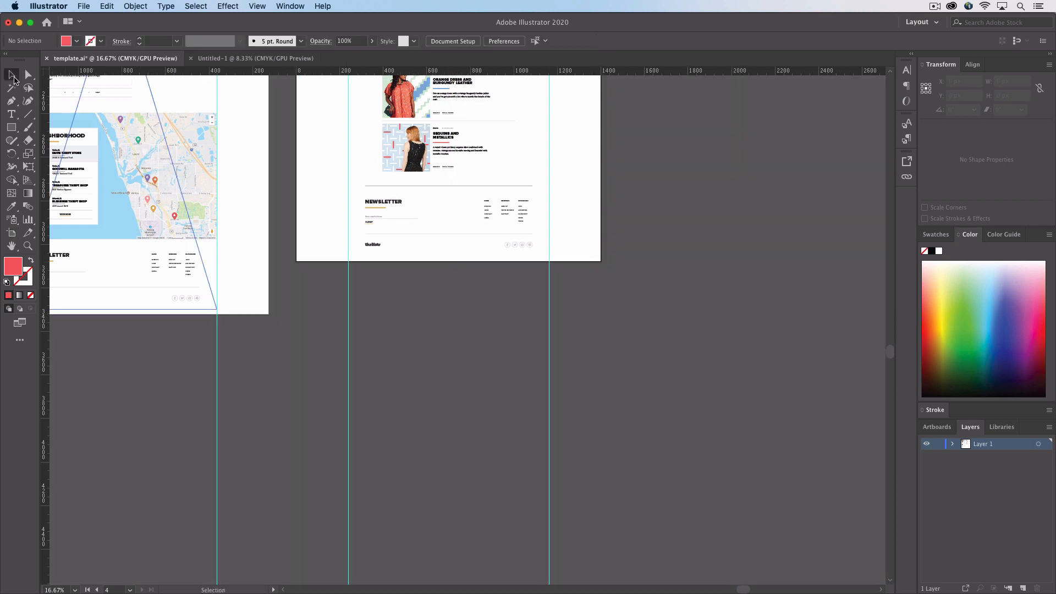
key("cmd+-")
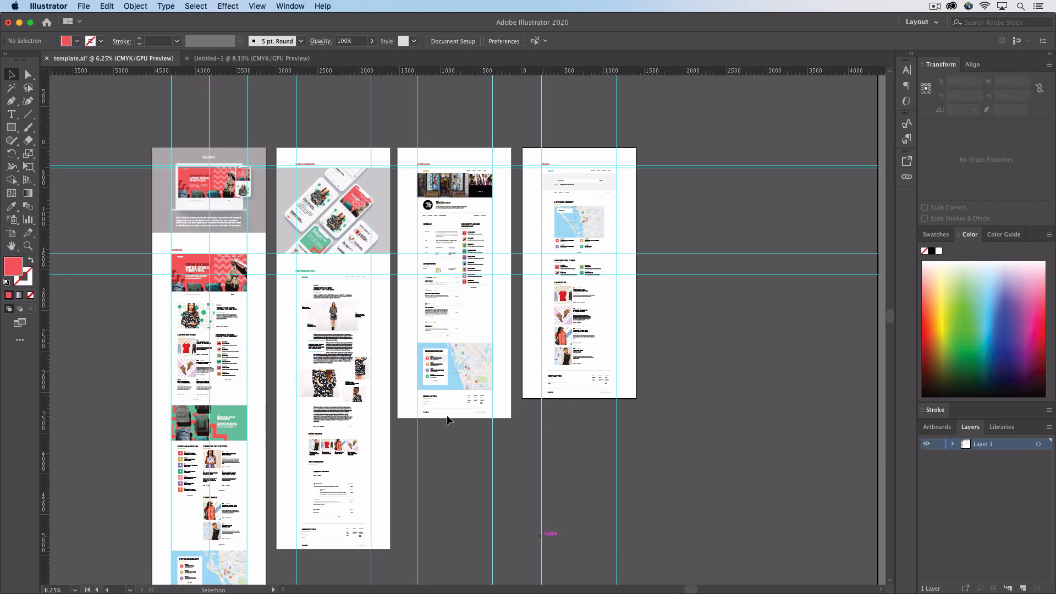
mouse_move(337, 263)
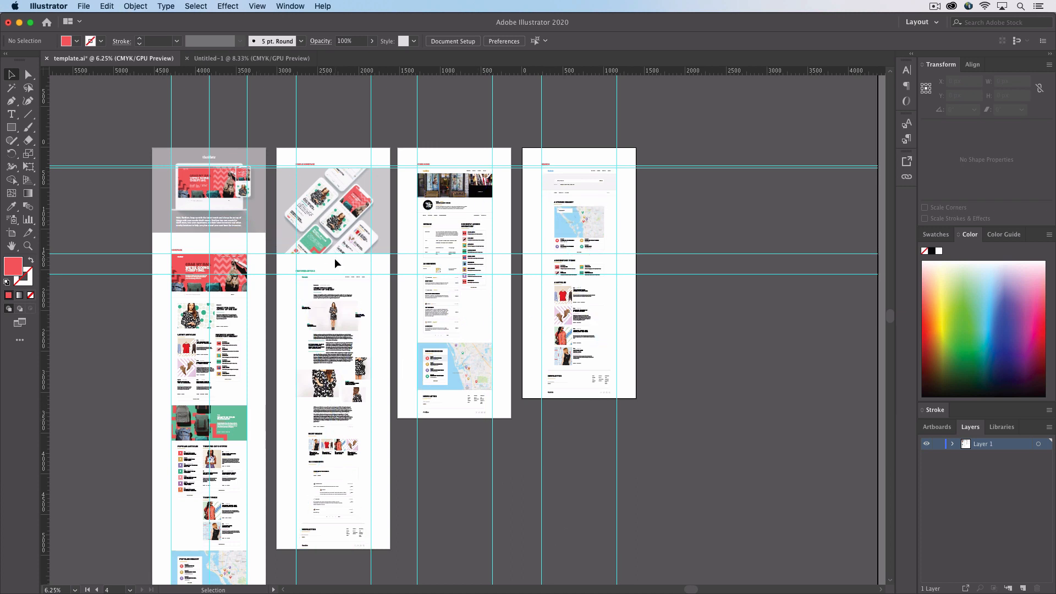